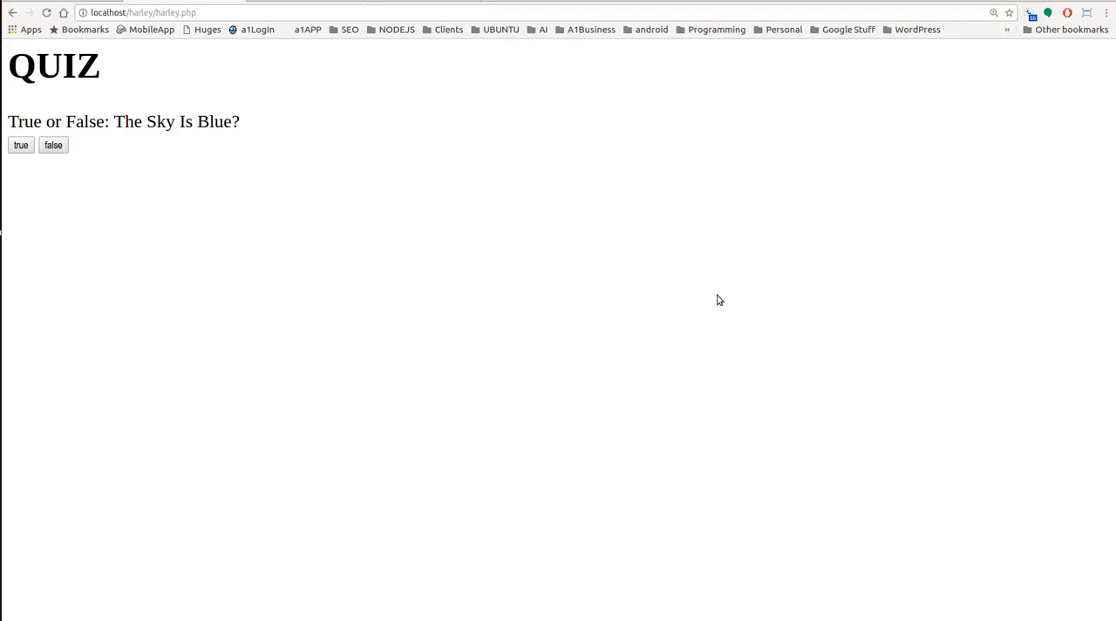
pyautogui.moveTo(671, 293)
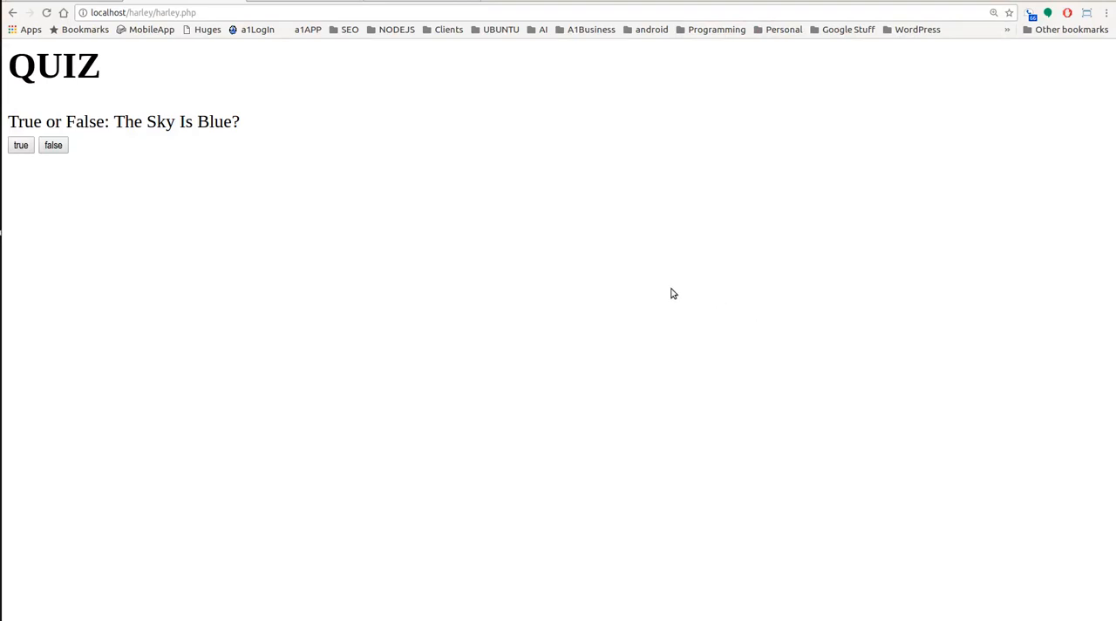
pyautogui.moveTo(636, 278)
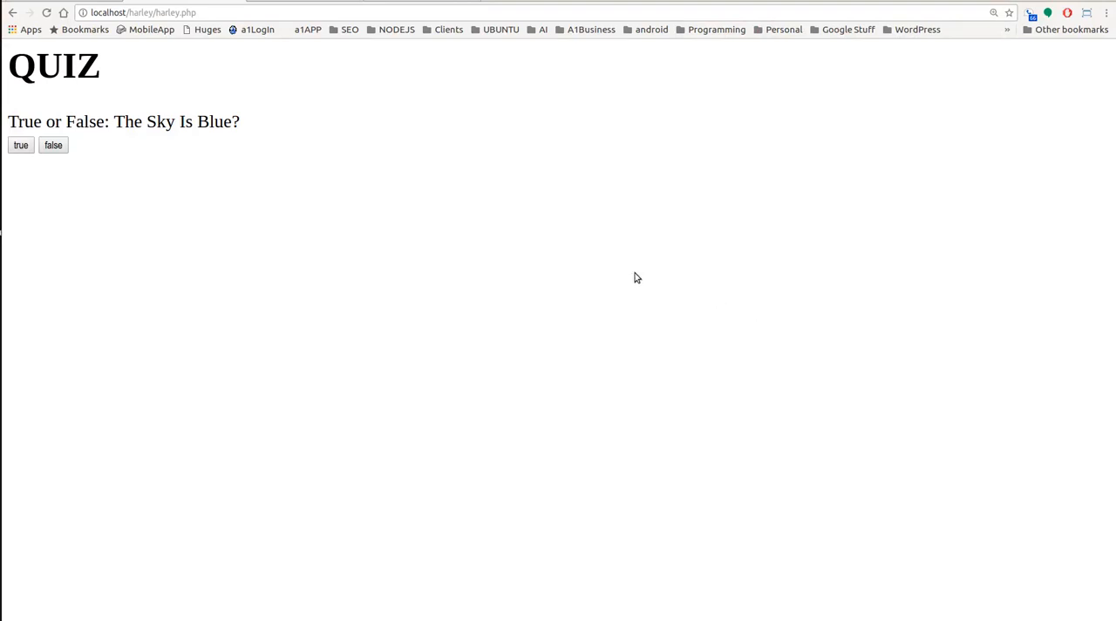
pyautogui.moveTo(551, 220)
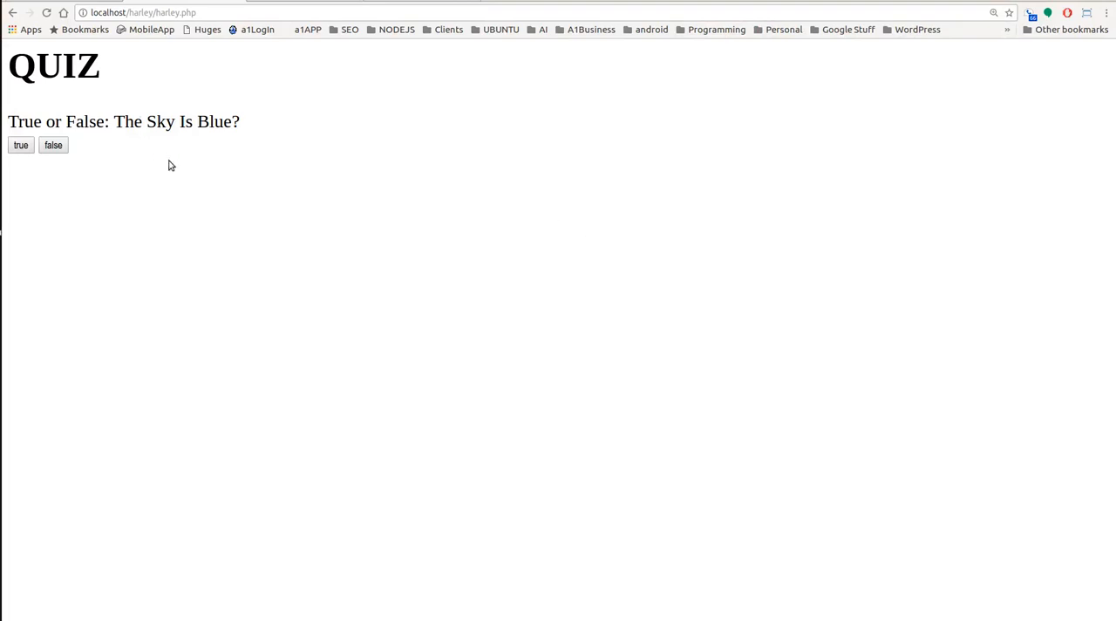
# - Answer True then False on localhost/harley/harley.php to see the correct and incorrect feedback
pyautogui.moveTo(21, 122); pyautogui.dragTo(133, 122)
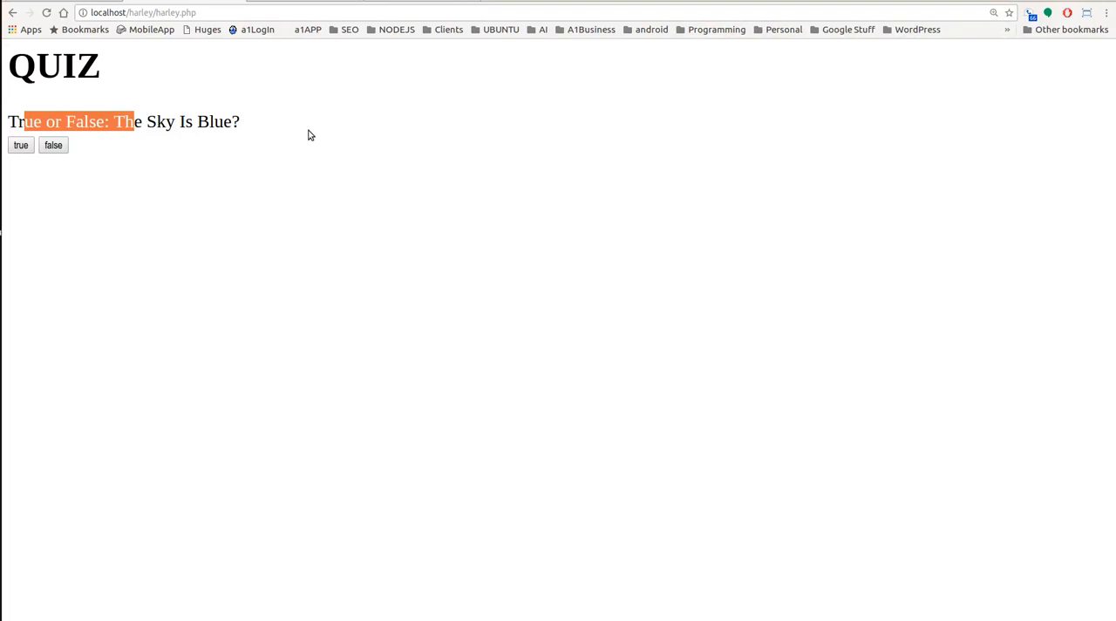
pyautogui.click(103, 262)
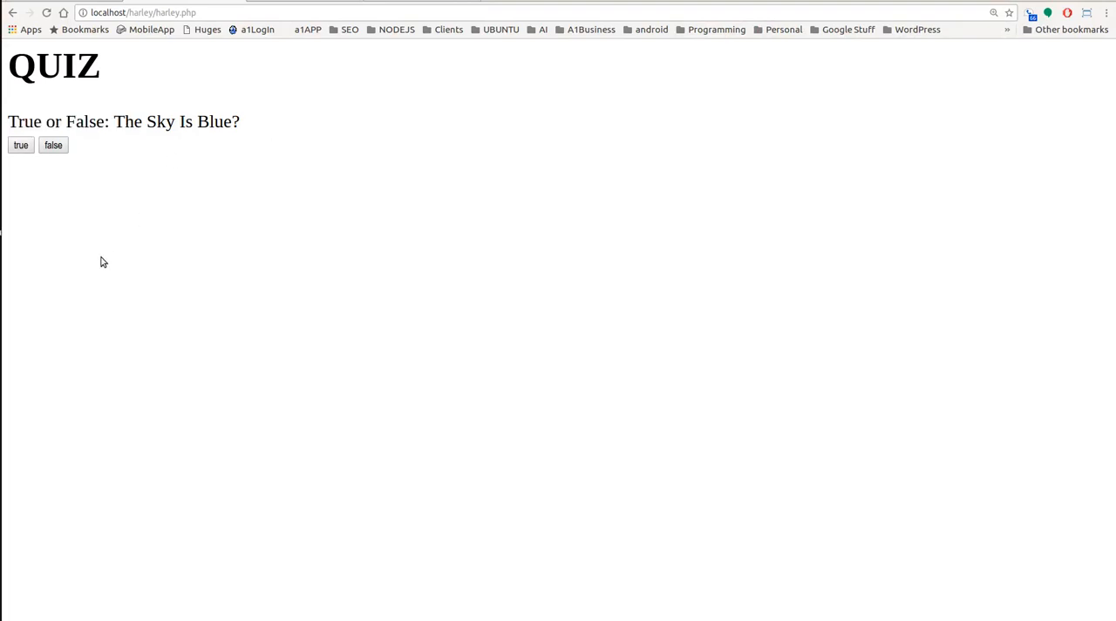
pyautogui.click(21, 145)
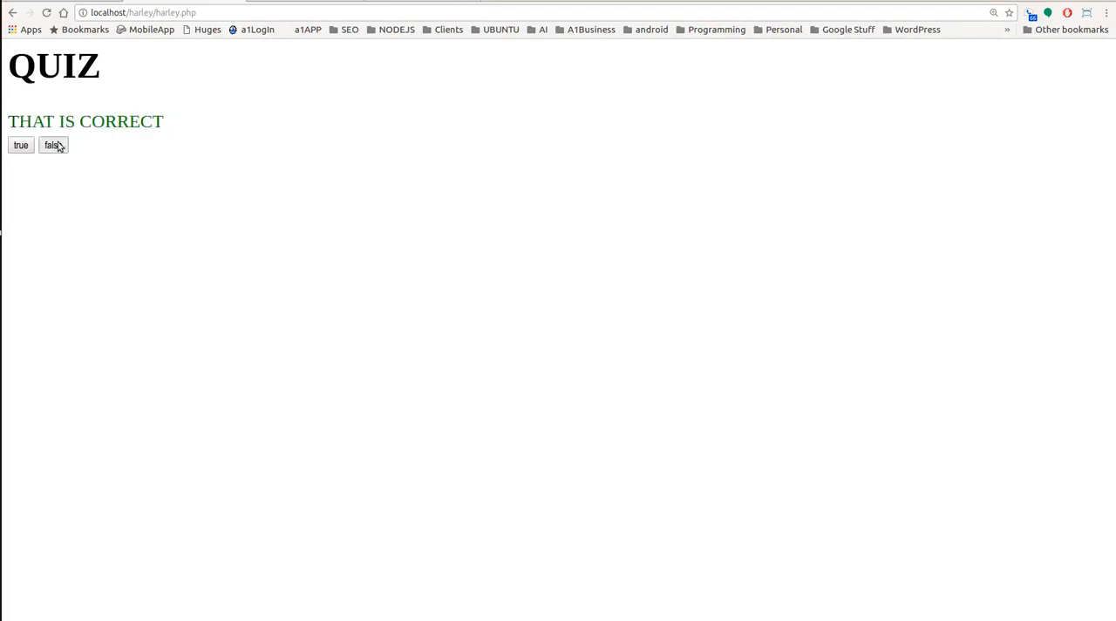
pyautogui.click(52, 145)
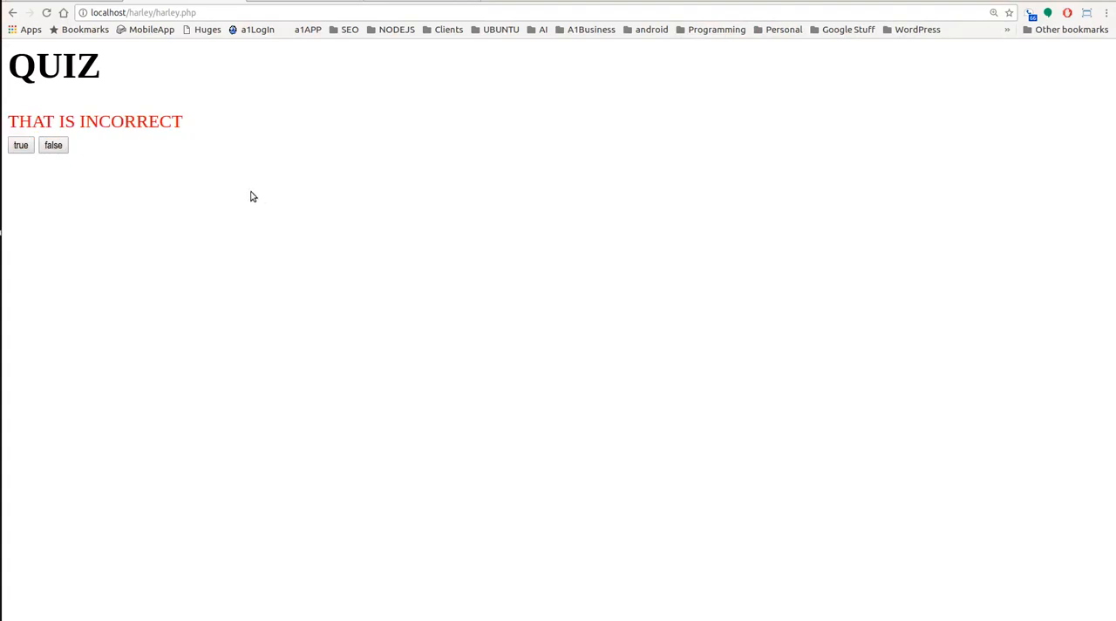
pyautogui.moveTo(255, 197)
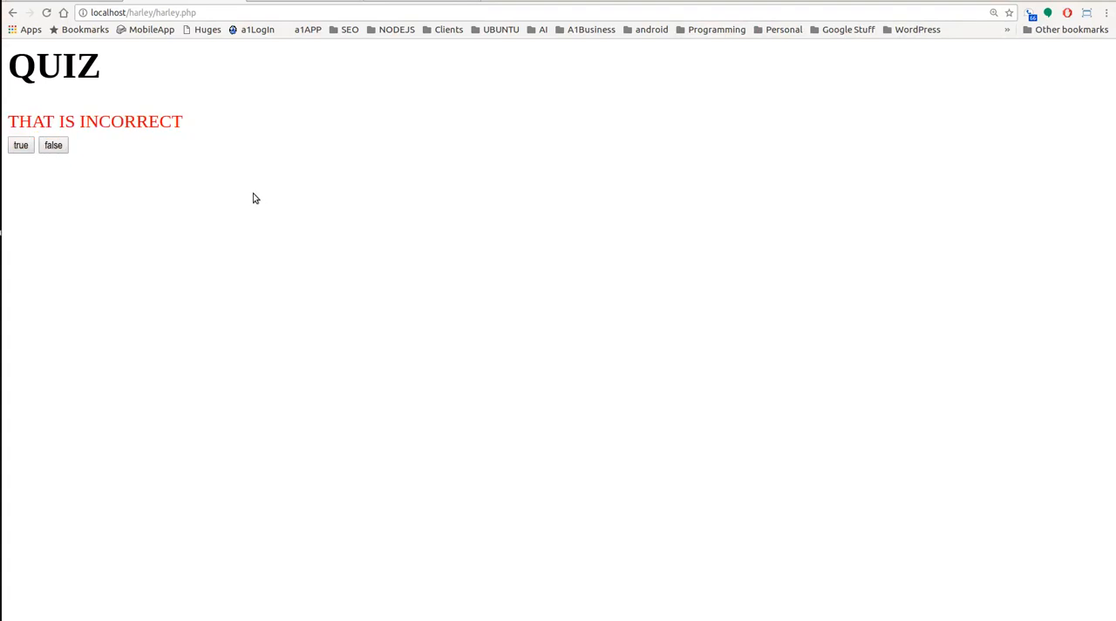
pyautogui.moveTo(253, 211)
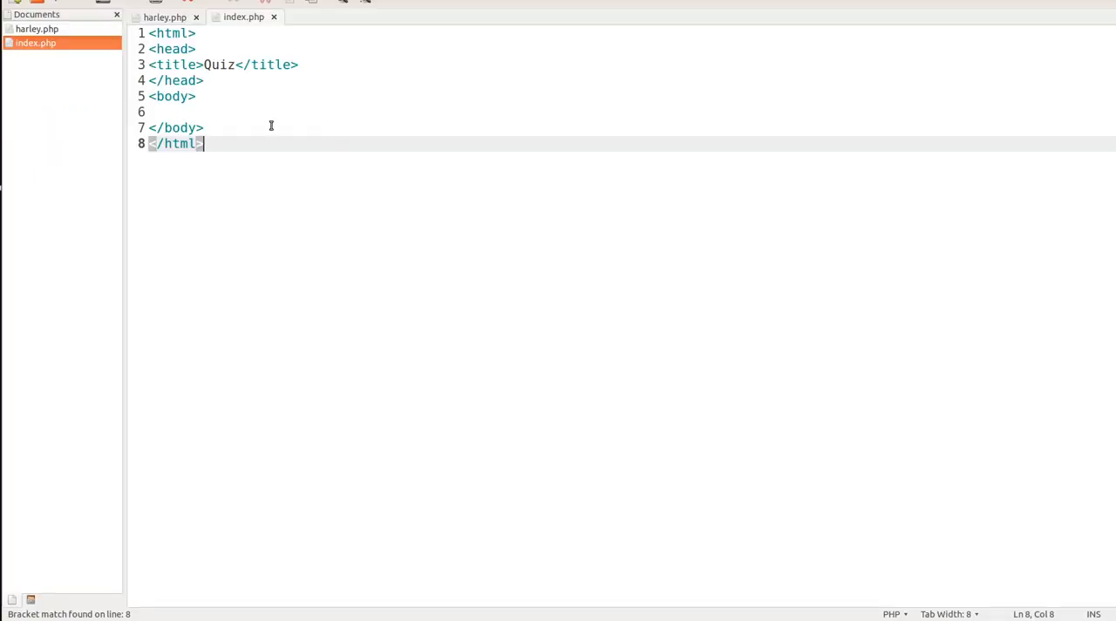
# - Add <h1>Quiz</h1> on the empty line inside the body of index.php
pyautogui.click(174, 112)
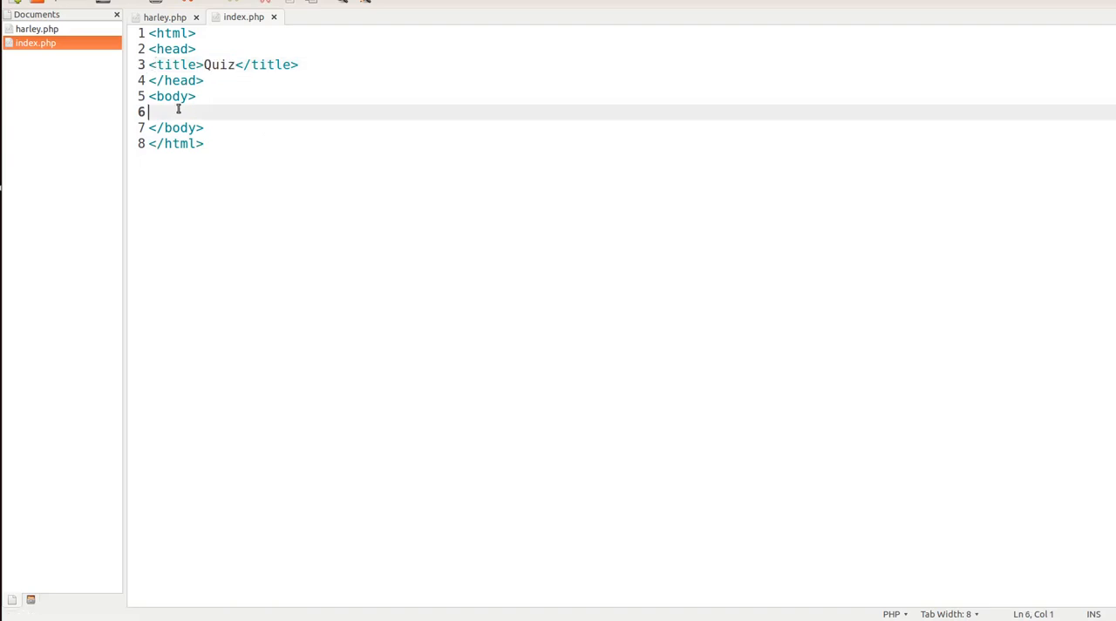
pyautogui.write('<h')
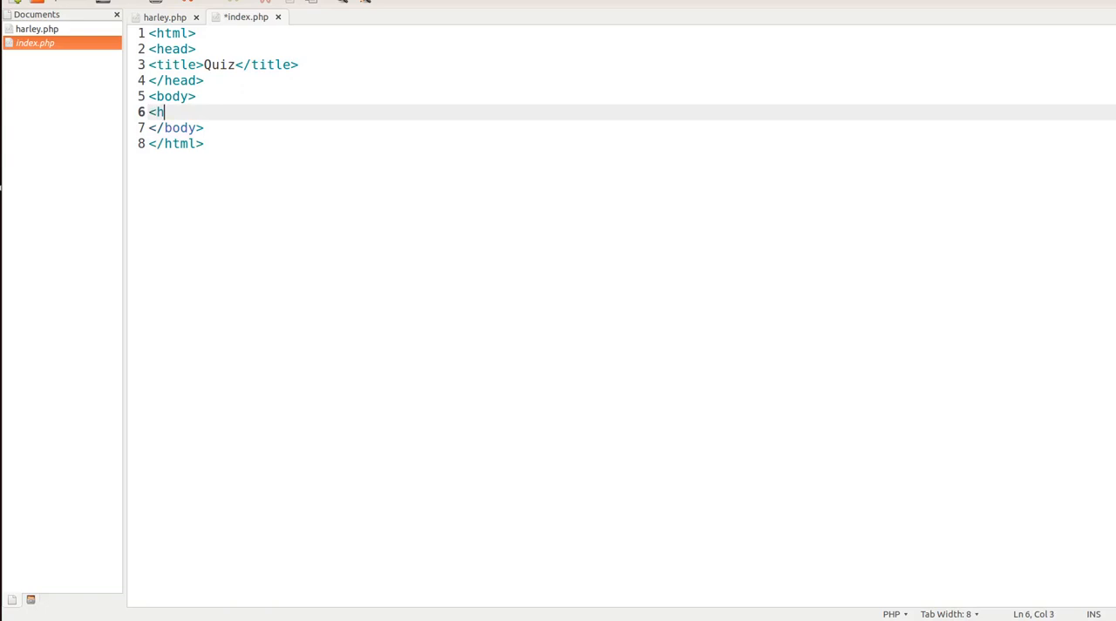
pyautogui.write('1></h1>')
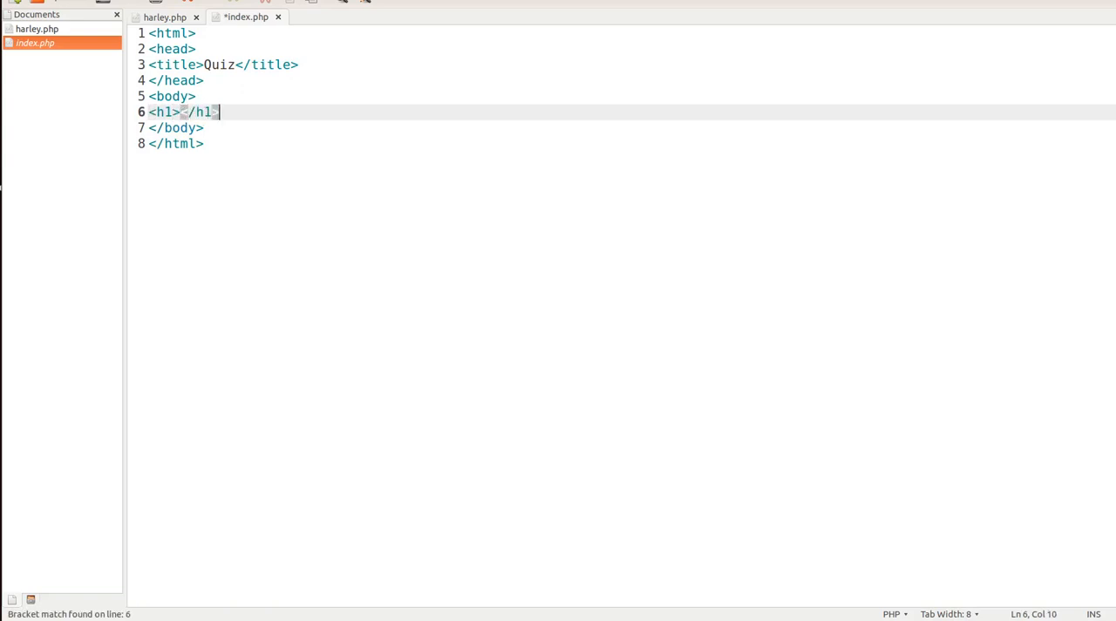
pyautogui.write('Q')
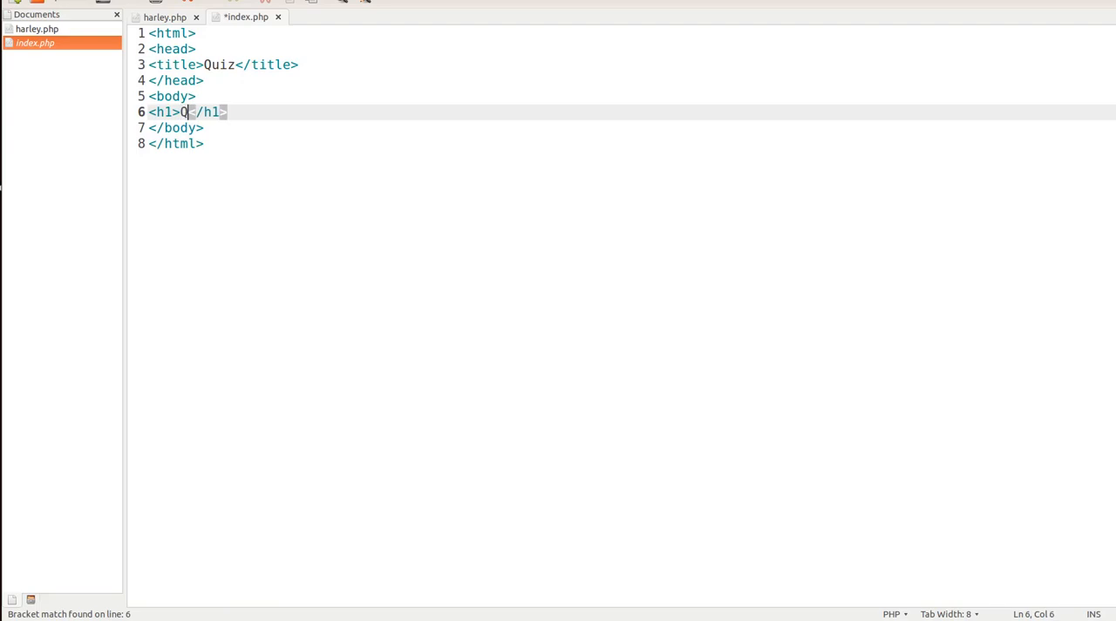
pyautogui.write('iz')
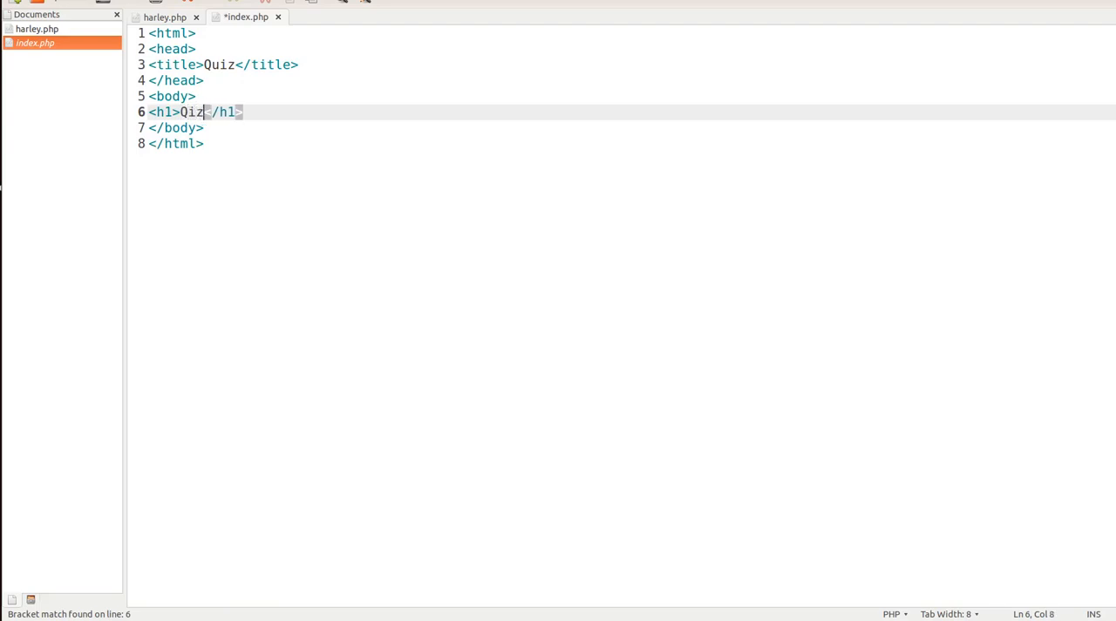
pyautogui.write('u')
pyautogui.write('<')
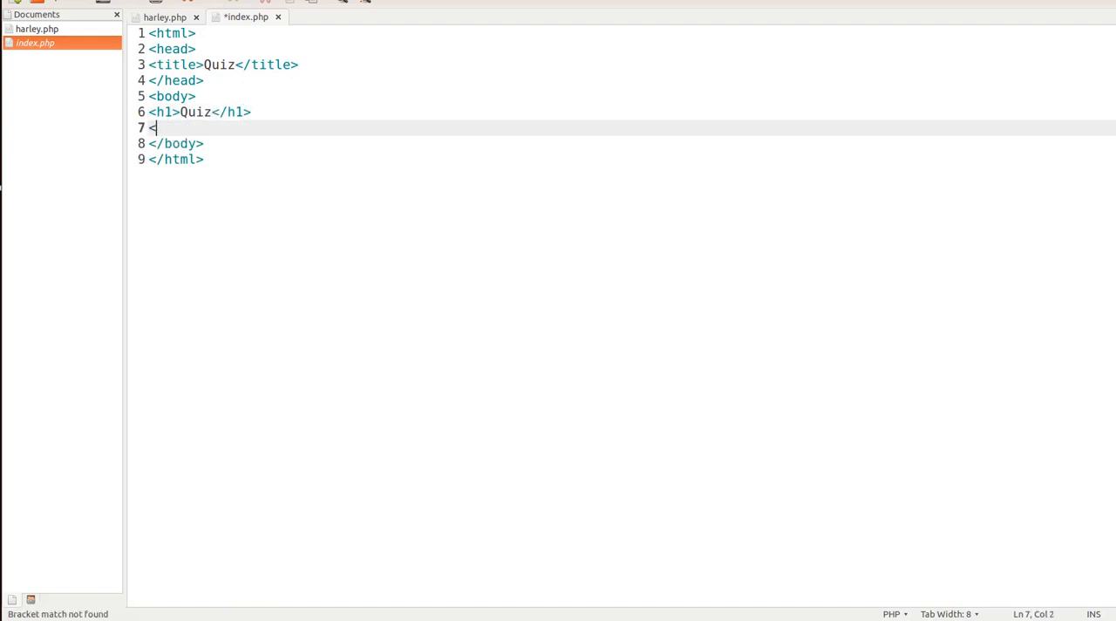
# - Add an empty <div id="question"></div> below the Quiz heading
pyautogui.write('div')
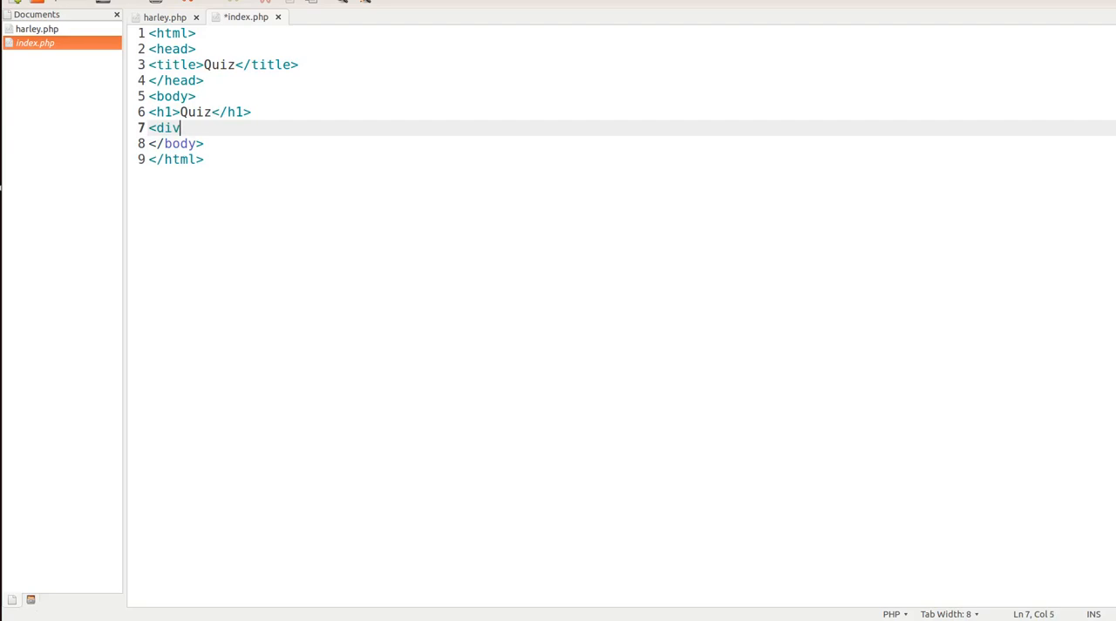
pyautogui.write('id="')
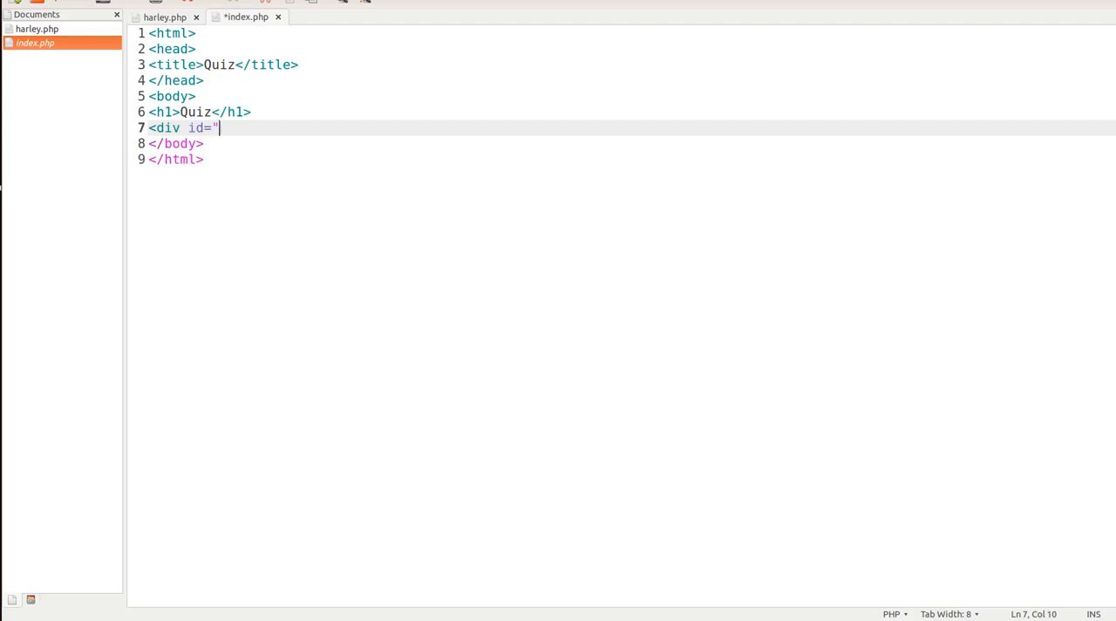
pyautogui.write('q')
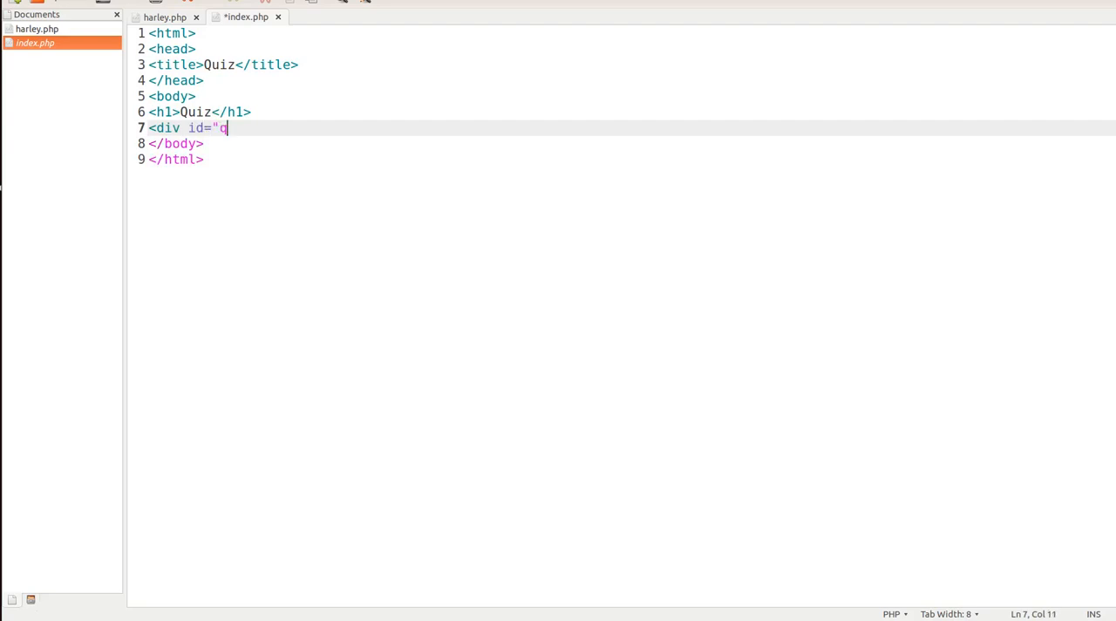
pyautogui.write('uestio')
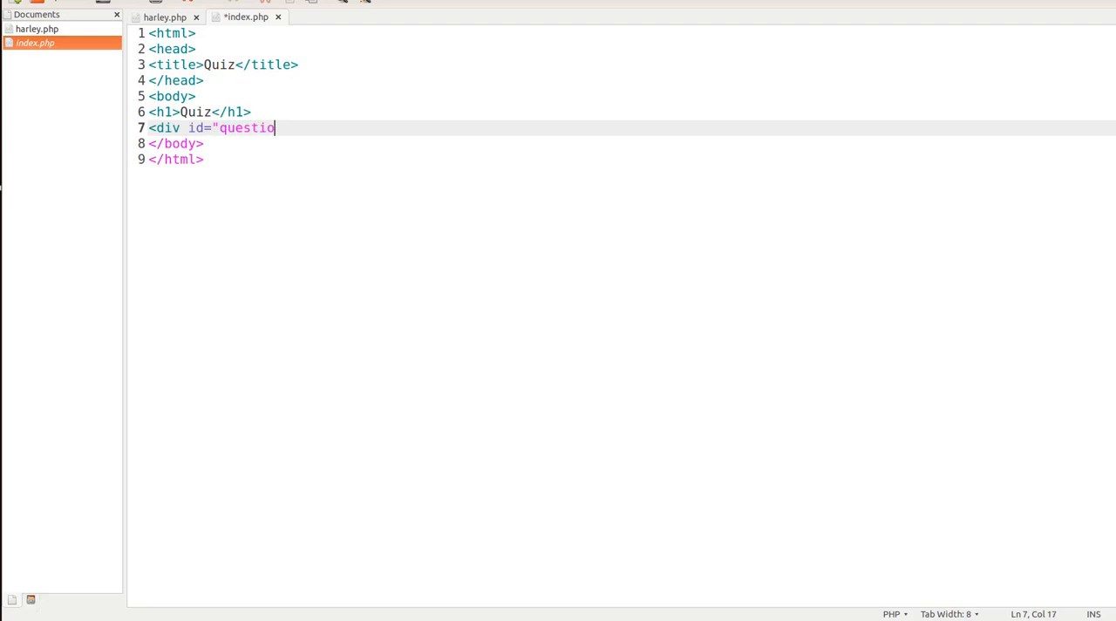
pyautogui.write('n">')
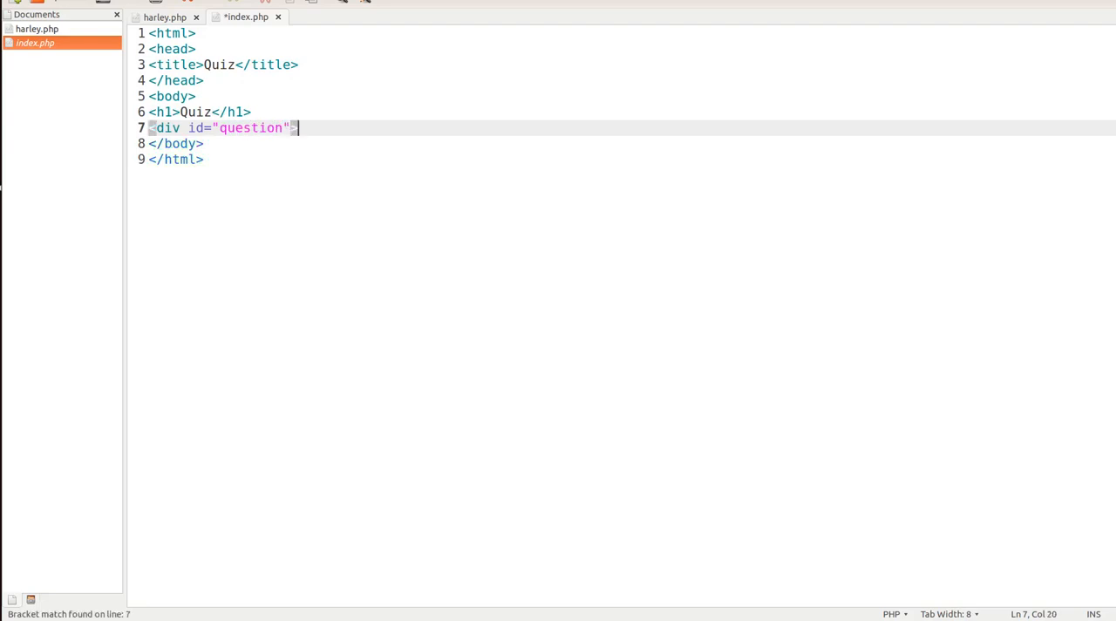
pyautogui.write('></di')
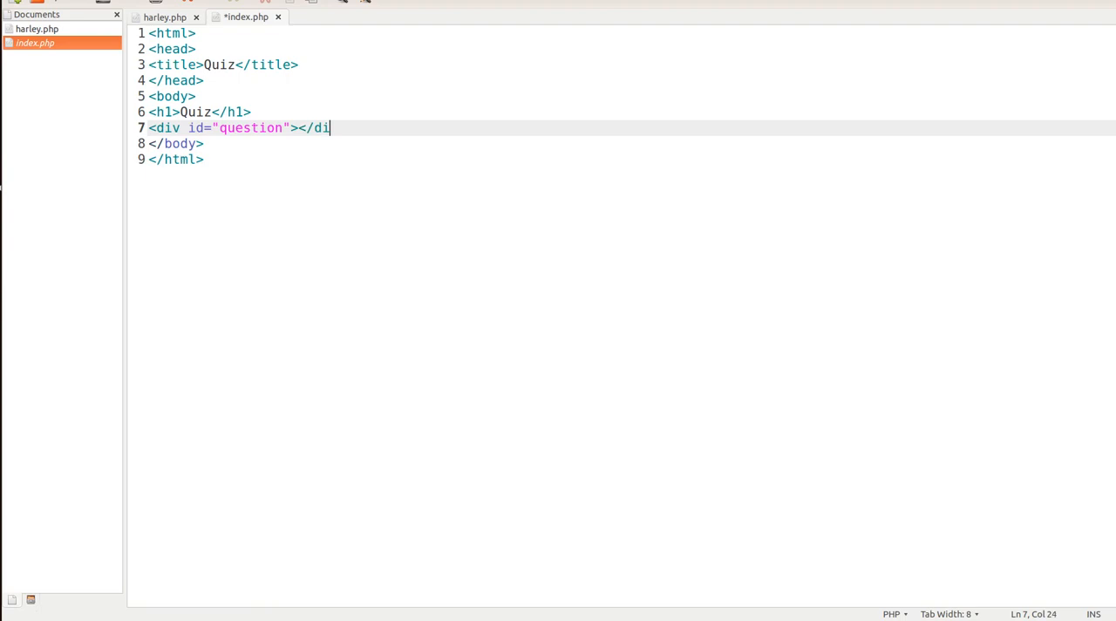
pyautogui.write('v>')
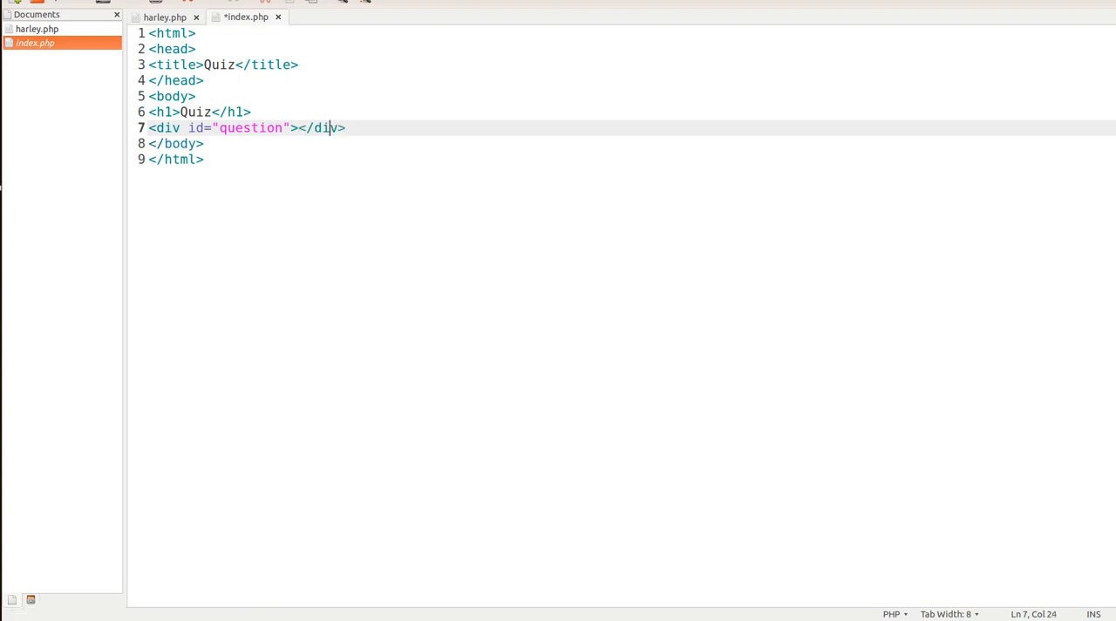
# - Fill the question div with 'True or False: The sky is blue?'
pyautogui.write('T')
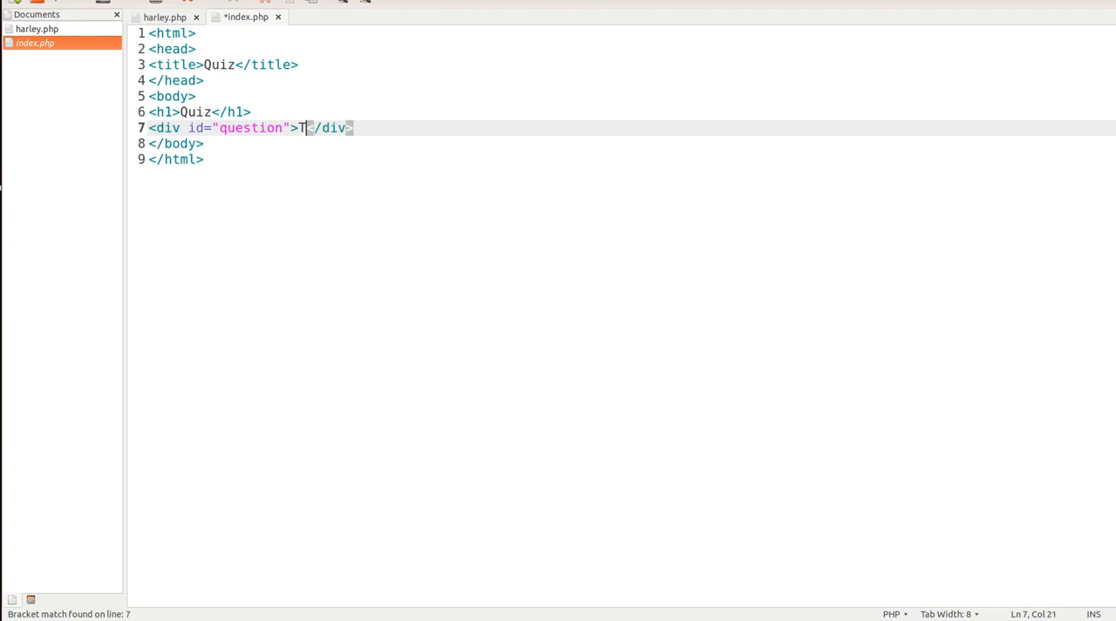
pyautogui.write('rue')
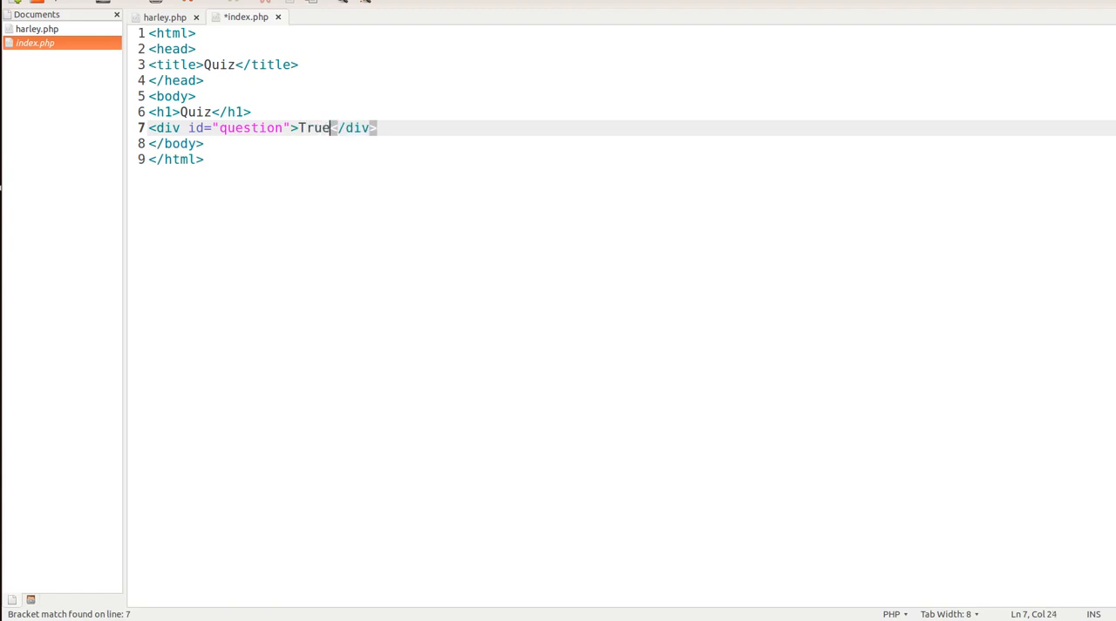
pyautogui.write('or Fals')
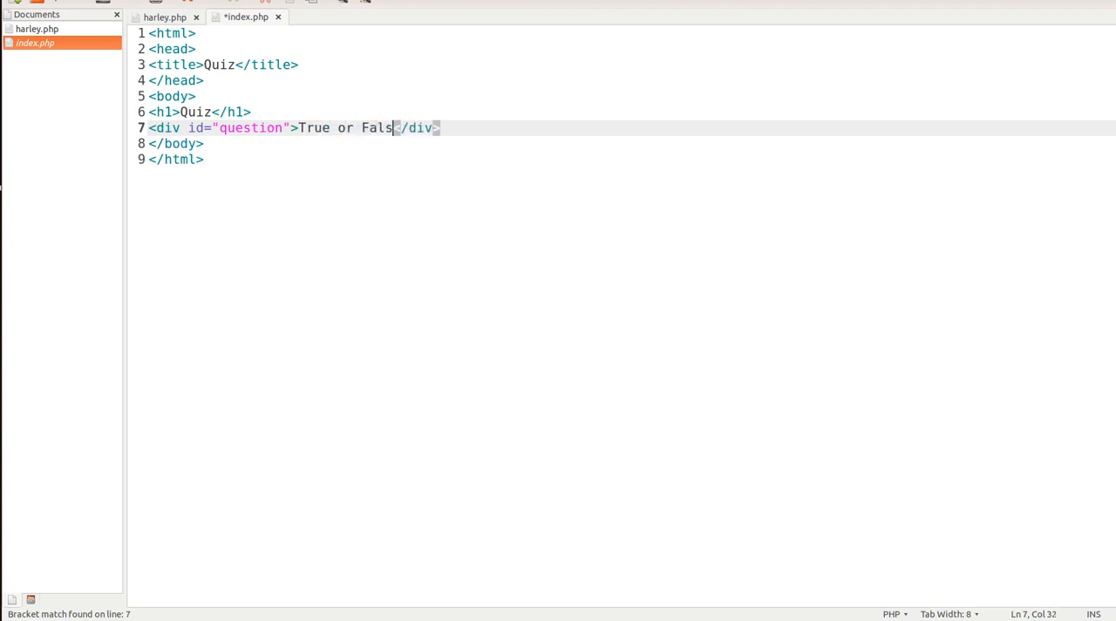
pyautogui.write('e: The s')
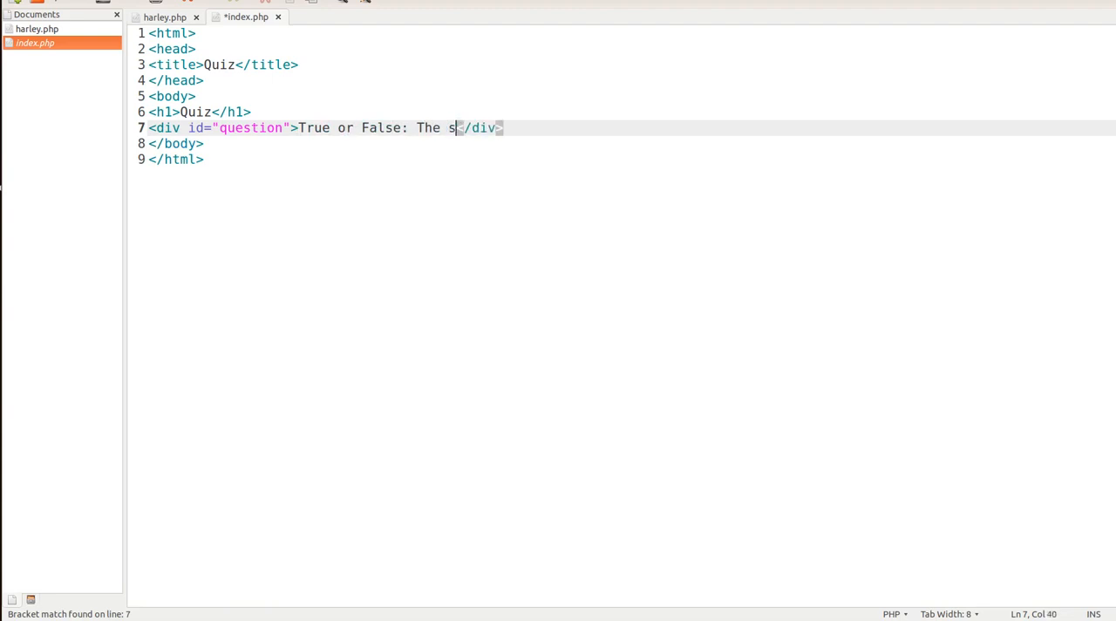
pyautogui.write('ky is blue')
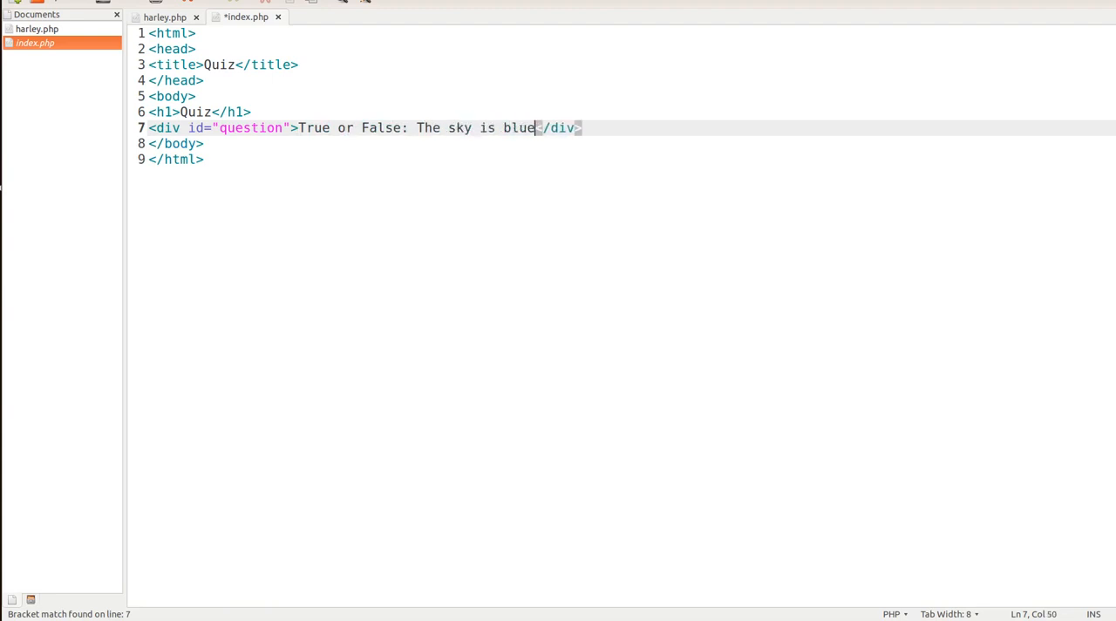
pyautogui.write('?')
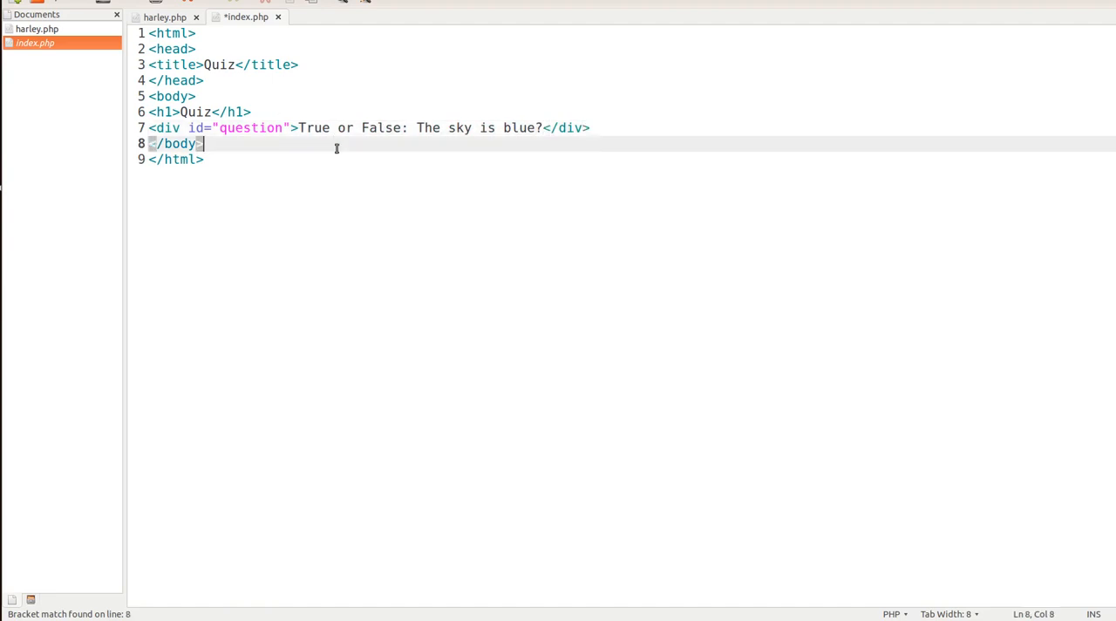
# - Save index.php and view the Quiz heading and question on localhost in Chrome
pyautogui.press('ctrl+s')
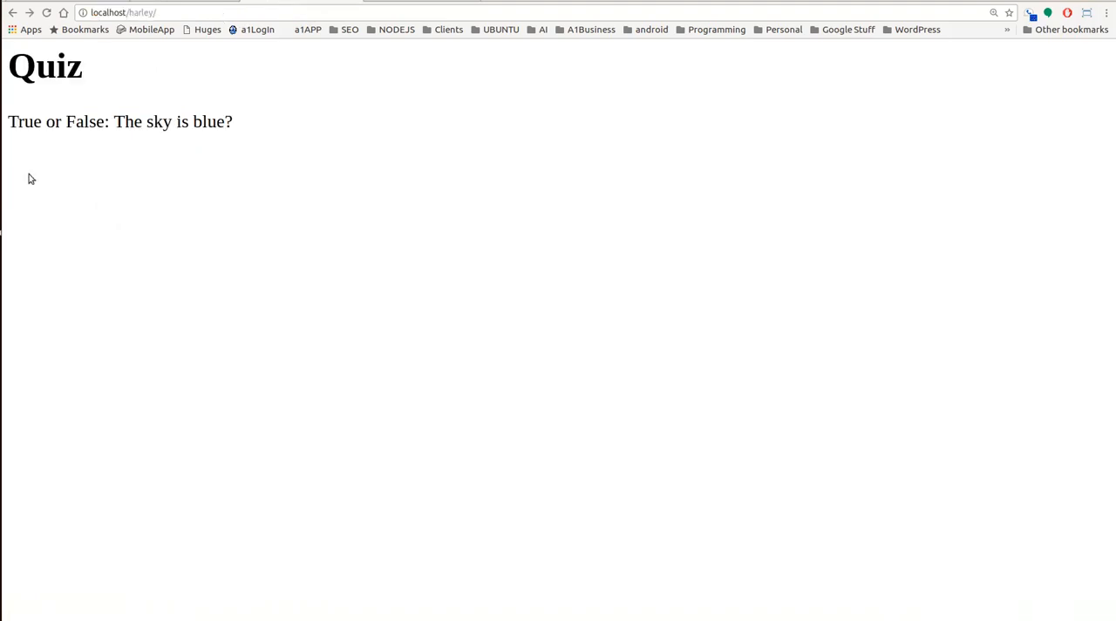
pyautogui.doubleClick(59, 67)
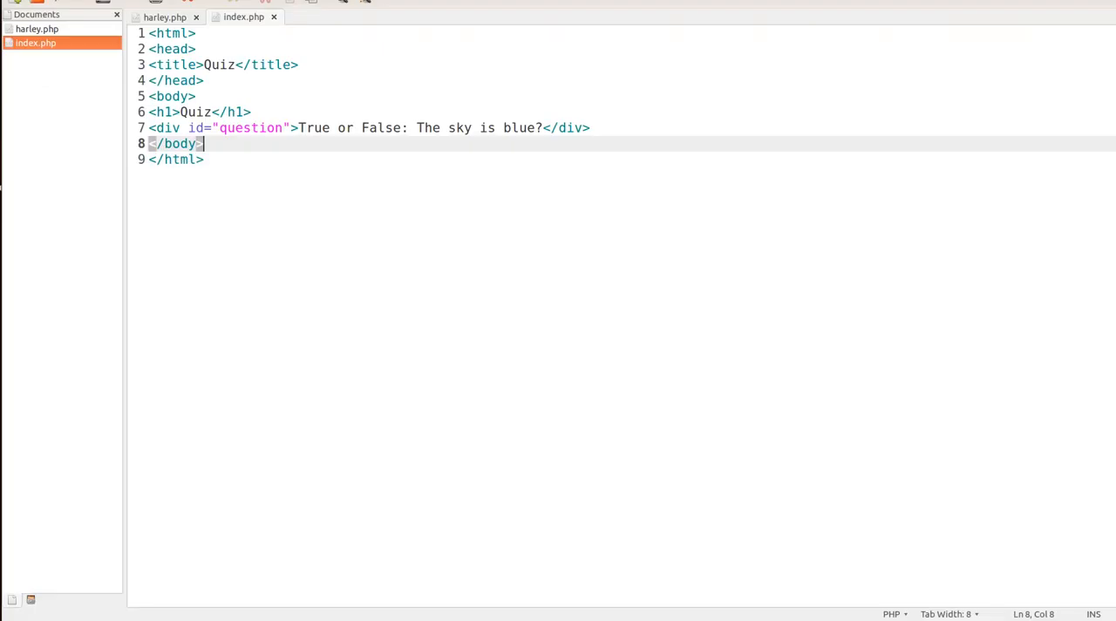
pyautogui.moveTo(237, 170)
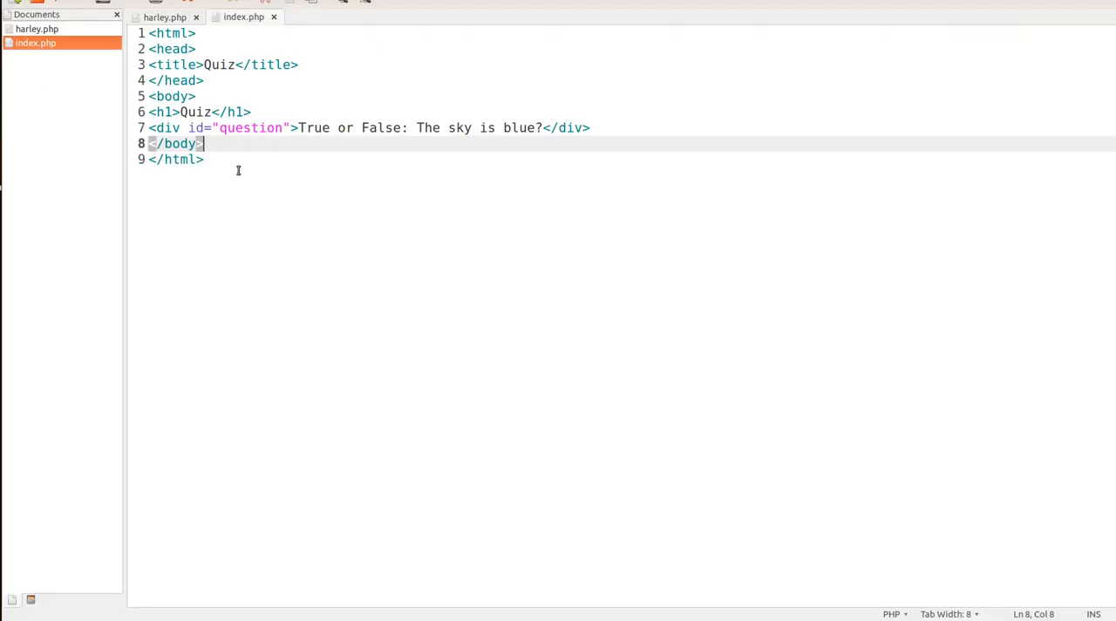
pyautogui.moveTo(439, 157)
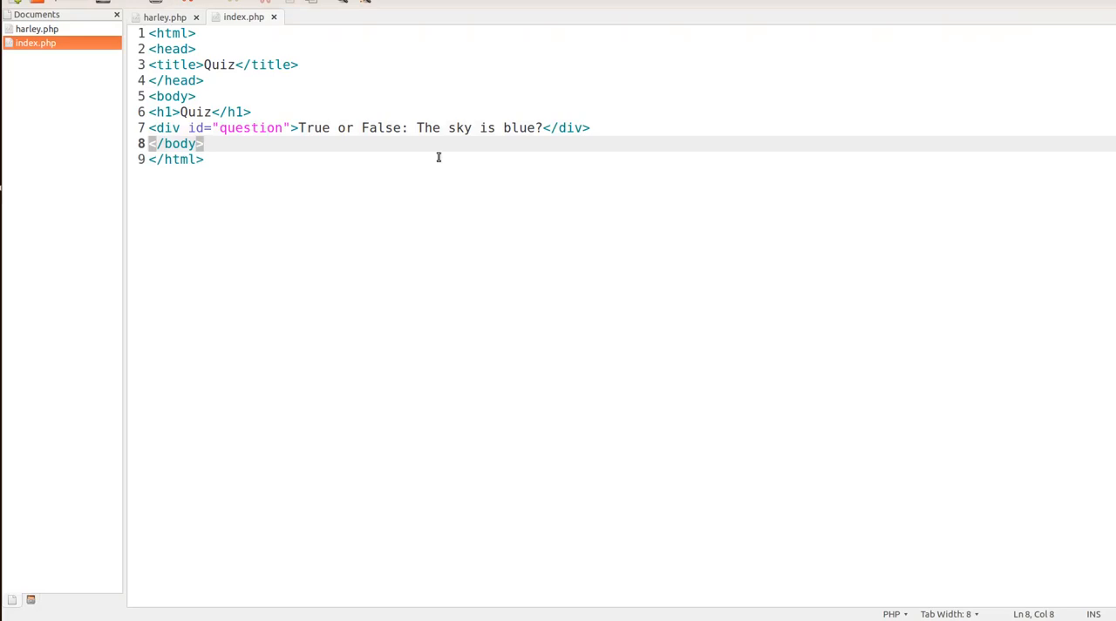
# - Add two <button> elements below the question, labelled True and False
pyautogui.write('<bu')
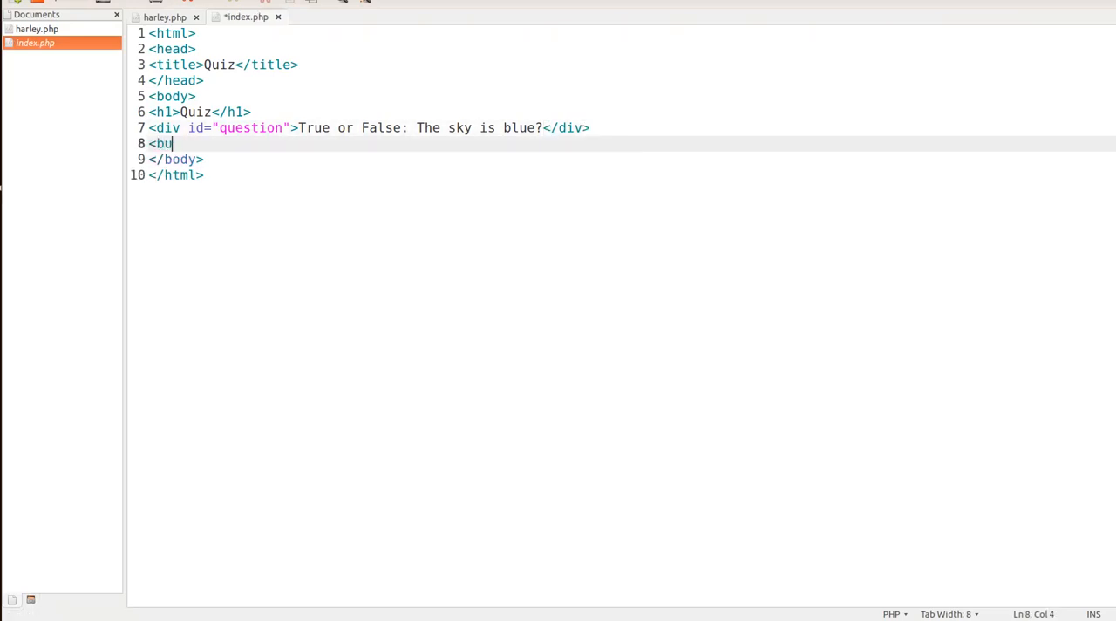
pyautogui.write('tton>')
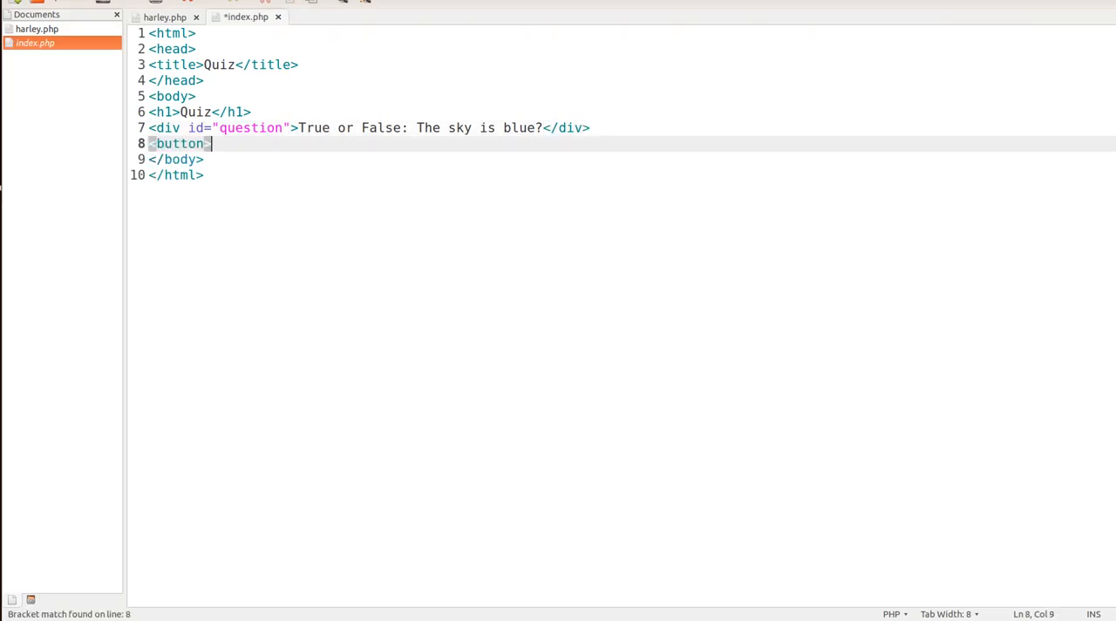
pyautogui.write('</bu')
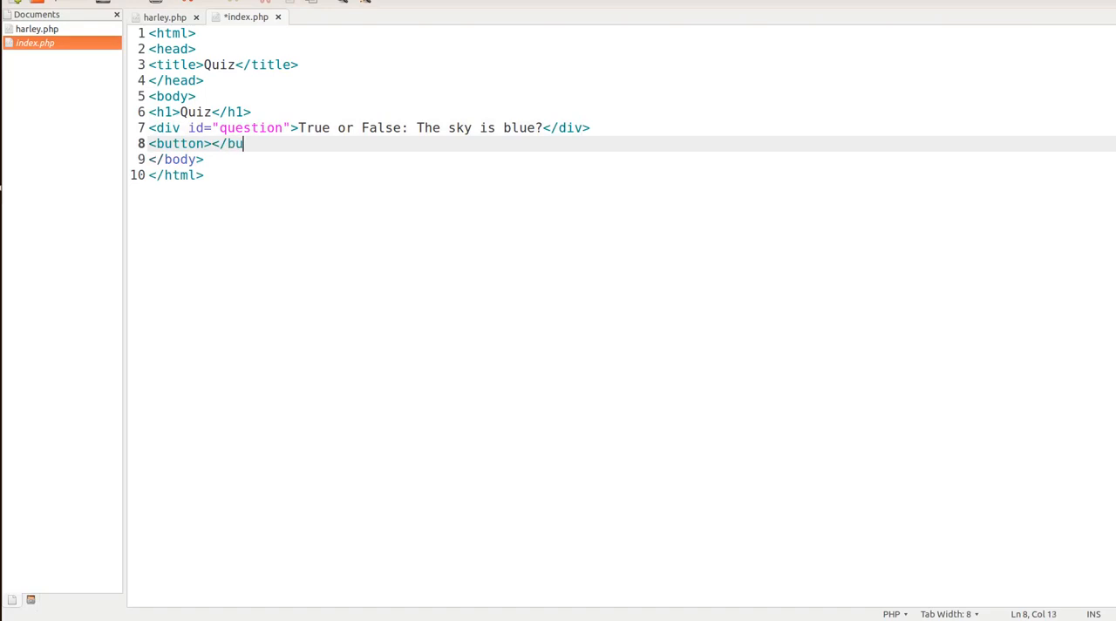
pyautogui.write('tton>')
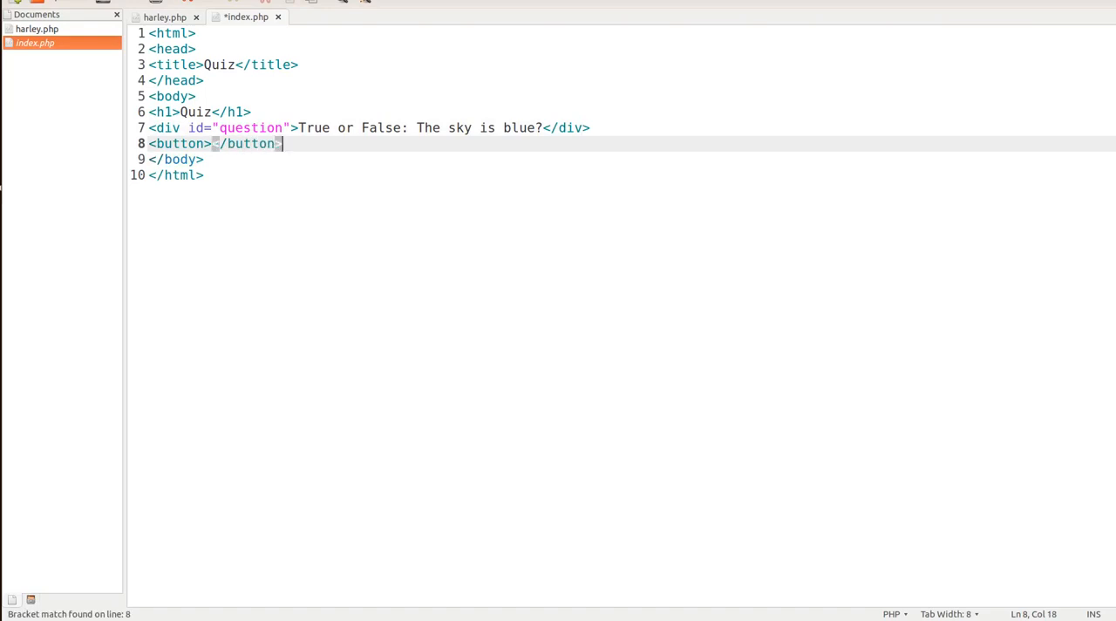
pyautogui.moveTo(576, 111)
pyautogui.write('<button></button>')
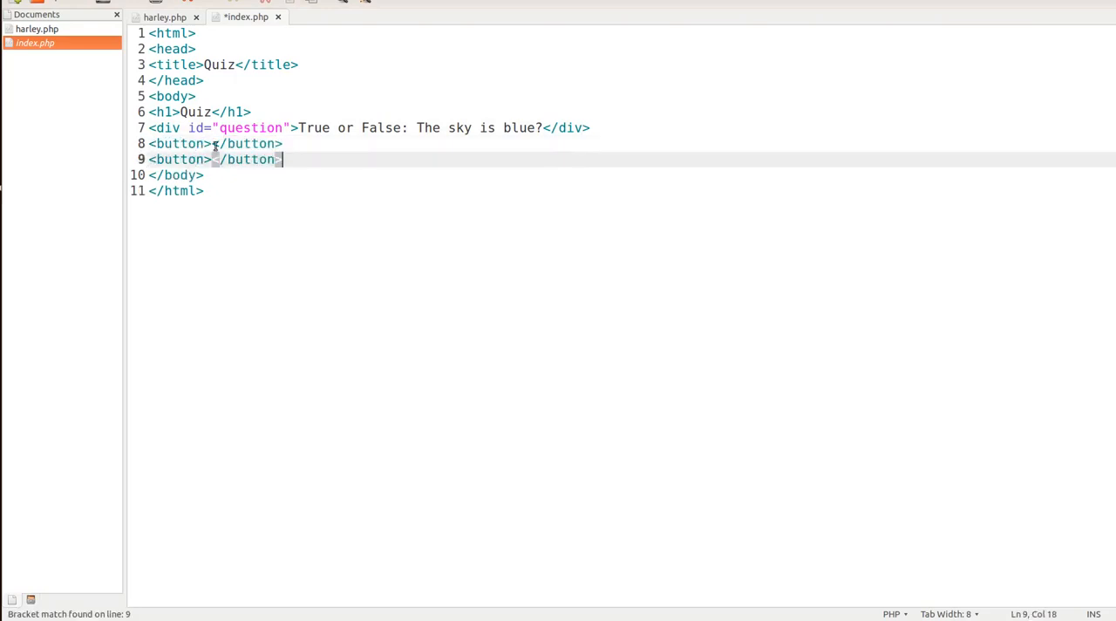
pyautogui.write('True')
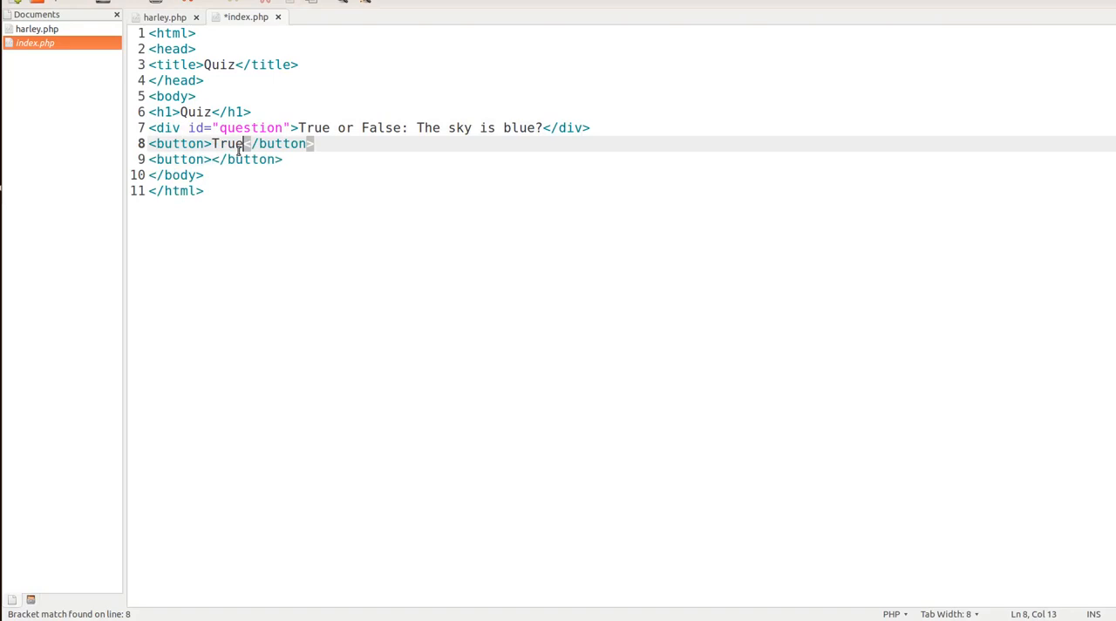
pyautogui.click(212, 158)
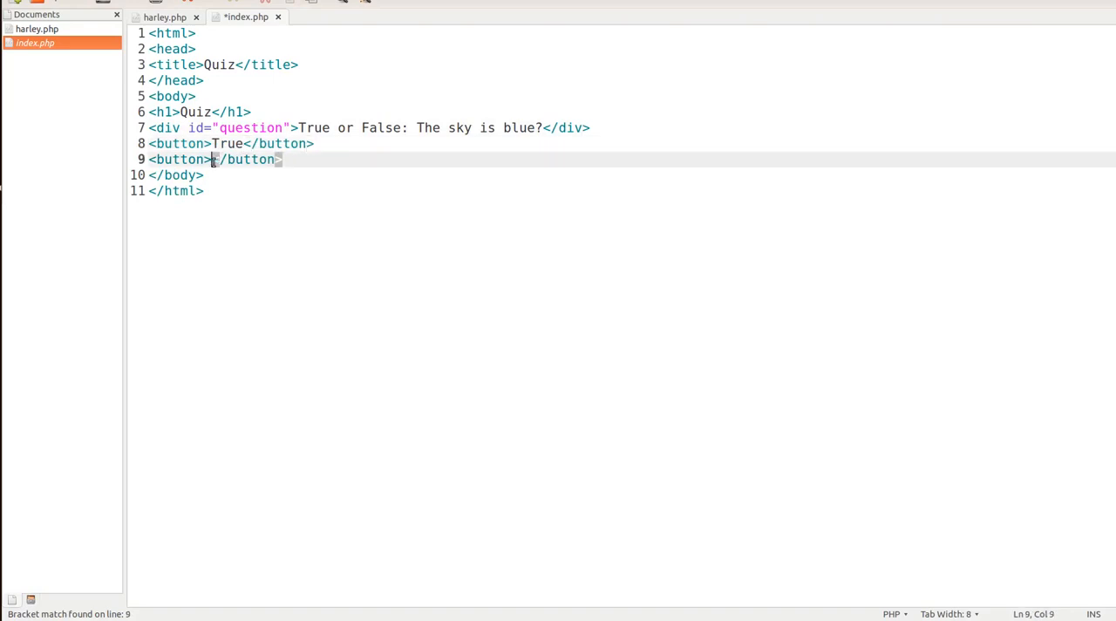
pyautogui.write('False')
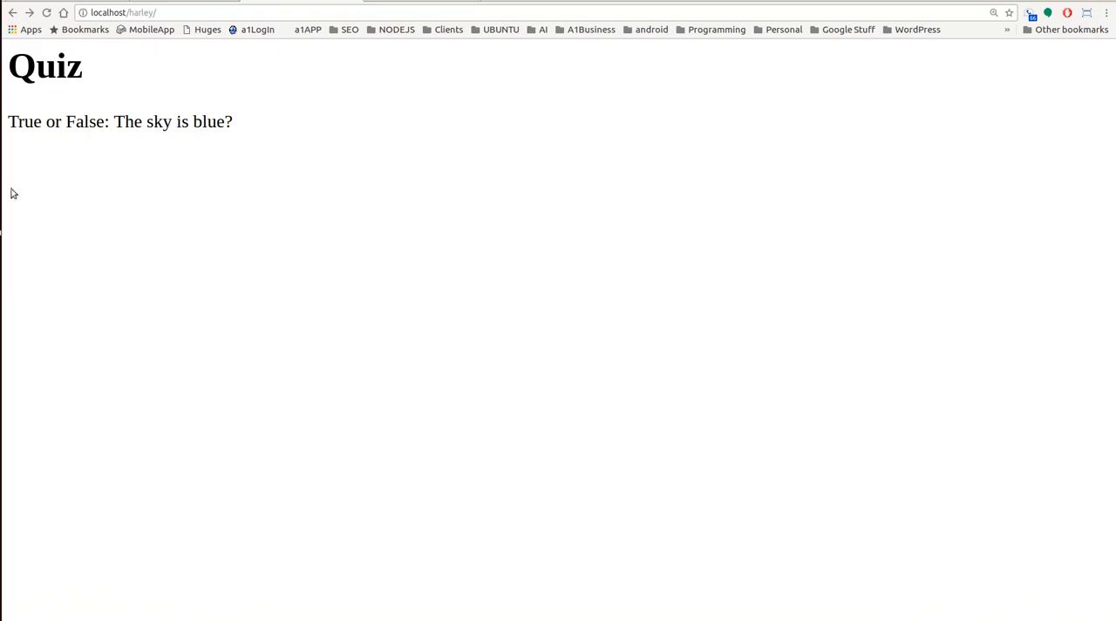
pyautogui.moveTo(111, 10)
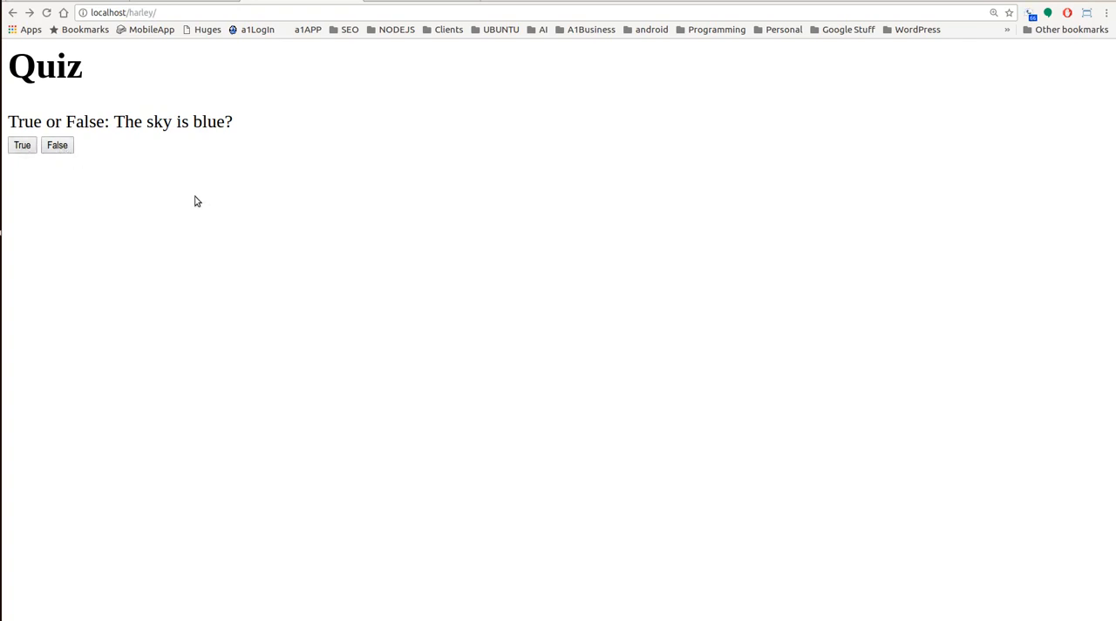
pyautogui.moveTo(177, 206)
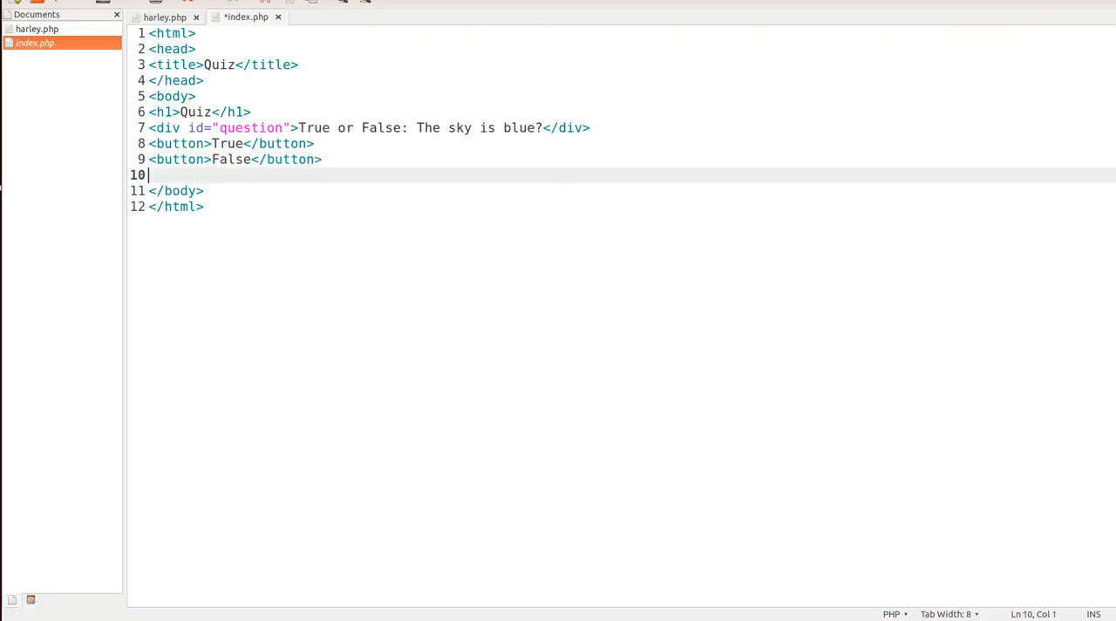
# - Add a <script> block after the buttons with an empty function truee(){ }
pyautogui.write('<scr')
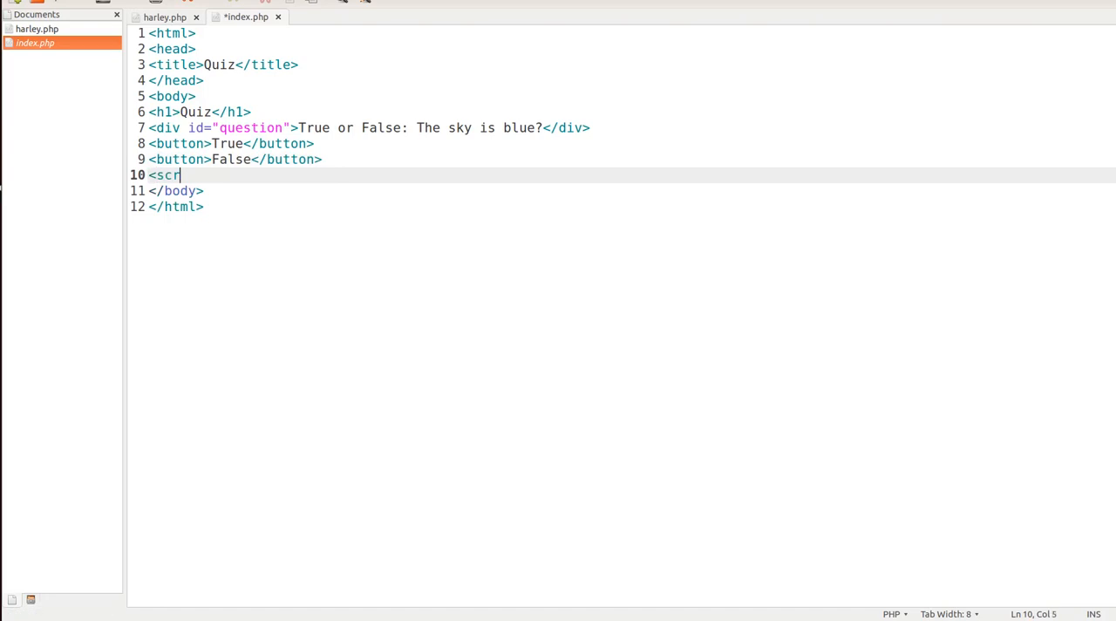
pyautogui.write('ipt></')
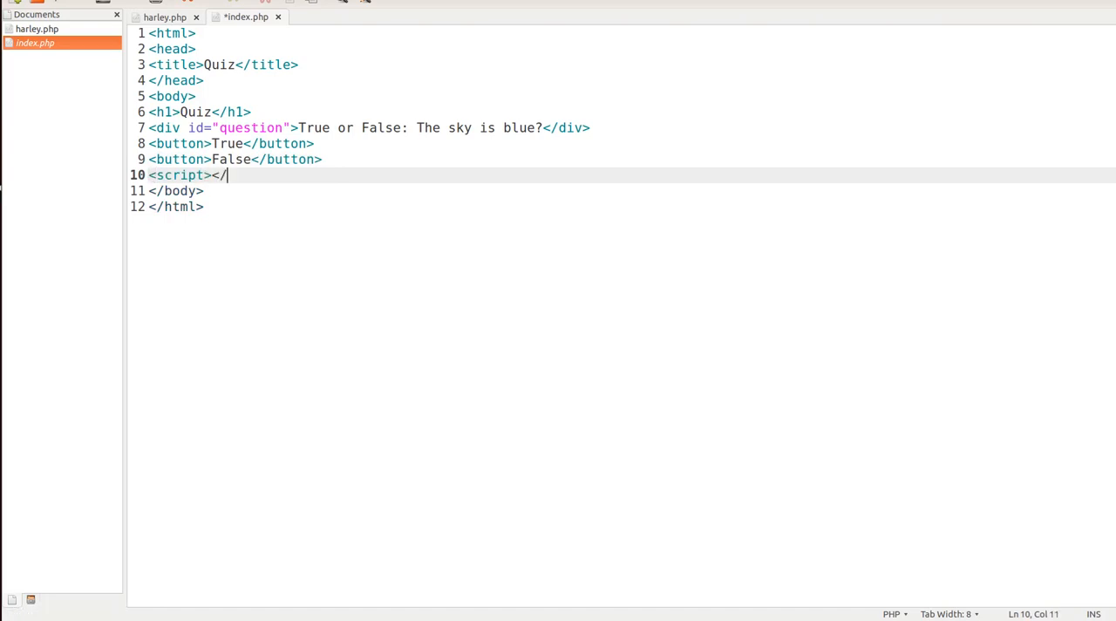
pyautogui.write('script>')
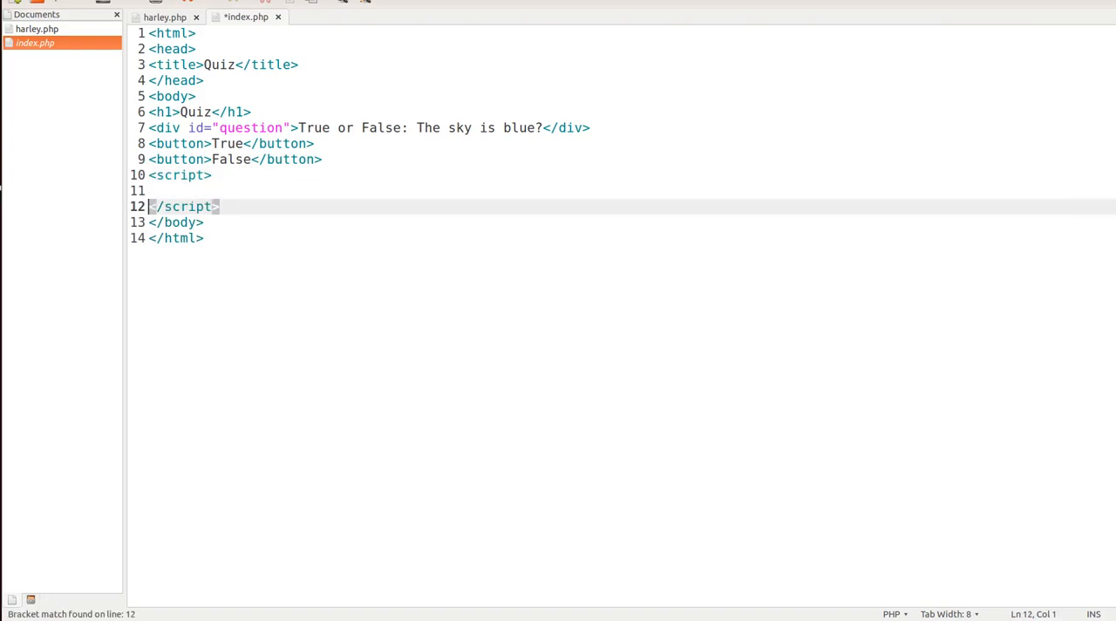
pyautogui.write('function t')
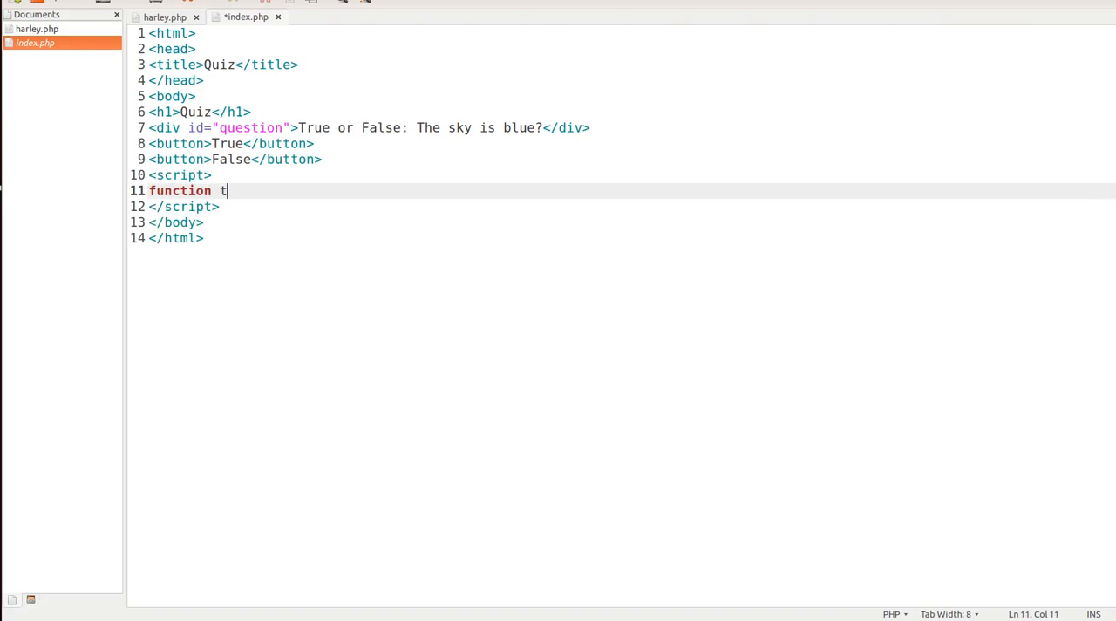
pyautogui.write('rue')
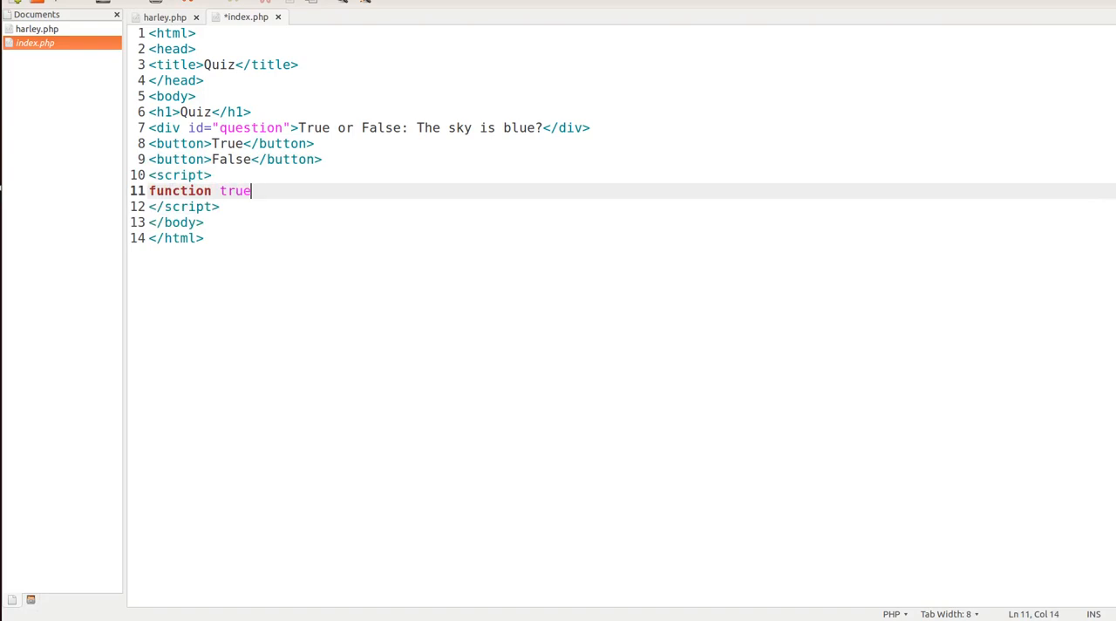
pyautogui.write('e(){')
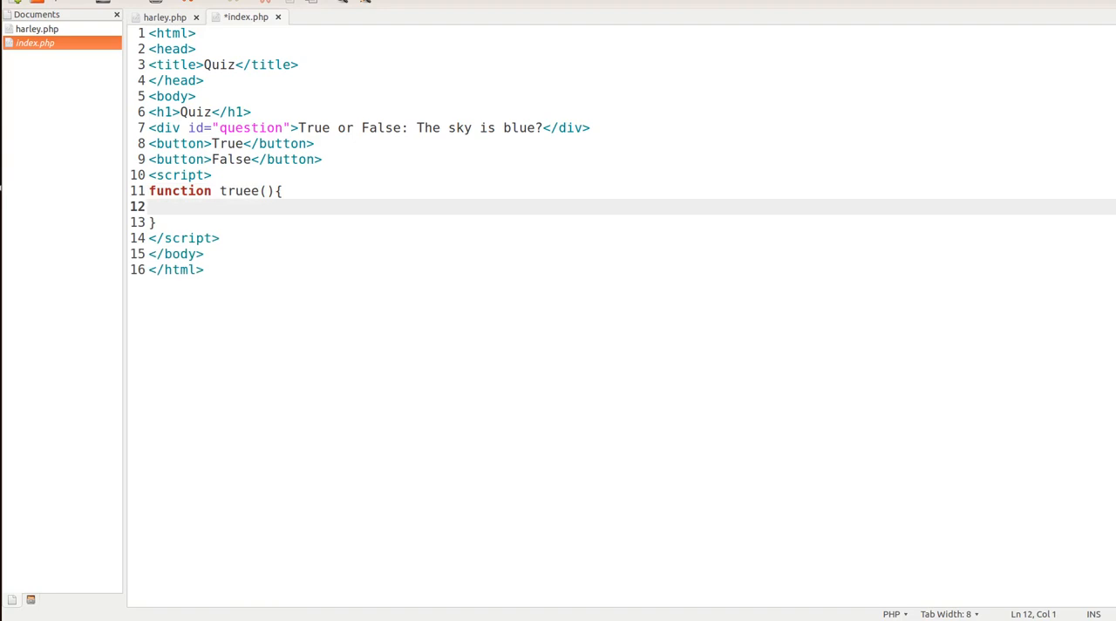
# - Write document.getElementById('question') inside truee, fixing the getElement spelling
pyautogui.write('do')
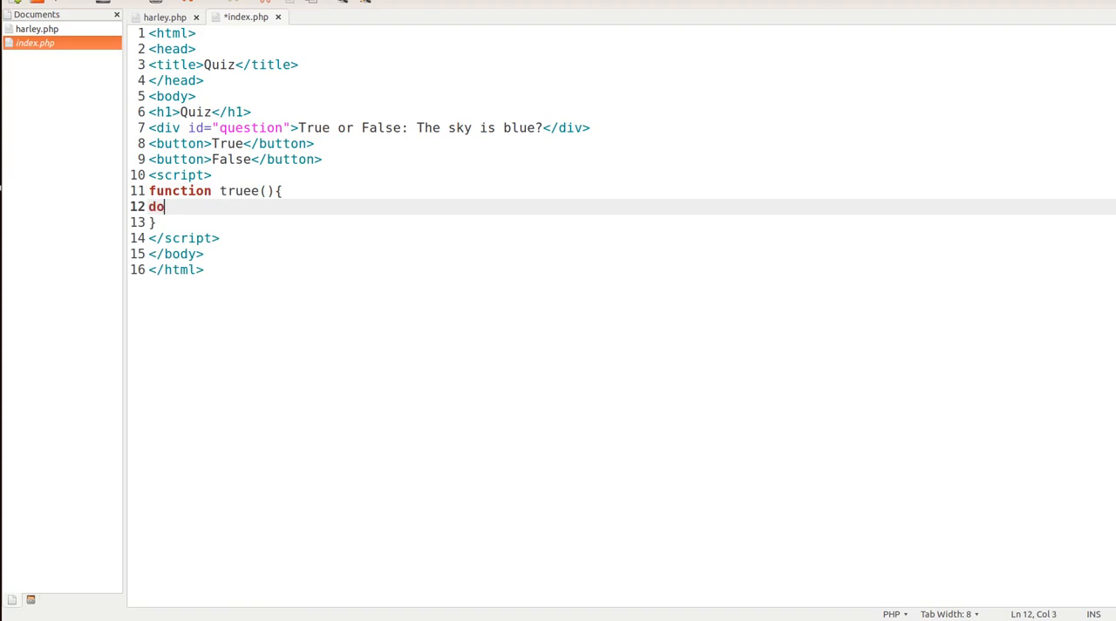
pyautogui.write('cument')
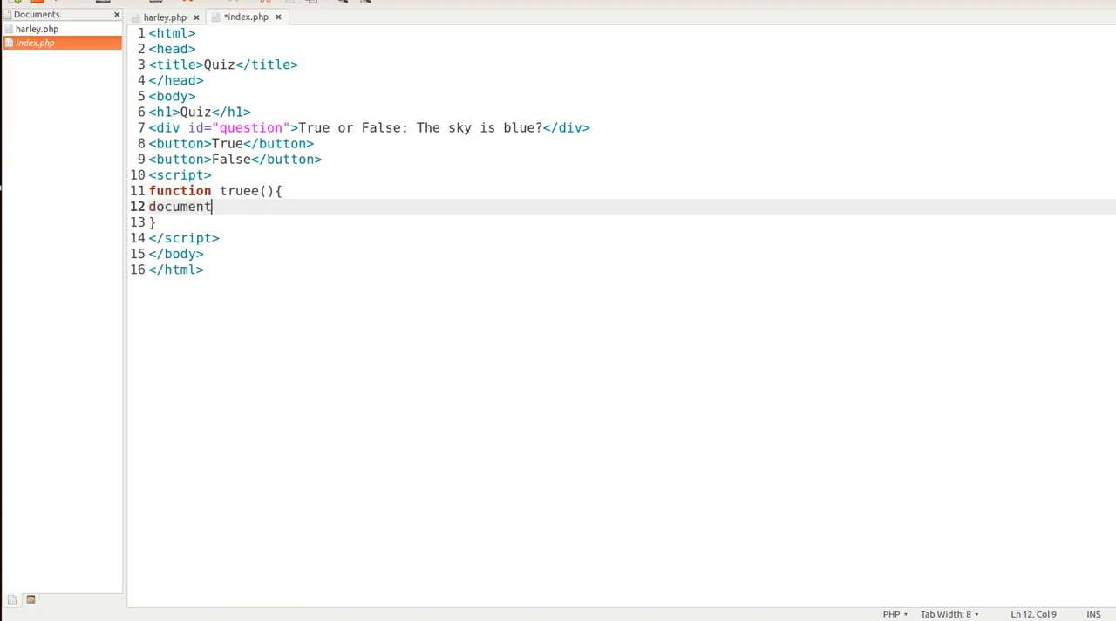
pyautogui.write('.getEl')
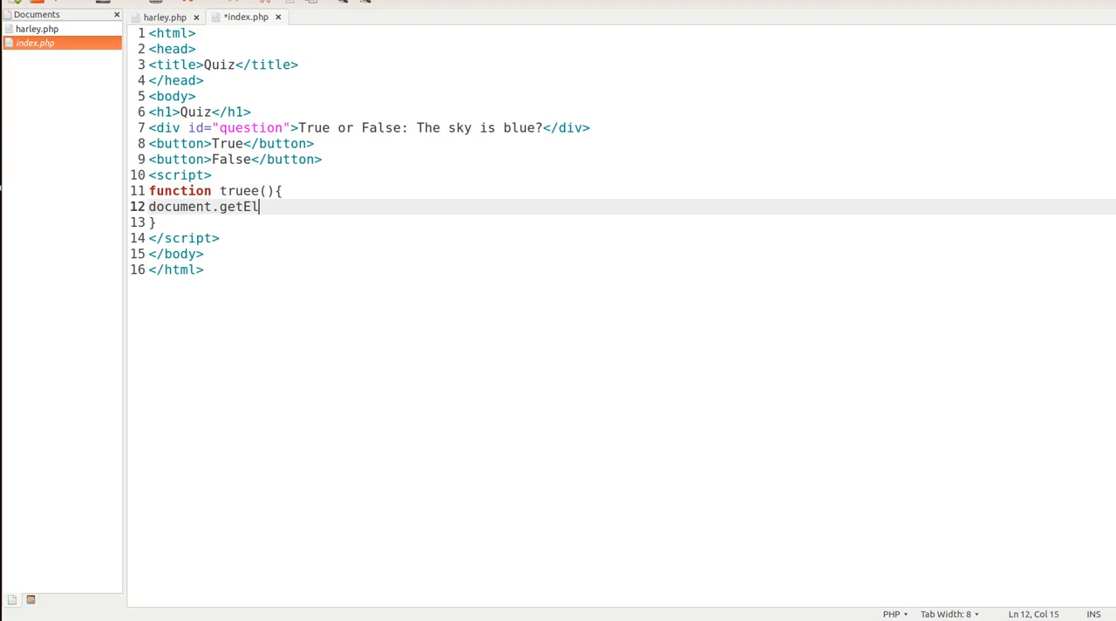
pyautogui.write('emetnById')
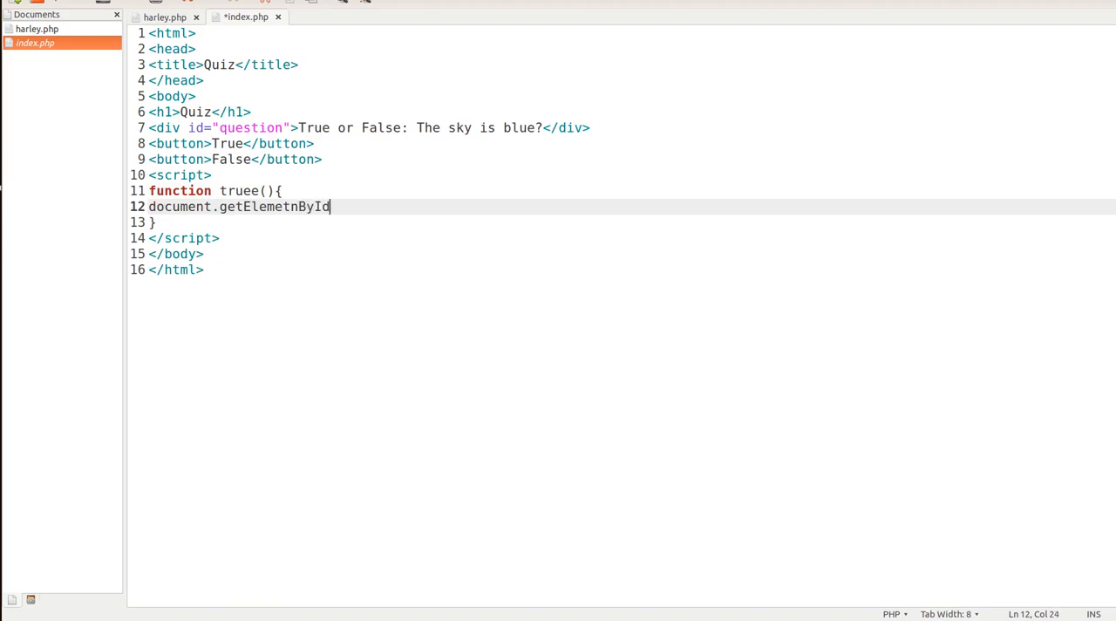
pyautogui.doubleClick(178, 206)
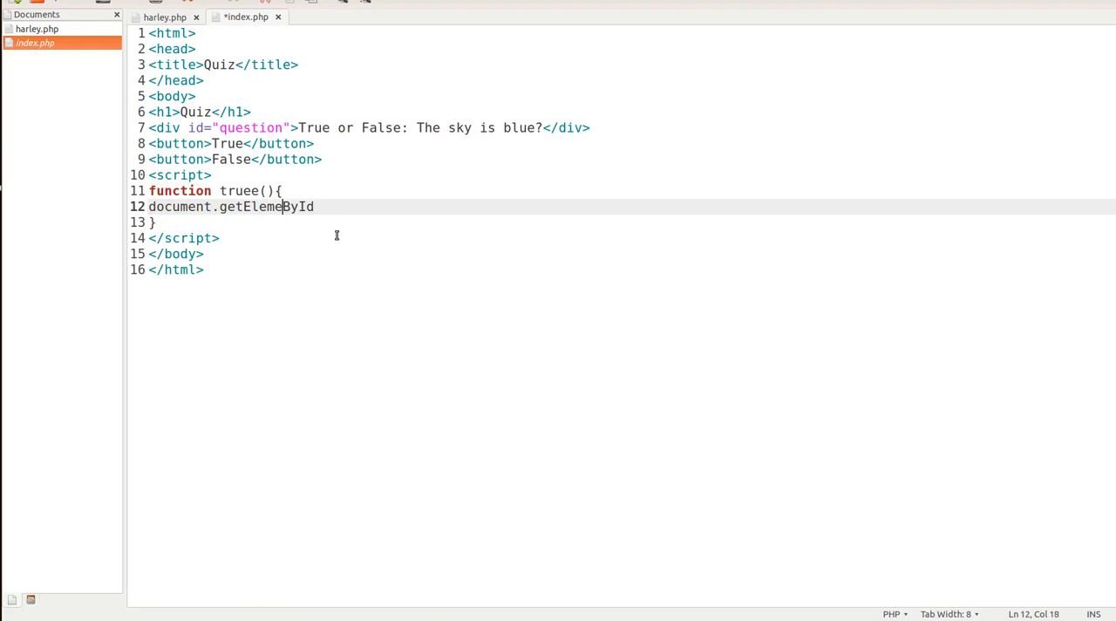
pyautogui.write('nt')
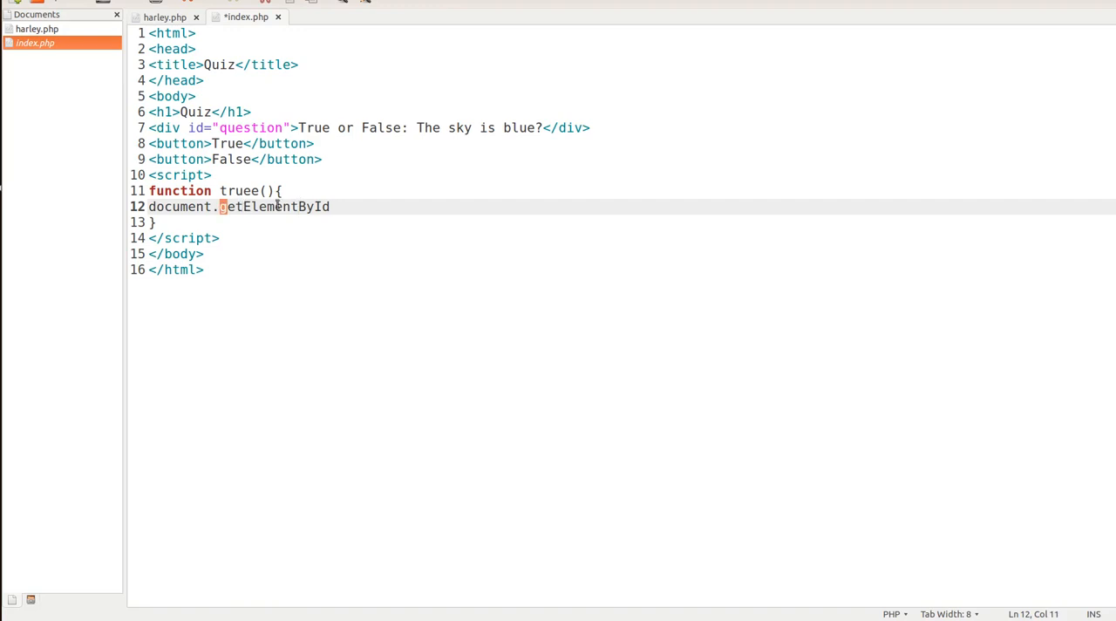
pyautogui.write('(')
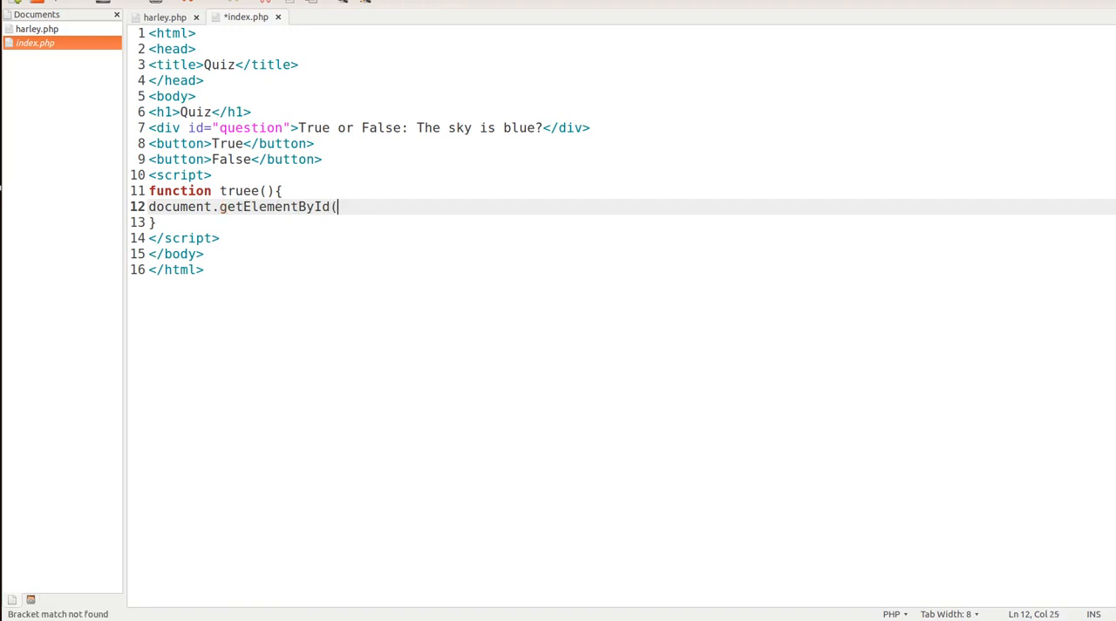
pyautogui.write("')")
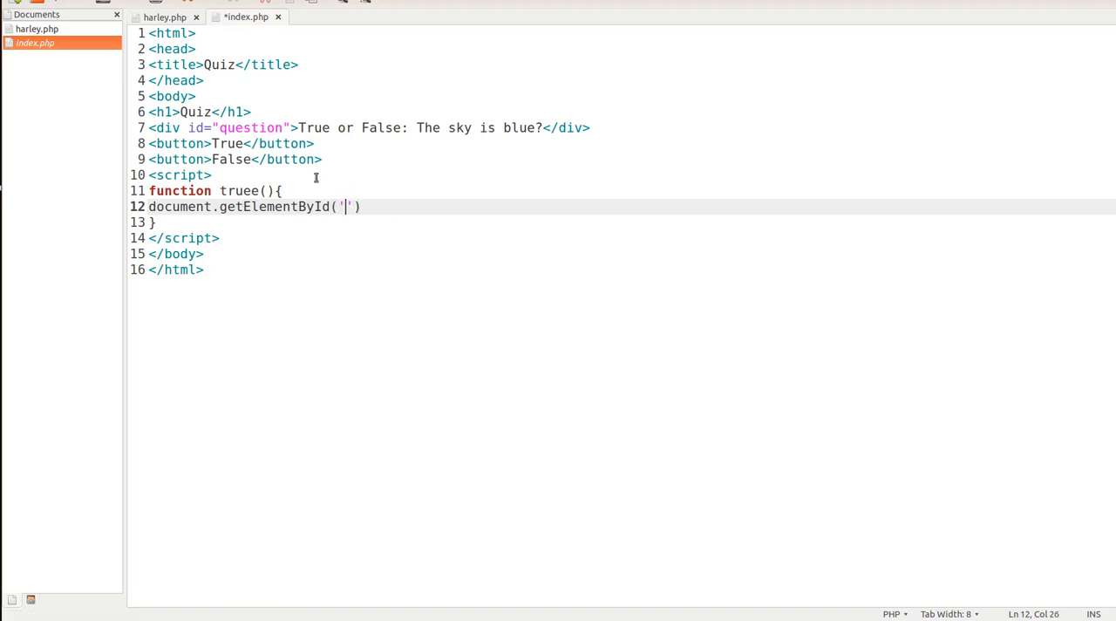
pyautogui.rightClick(251, 127)
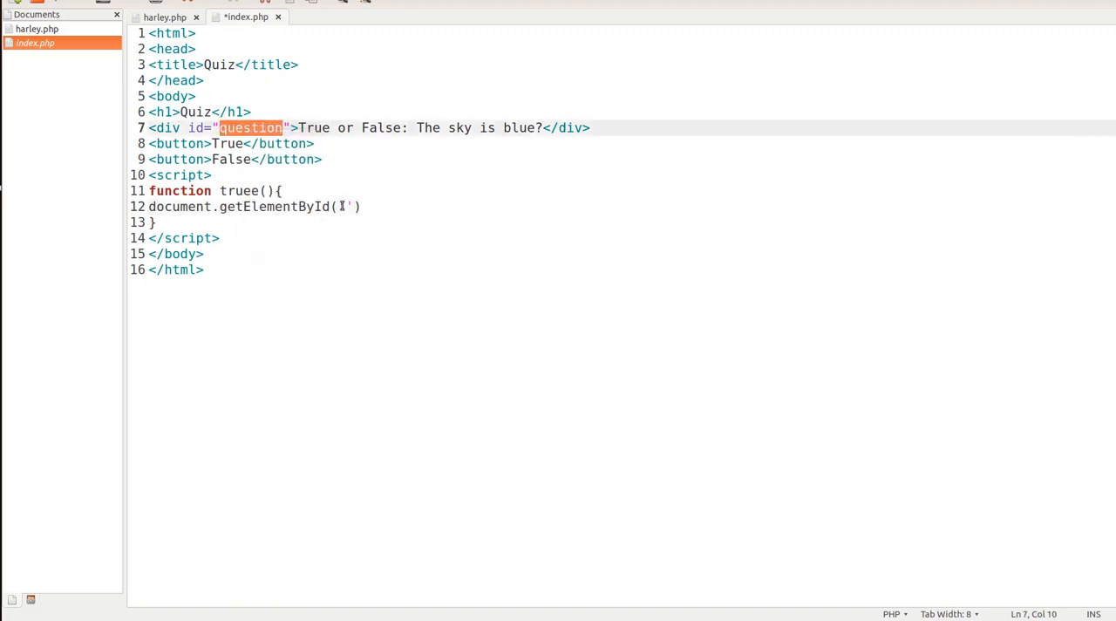
pyautogui.write('question')
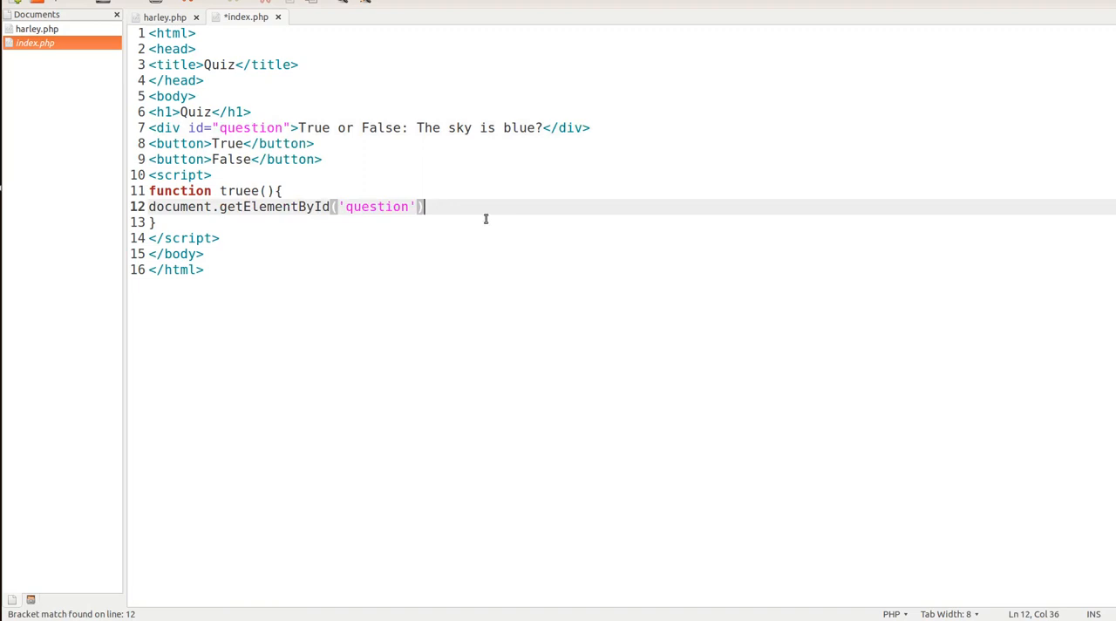
# - Complete the statement with .innerHTML="That is correct";
pyautogui.write('.inn')
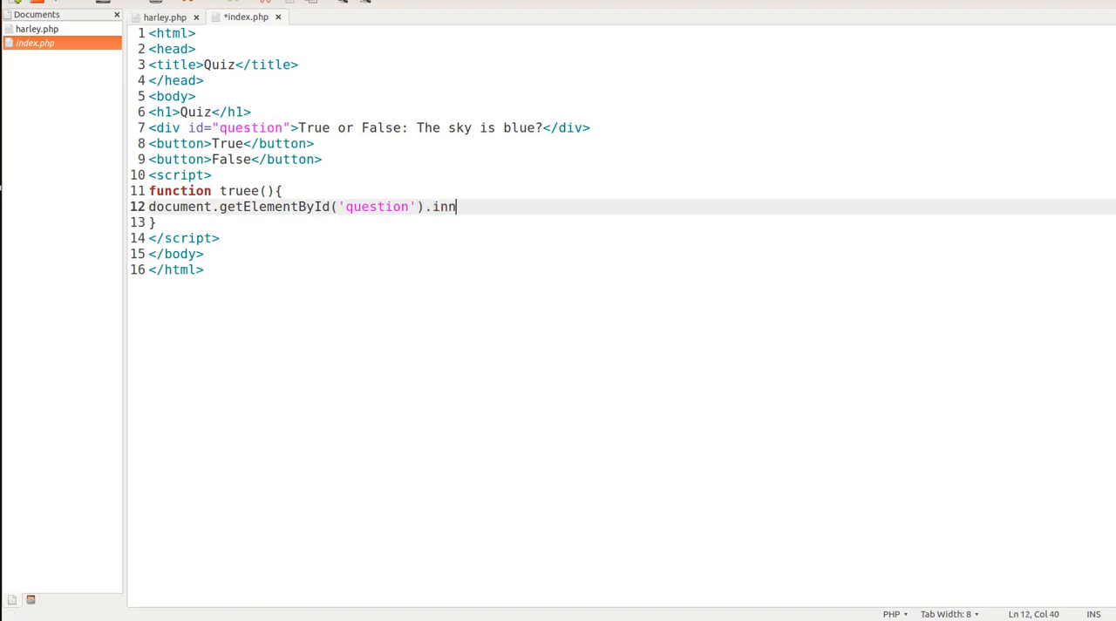
pyautogui.write('erHTML')
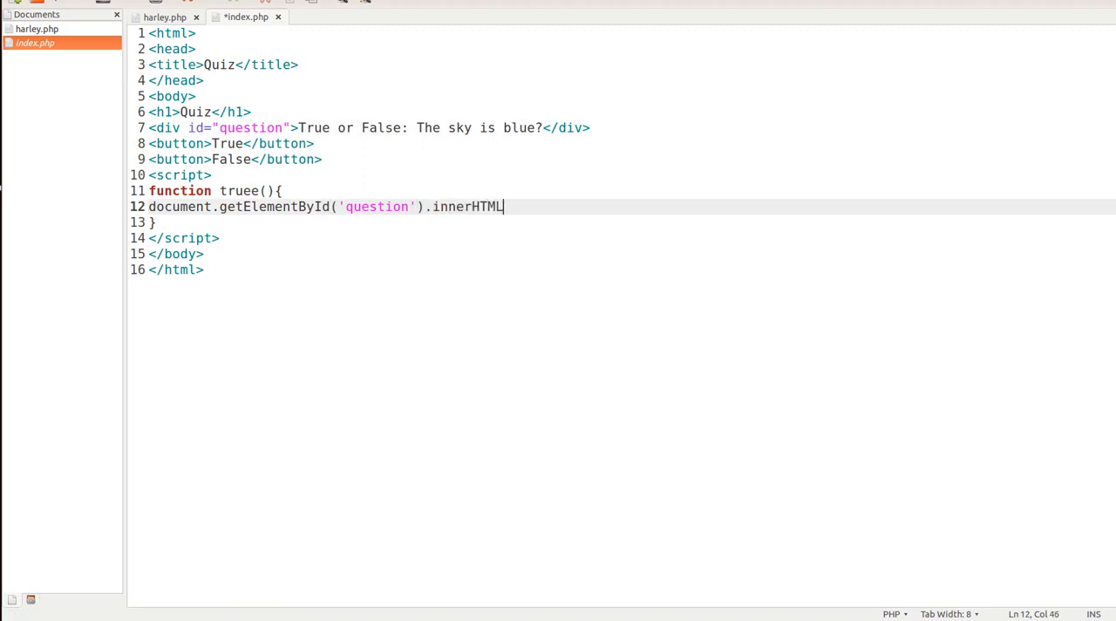
pyautogui.write('="')
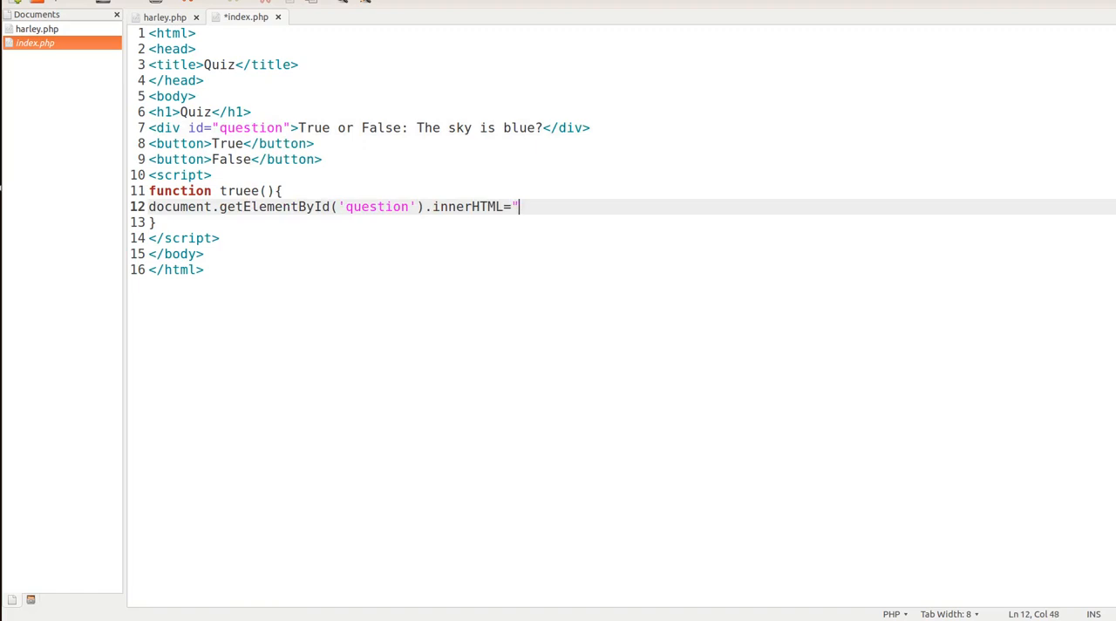
pyautogui.write('";')
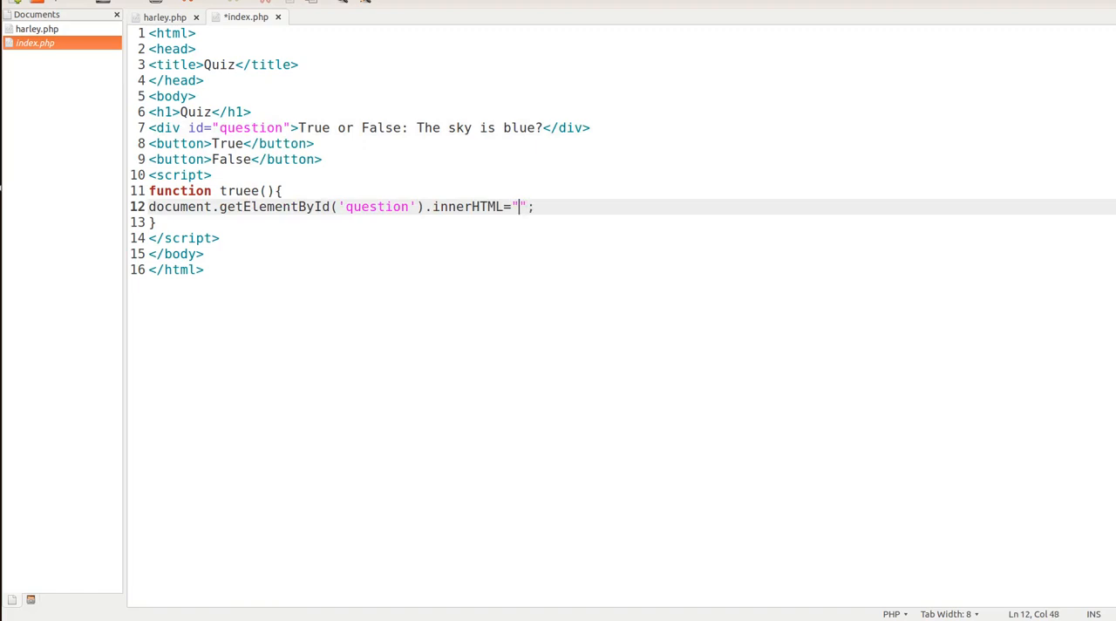
pyautogui.write('That')
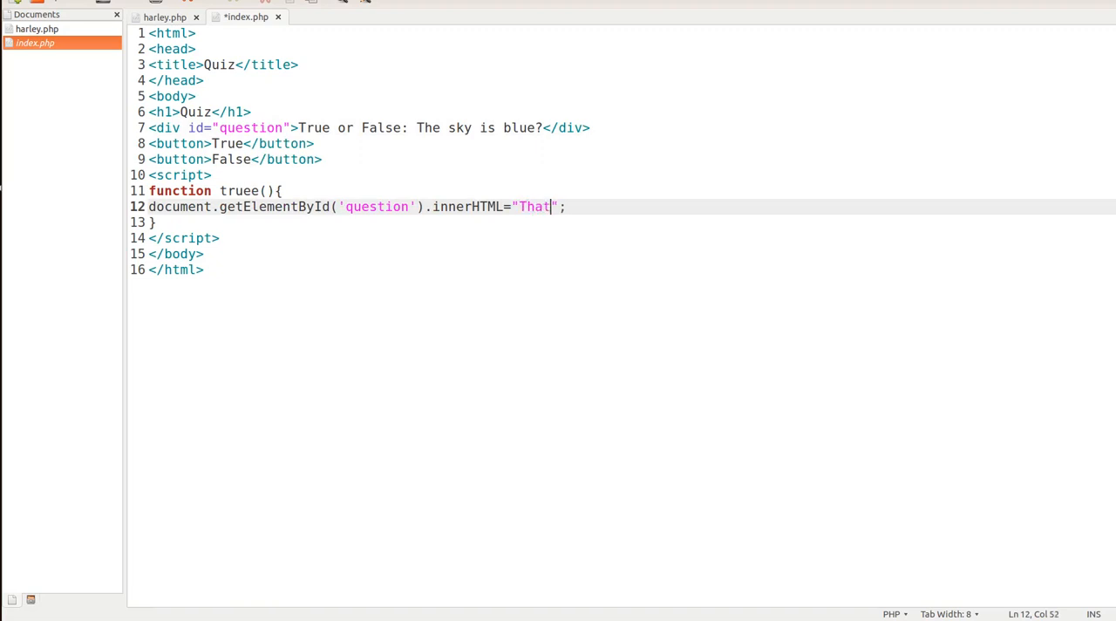
pyautogui.write('is corre')
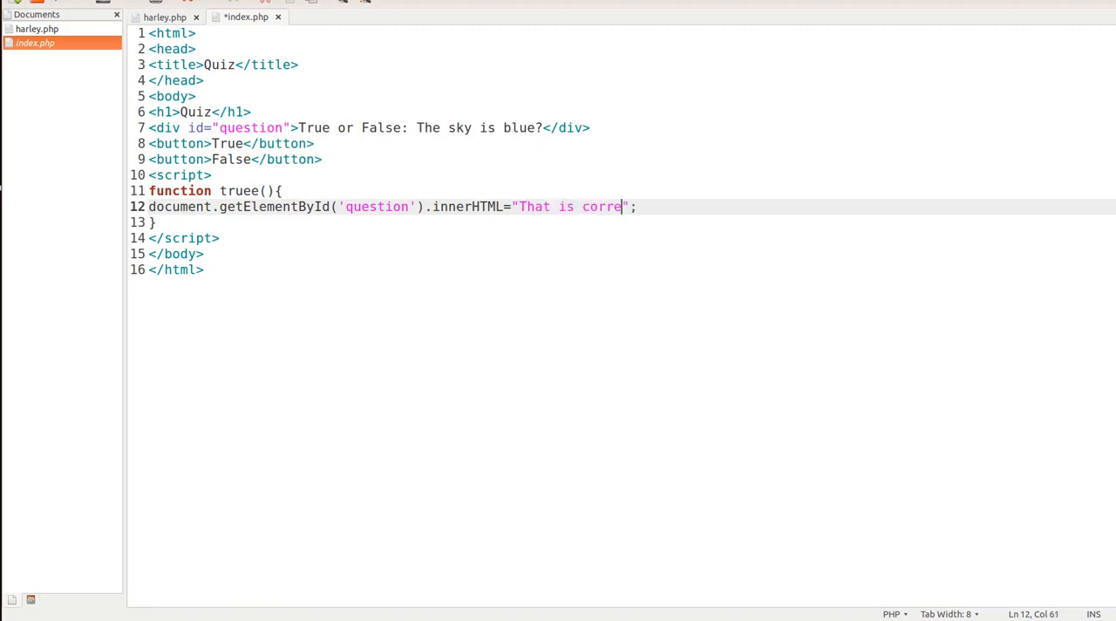
pyautogui.write('ct')
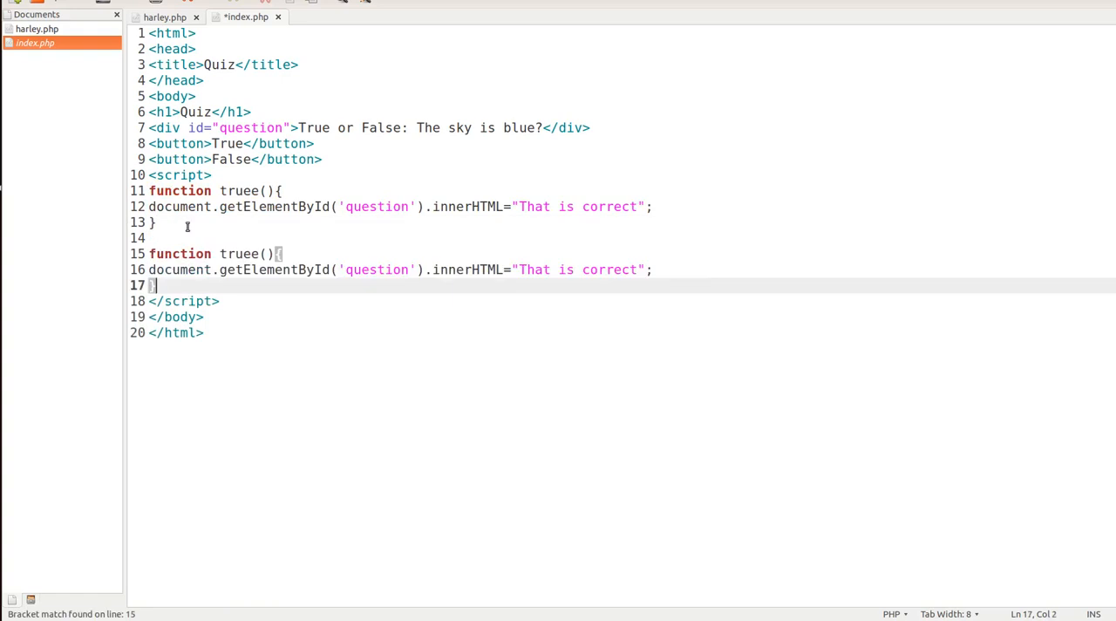
# - Rename the duplicate function falsee with message 'That is not correct' and save index.php
pyautogui.write('fa')
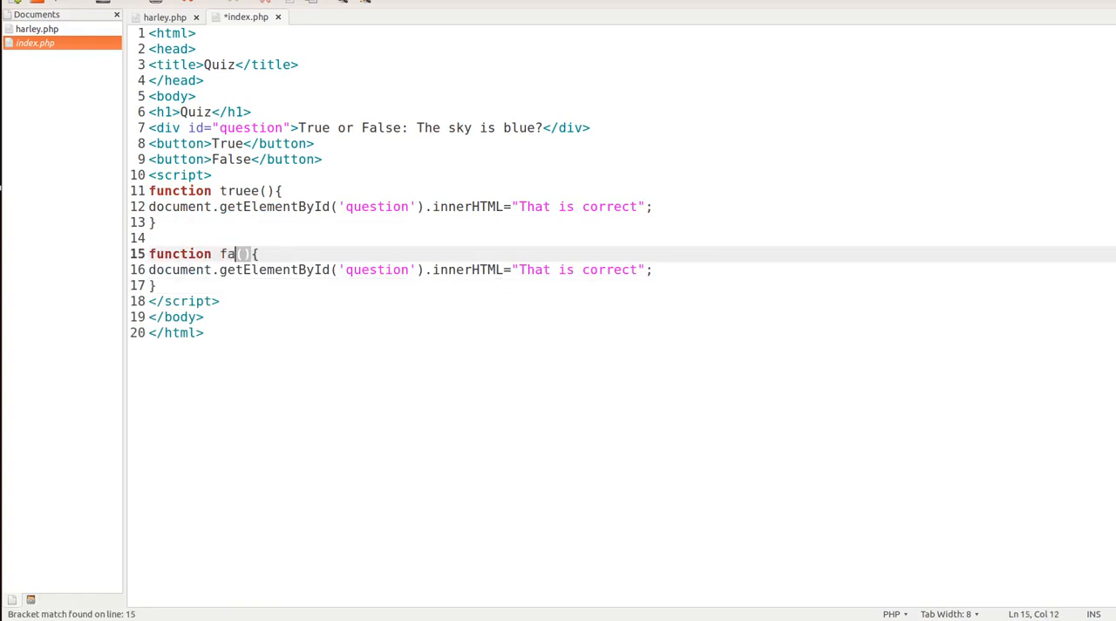
pyautogui.write('lsee')
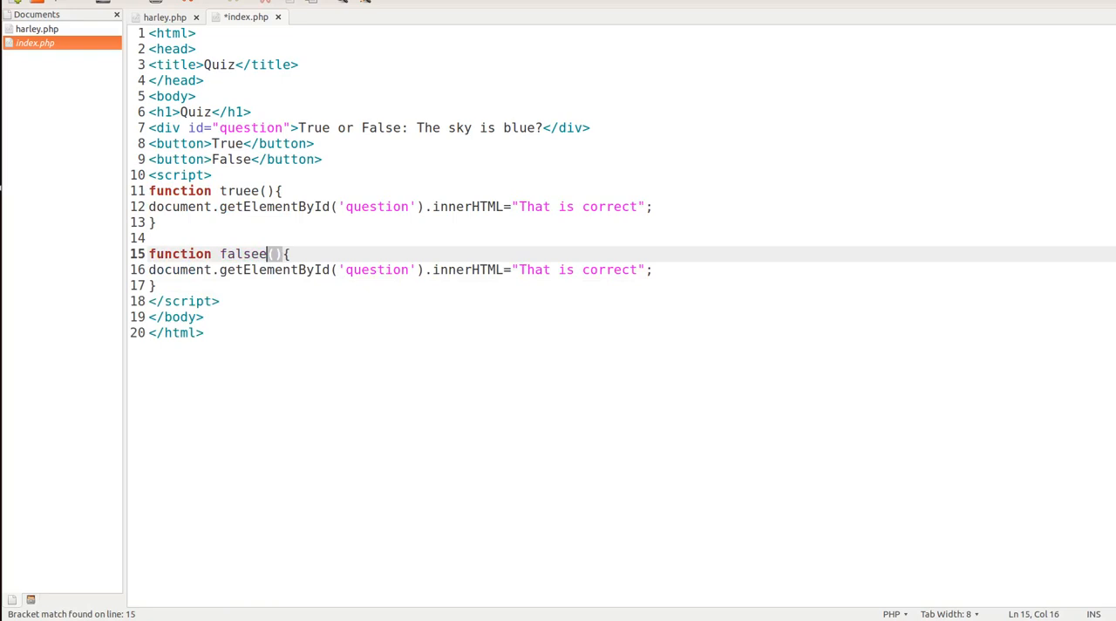
pyautogui.moveTo(244, 240)
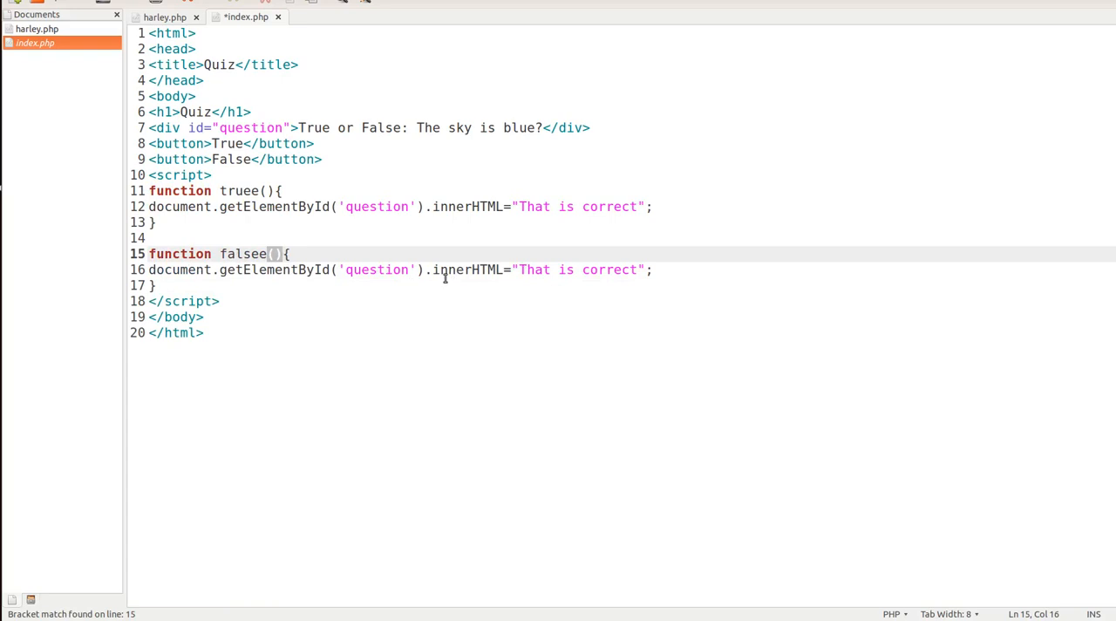
pyautogui.doubleClick(377, 269)
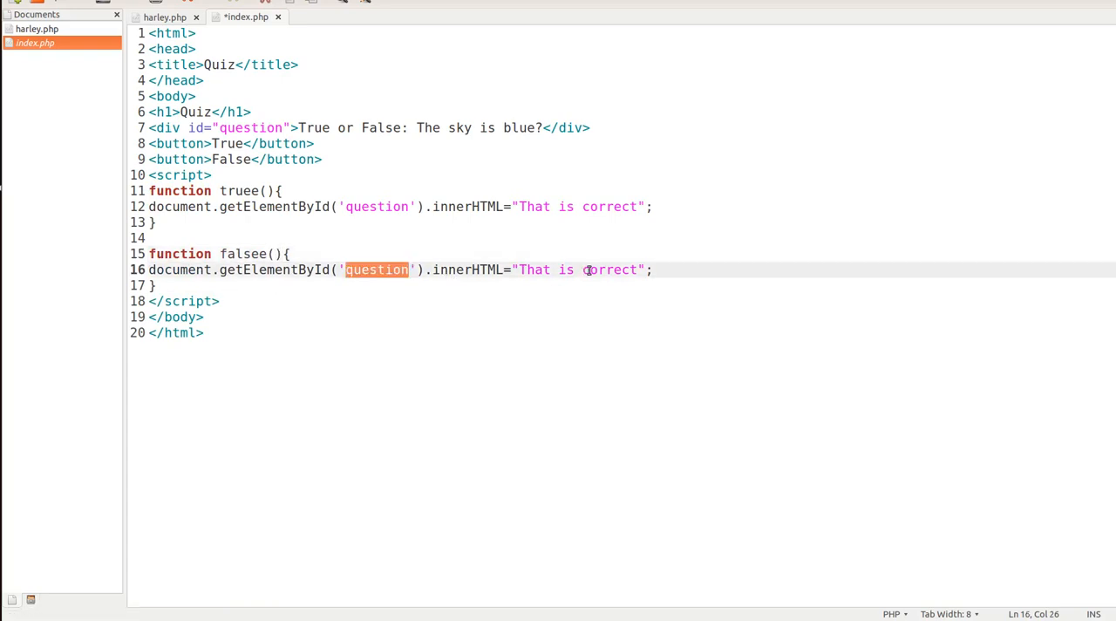
pyautogui.write('not')
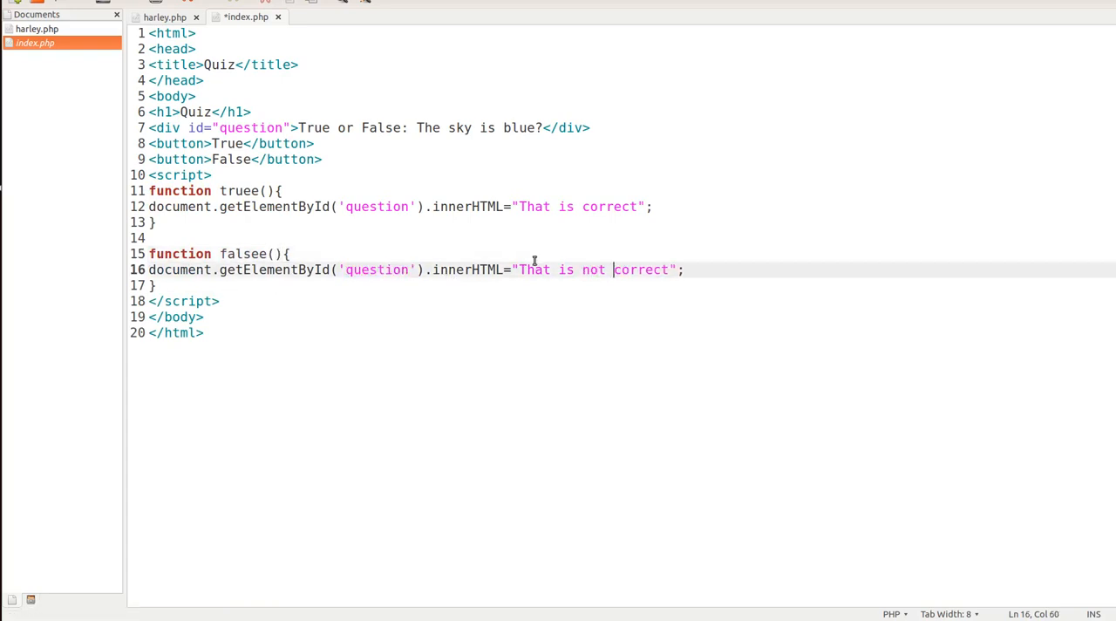
pyautogui.press('ctrl+s')
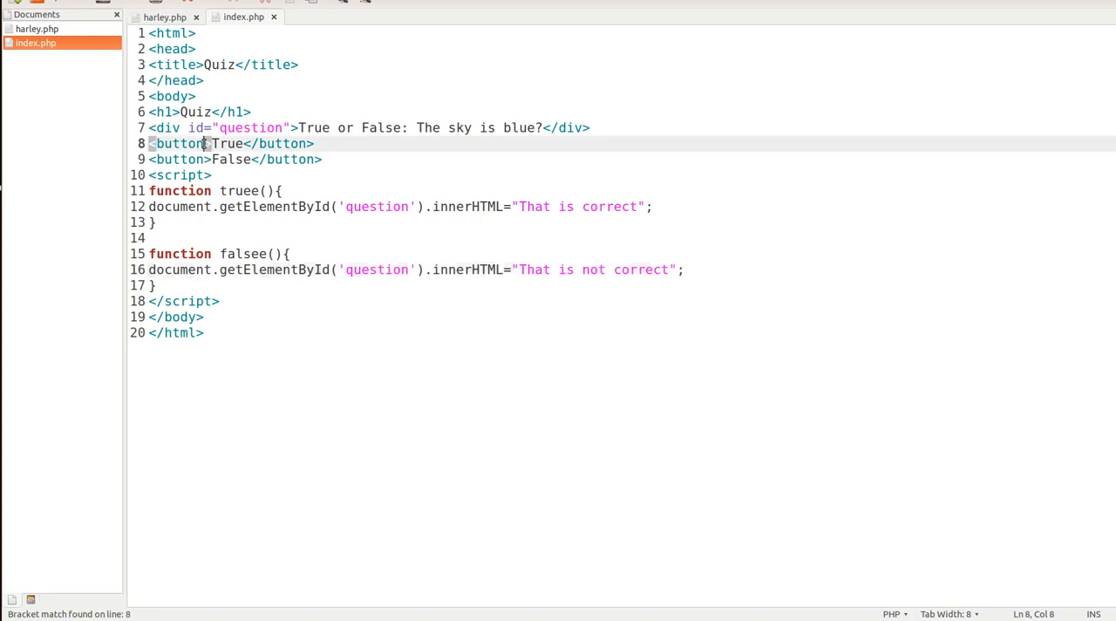
# - Give the True button onclick="truee()" and the False button onclick="falsee()"
pyautogui.write('o')
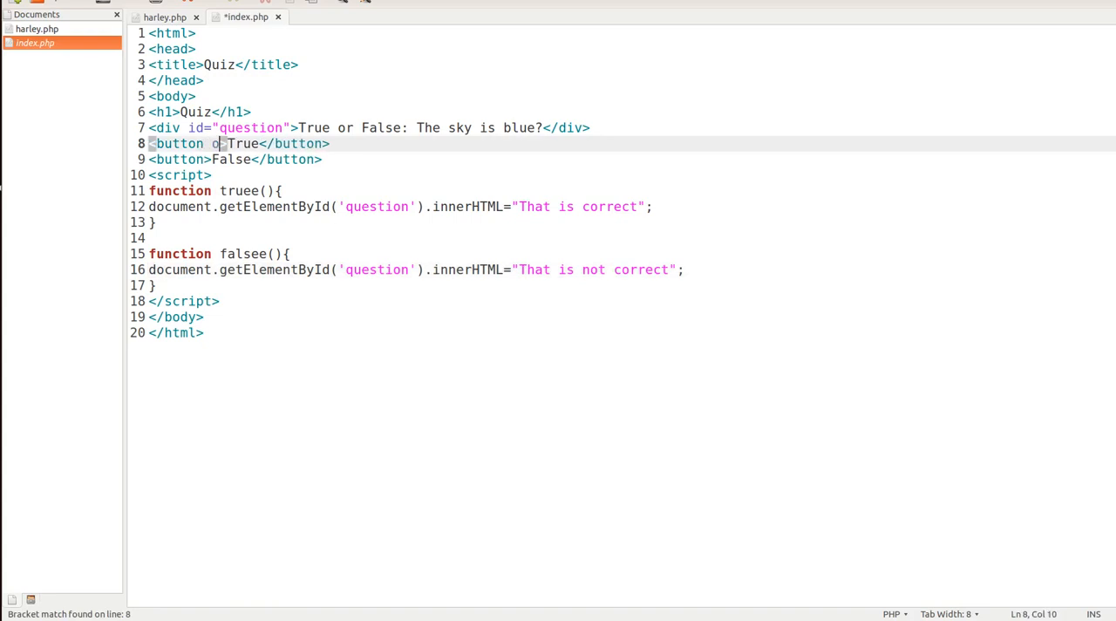
pyautogui.write('nclick="')
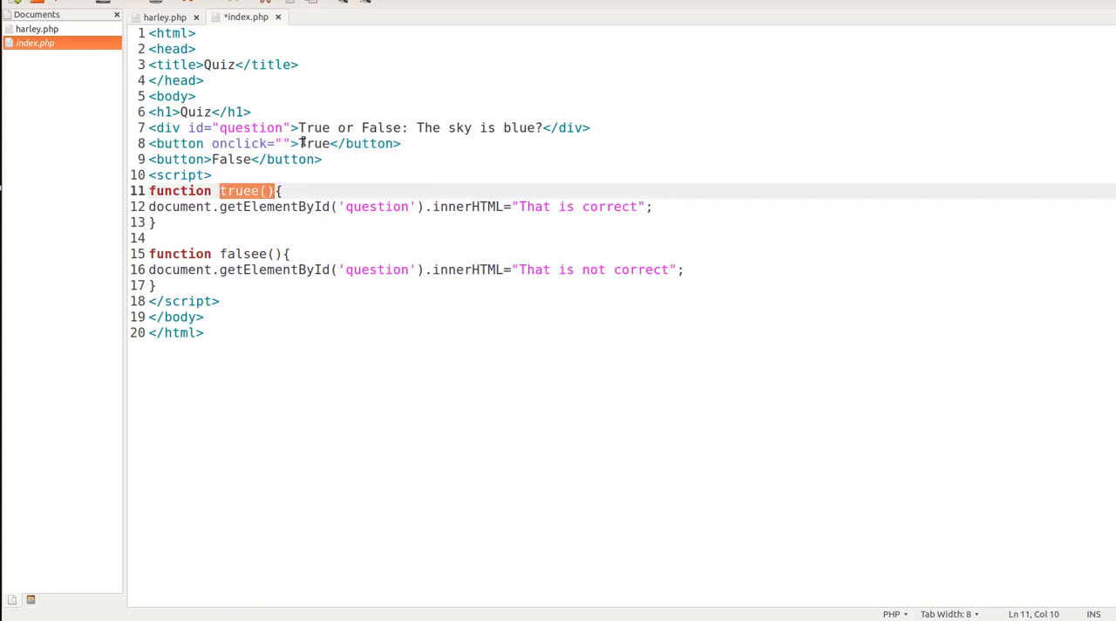
pyautogui.write('truee()')
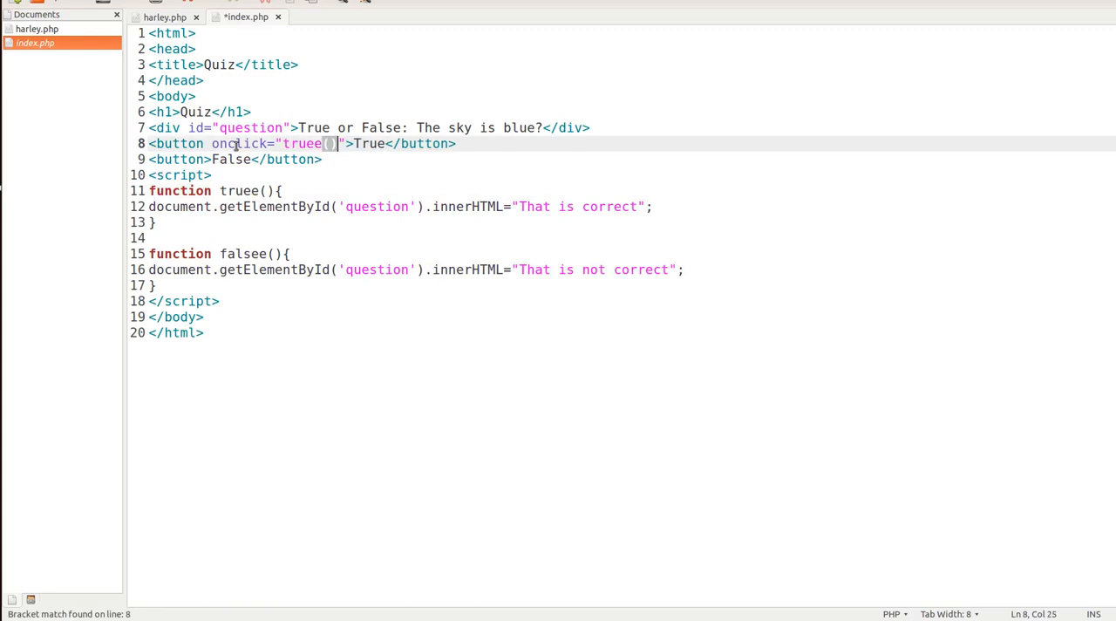
pyautogui.moveTo(209, 142); pyautogui.dragTo(347, 143)
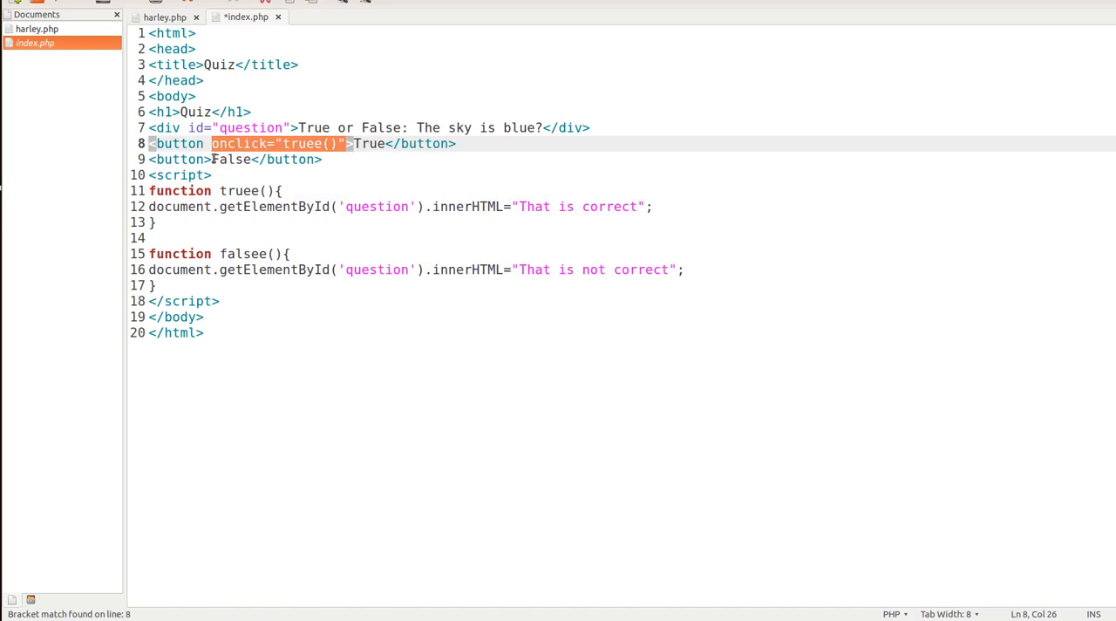
pyautogui.write('onclick="truee()"')
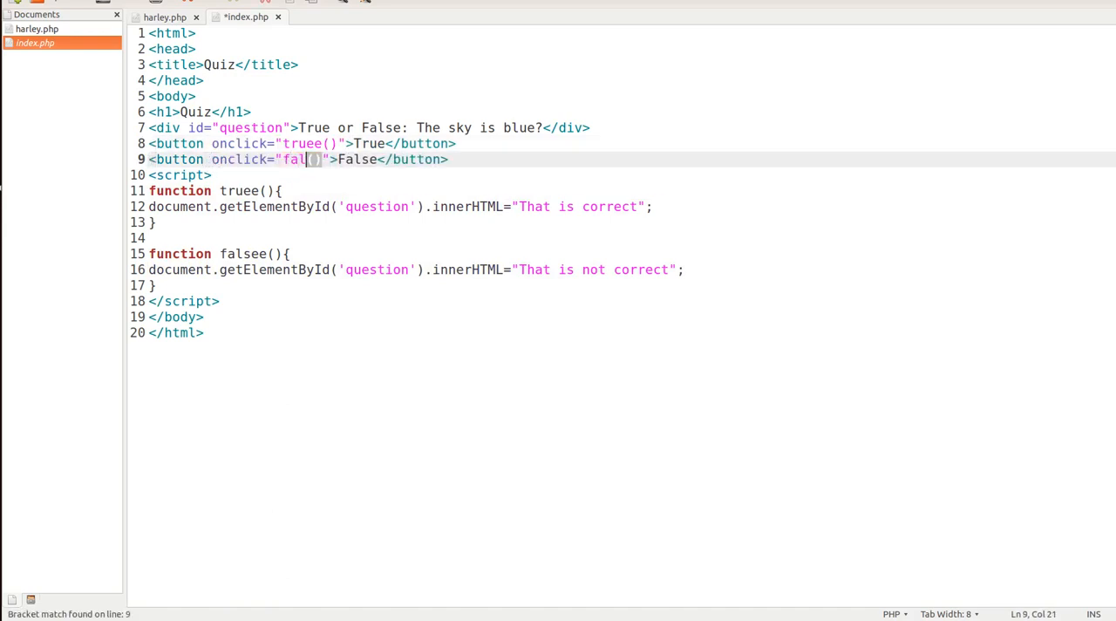
pyautogui.write('see')
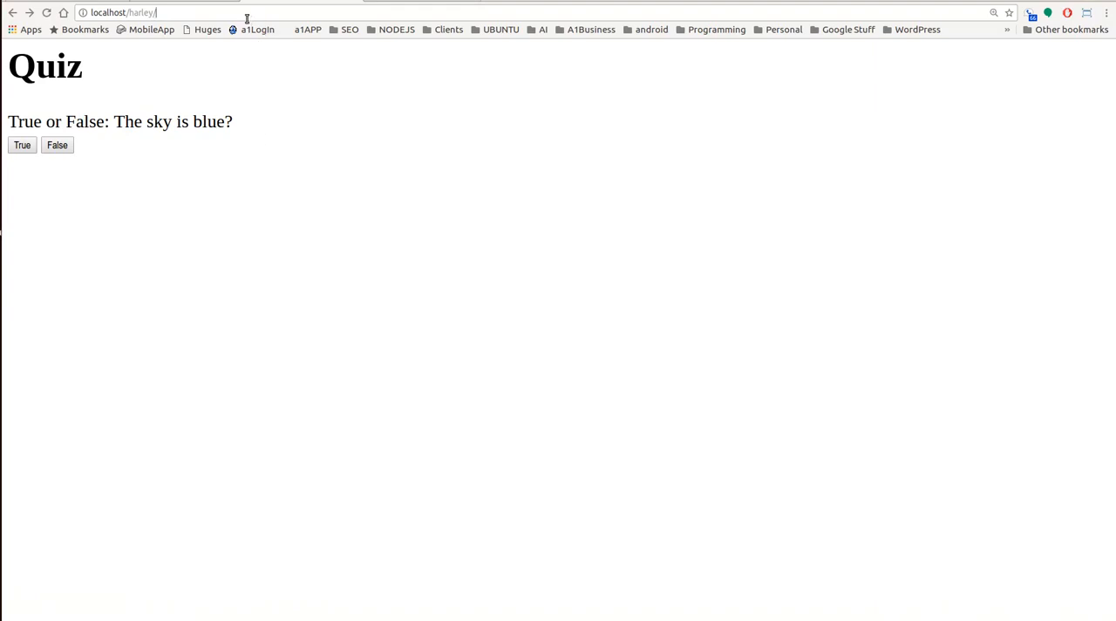
pyautogui.moveTo(211, 108)
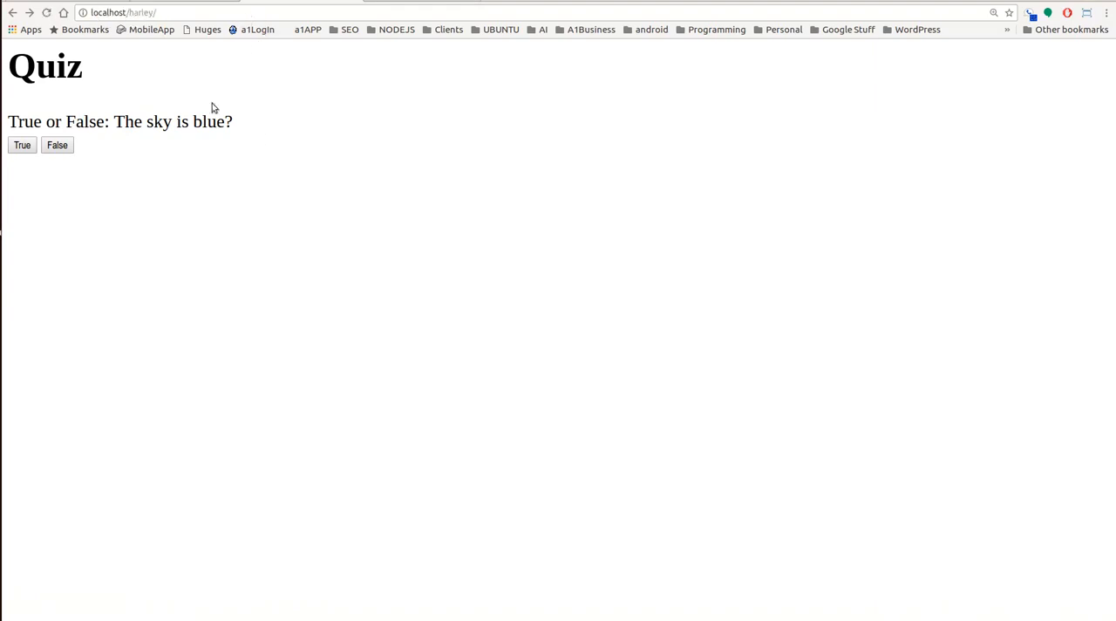
pyautogui.moveTo(86, 154)
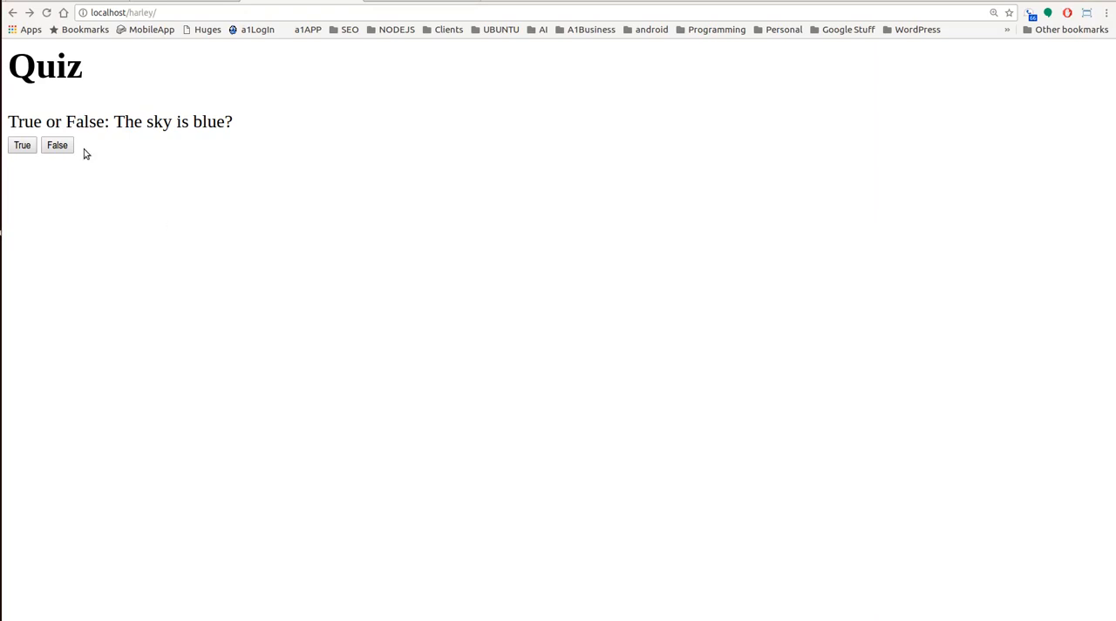
# - Answer False on the localhost quiz page to see 'That is not correct'
pyautogui.click(56, 144)
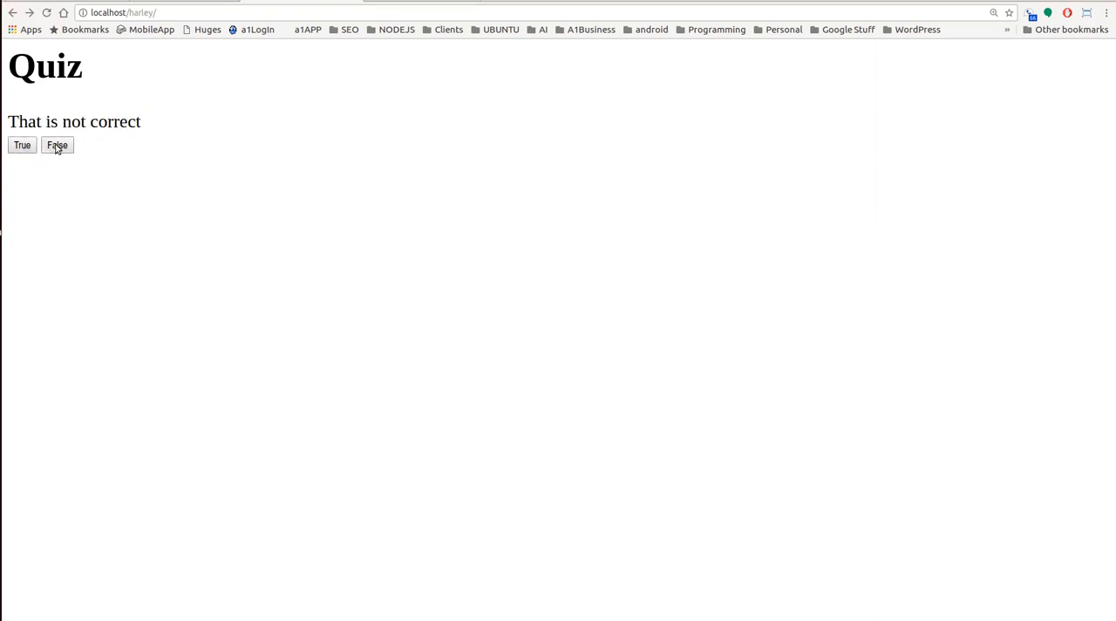
pyautogui.click(56, 145)
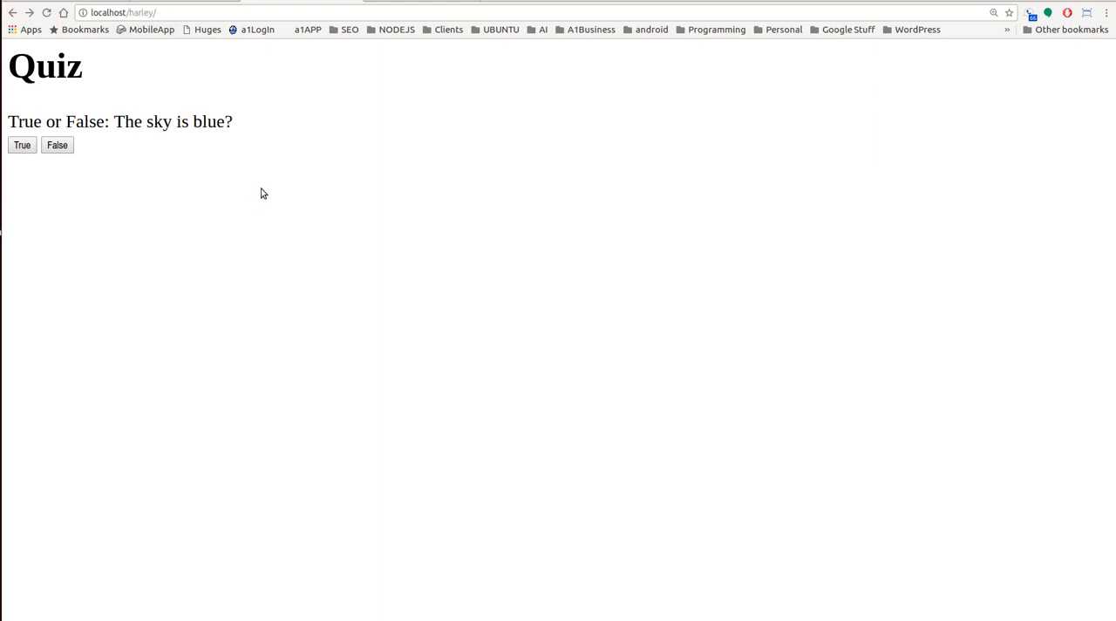
pyautogui.moveTo(183, 139)
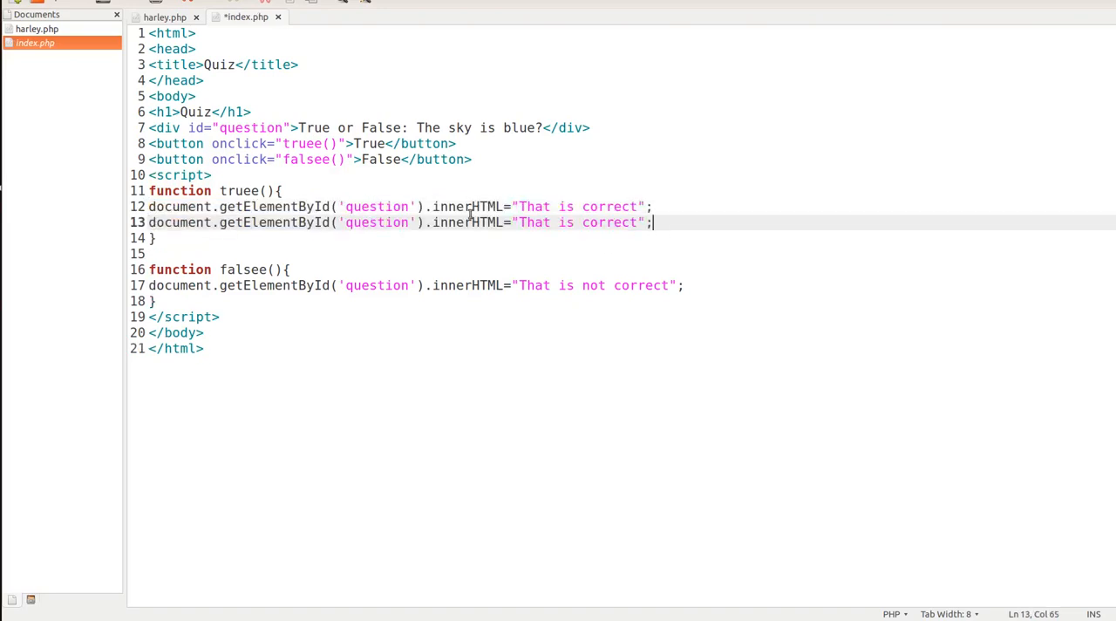
# - Make the true function set the question's style.color to "green" instead of innerHTML
pyautogui.doubleClick(377, 224)
pyautogui.write('style.')
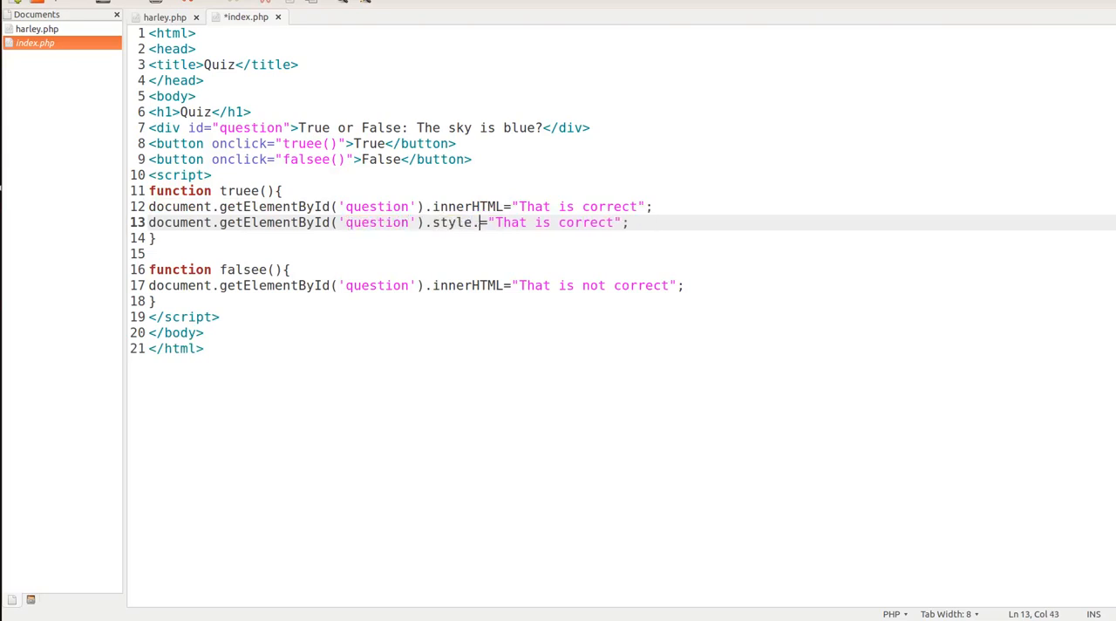
pyautogui.write('col')
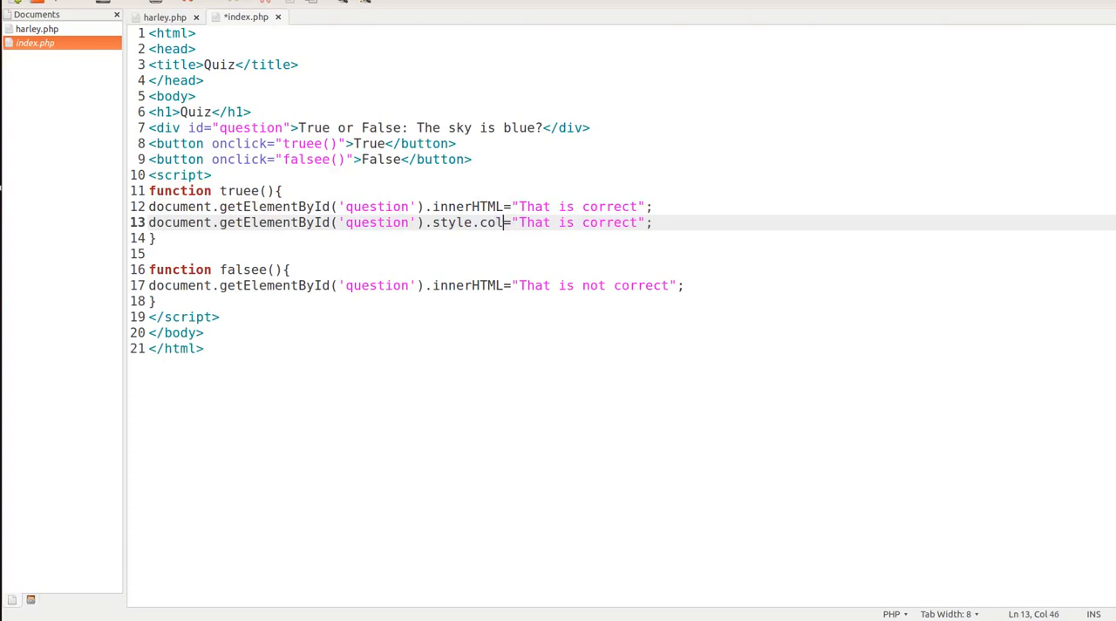
pyautogui.write('or')
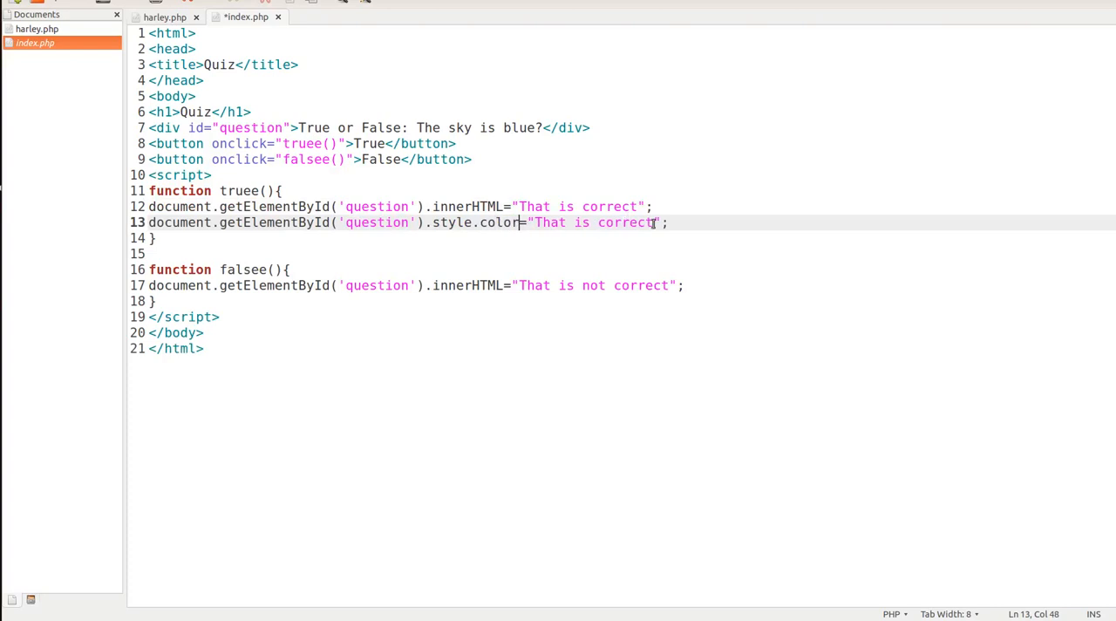
pyautogui.write('green')
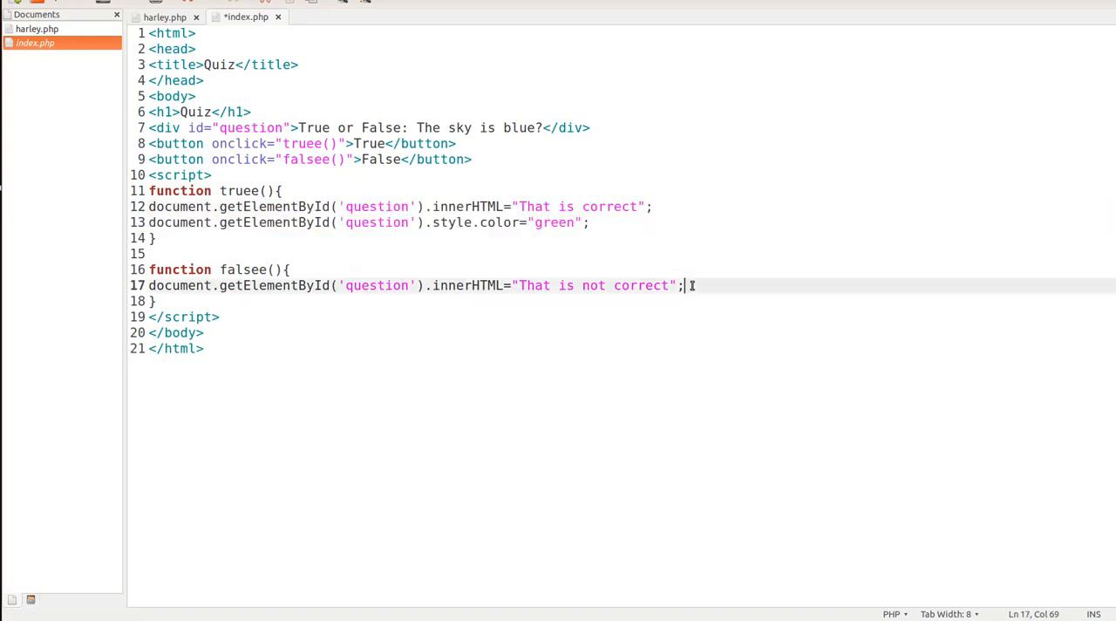
pyautogui.write('document.getElementById(\'question\').style.color="green";')
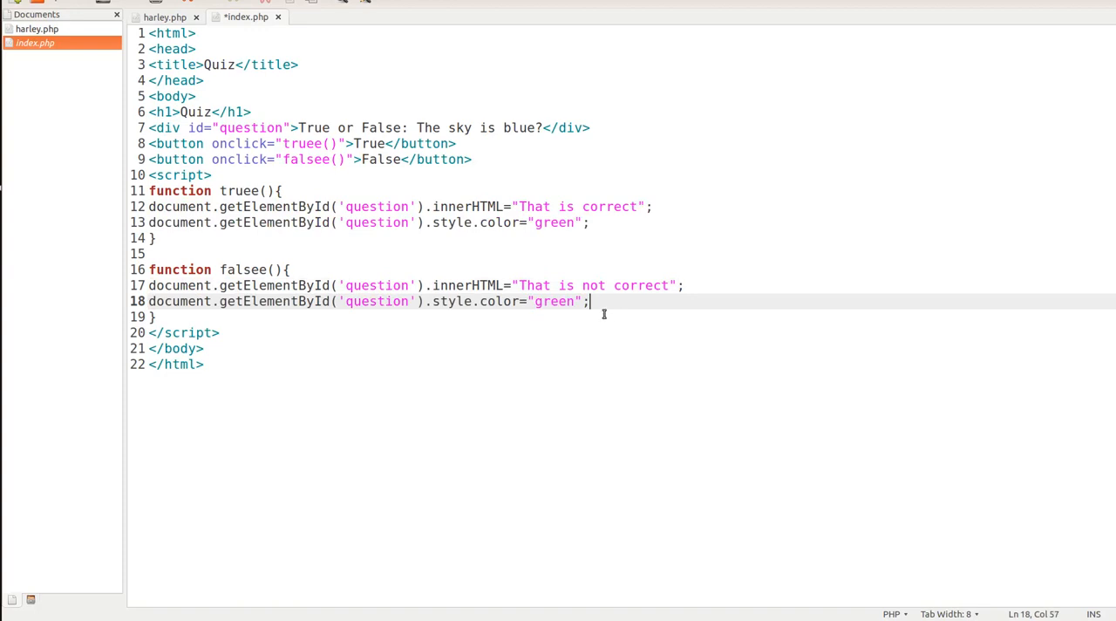
# - Make the false function set style.color to "red" and save index.php
pyautogui.write('red')
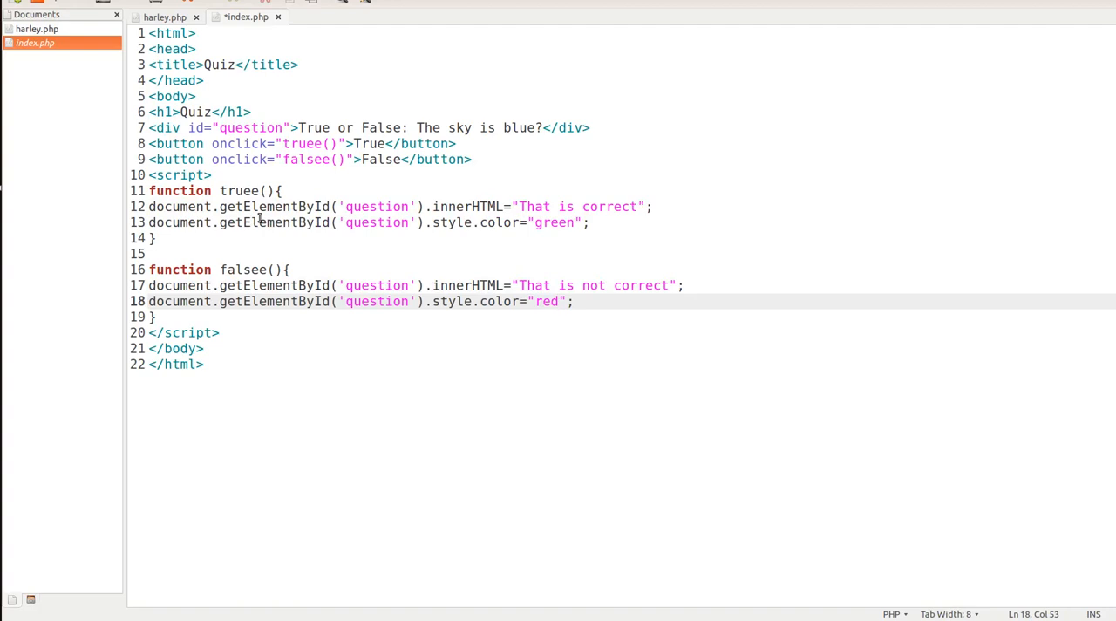
pyautogui.doubleClick(377, 223)
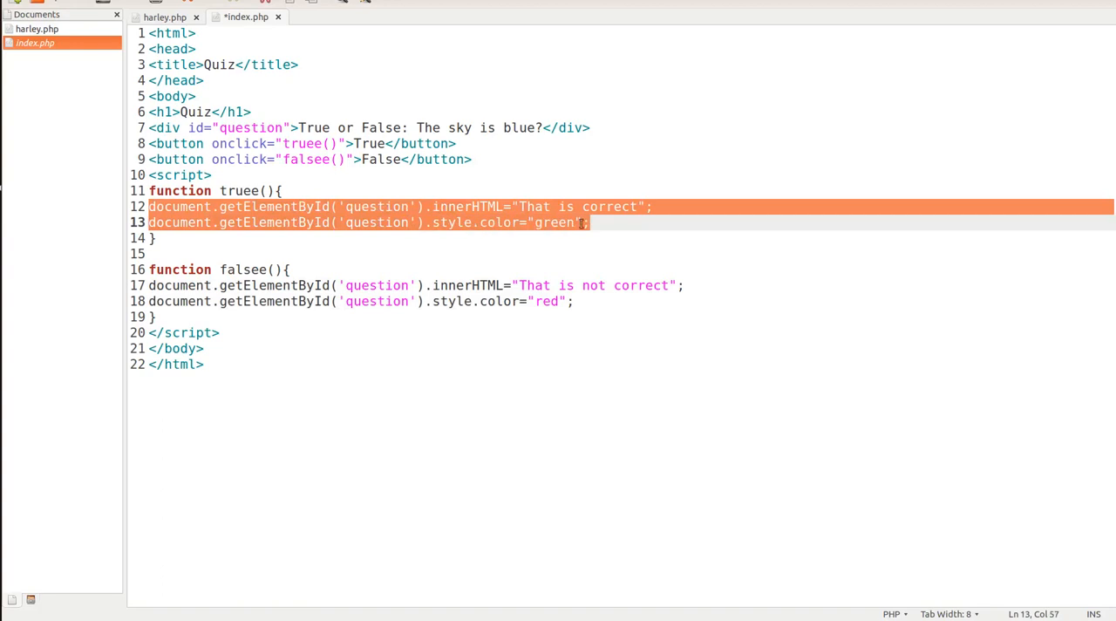
pyautogui.click(520, 300)
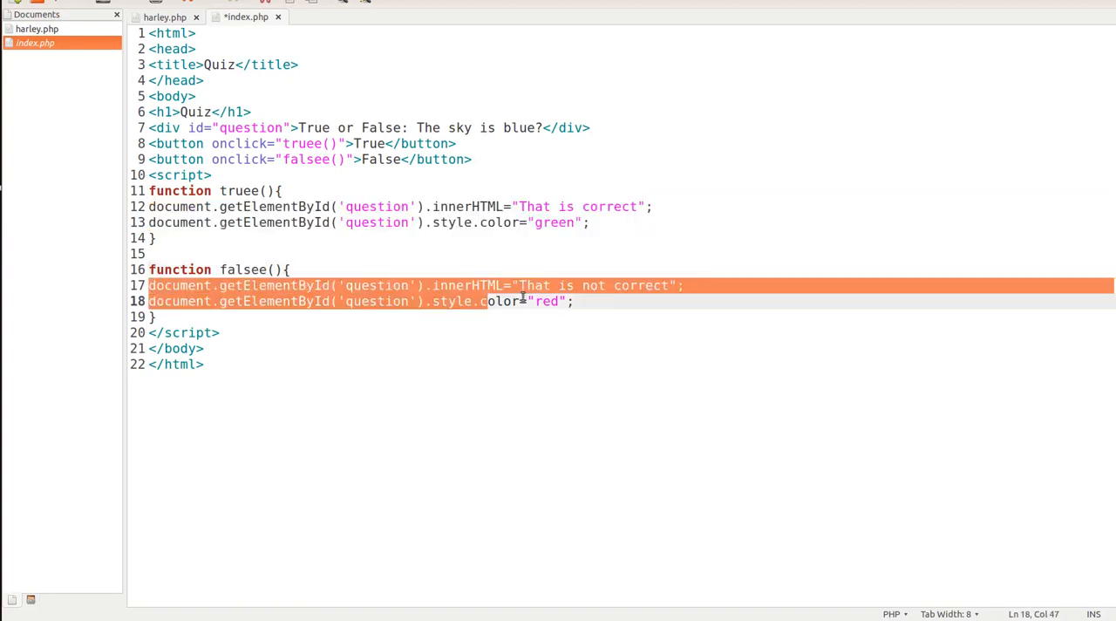
pyautogui.press('ctrl+s')
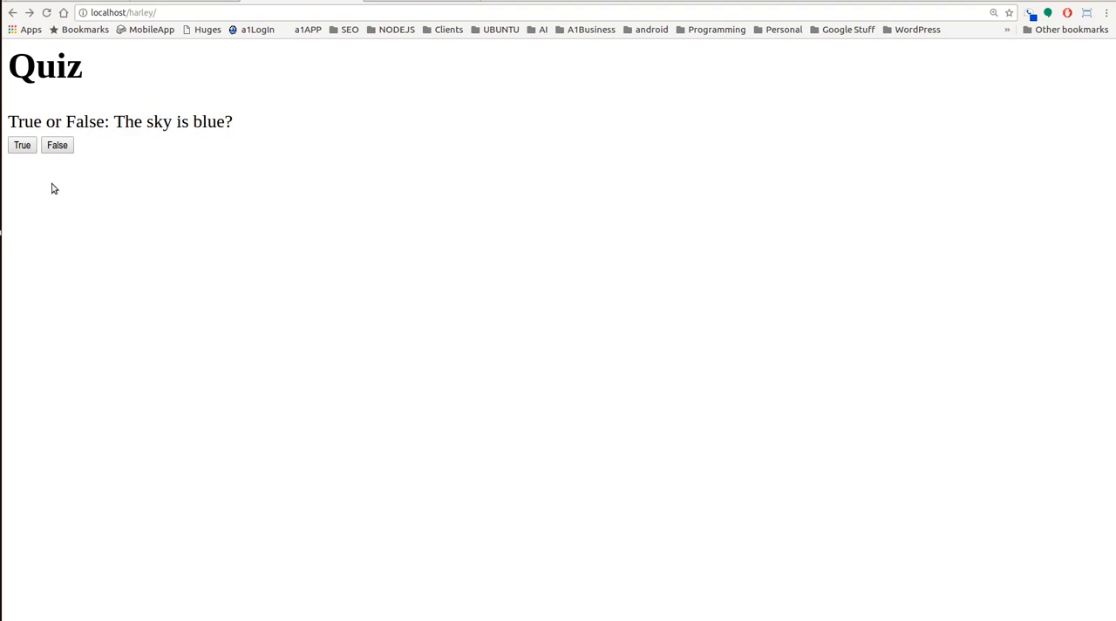
# - Reload the quiz in Chrome and answer True to see 'That is correct' in green
pyautogui.click(21, 145)
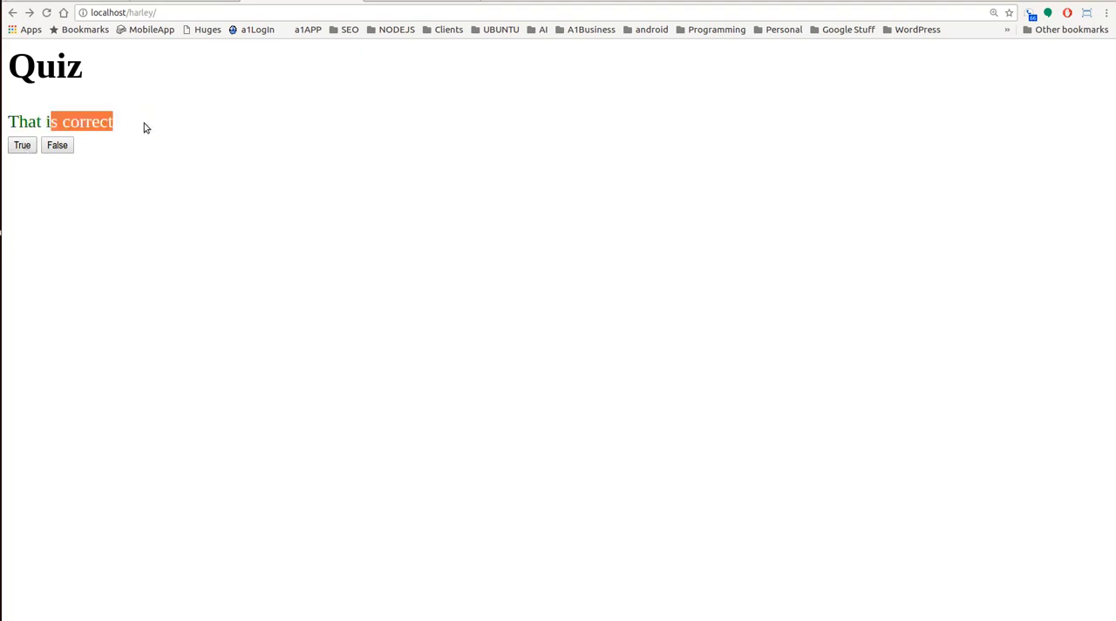
pyautogui.click(56, 144)
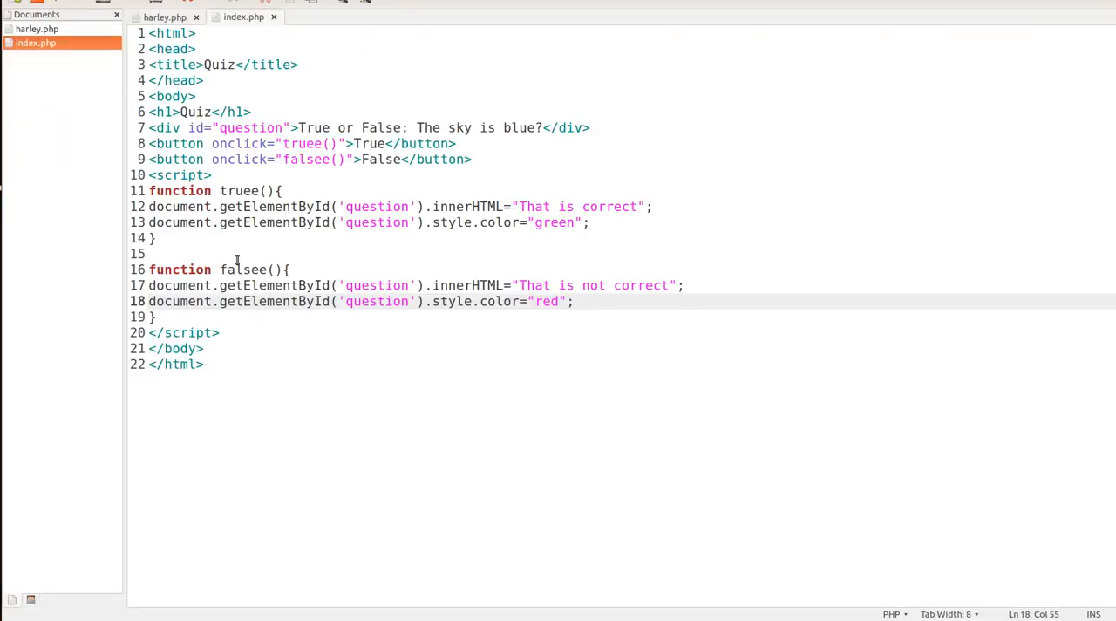
# - Add style.textTrasform="uppercase" on the question to both the true and false functions
pyautogui.moveTo(149, 206); pyautogui.dragTo(589, 224)
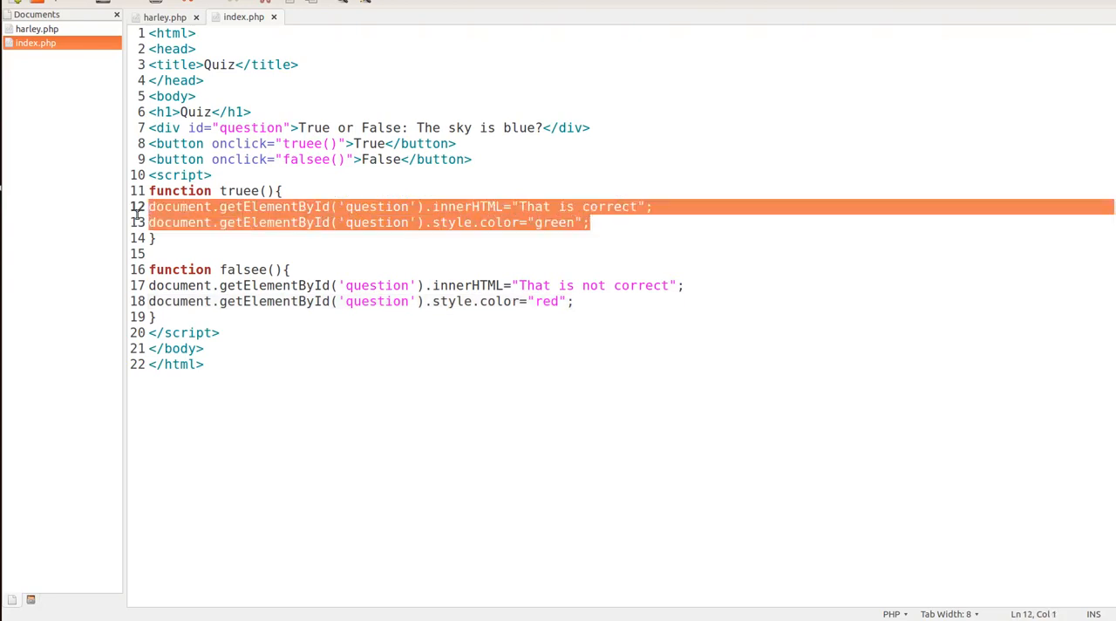
pyautogui.click(240, 221)
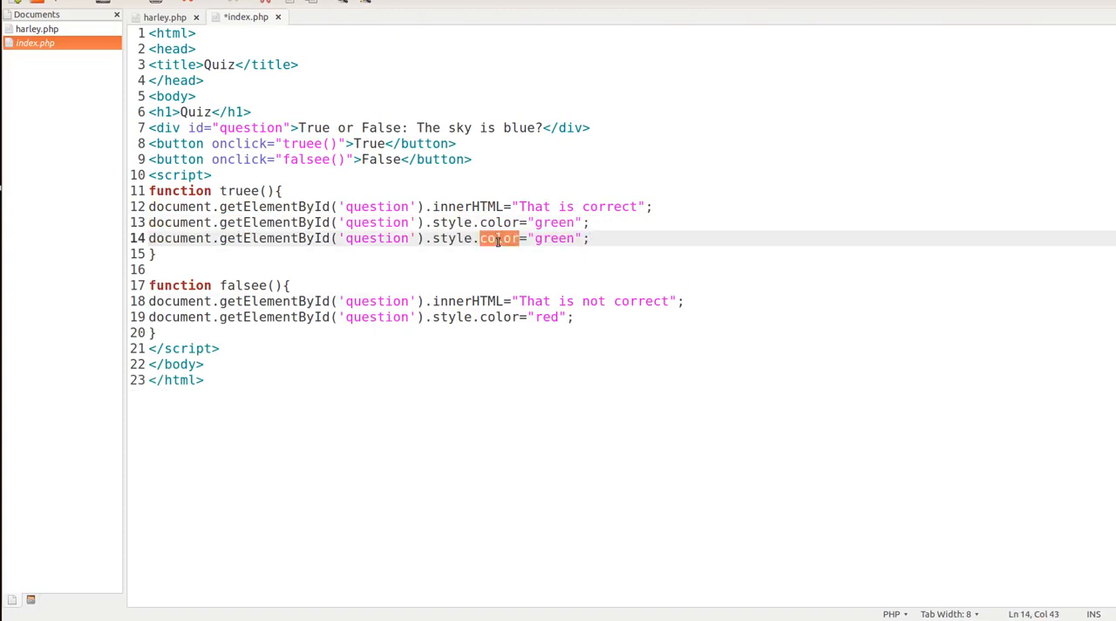
pyautogui.write('textTr')
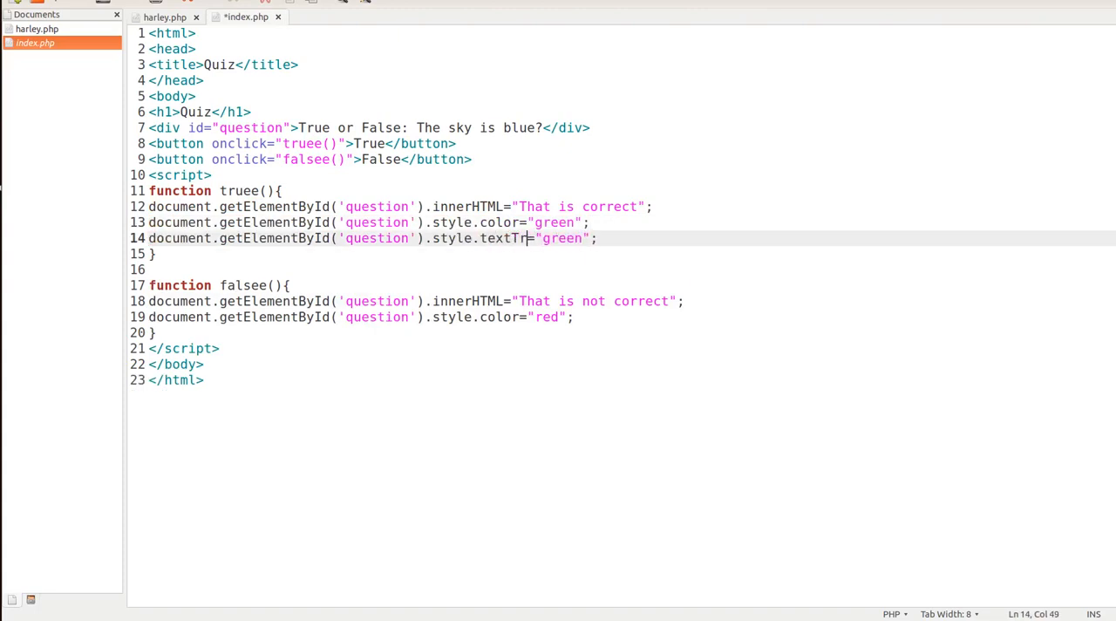
pyautogui.write('asform')
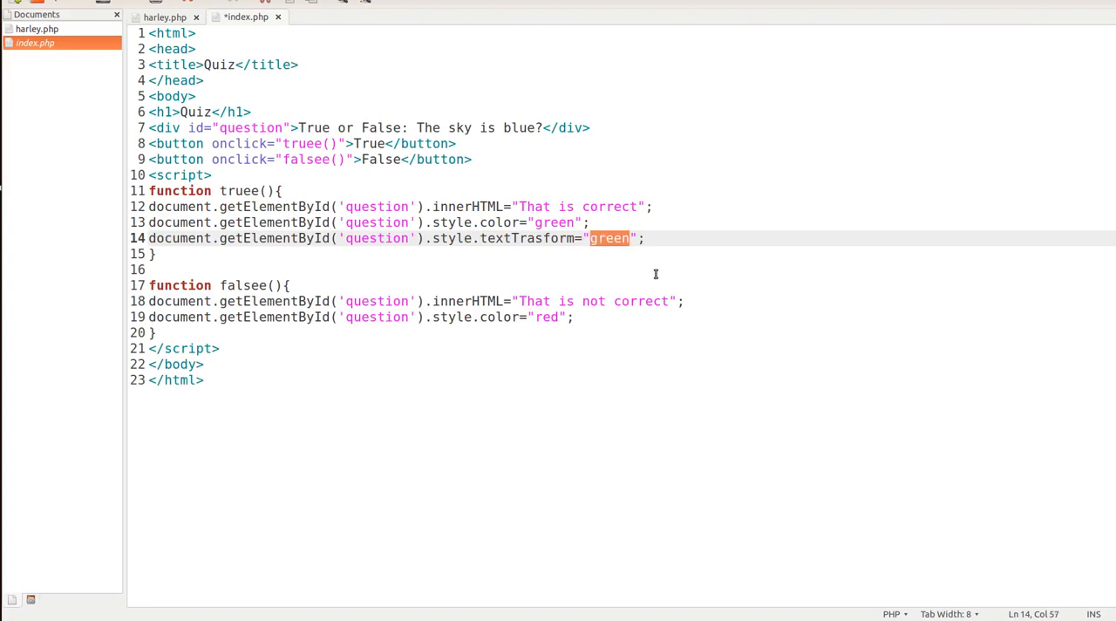
pyautogui.write('uppercase')
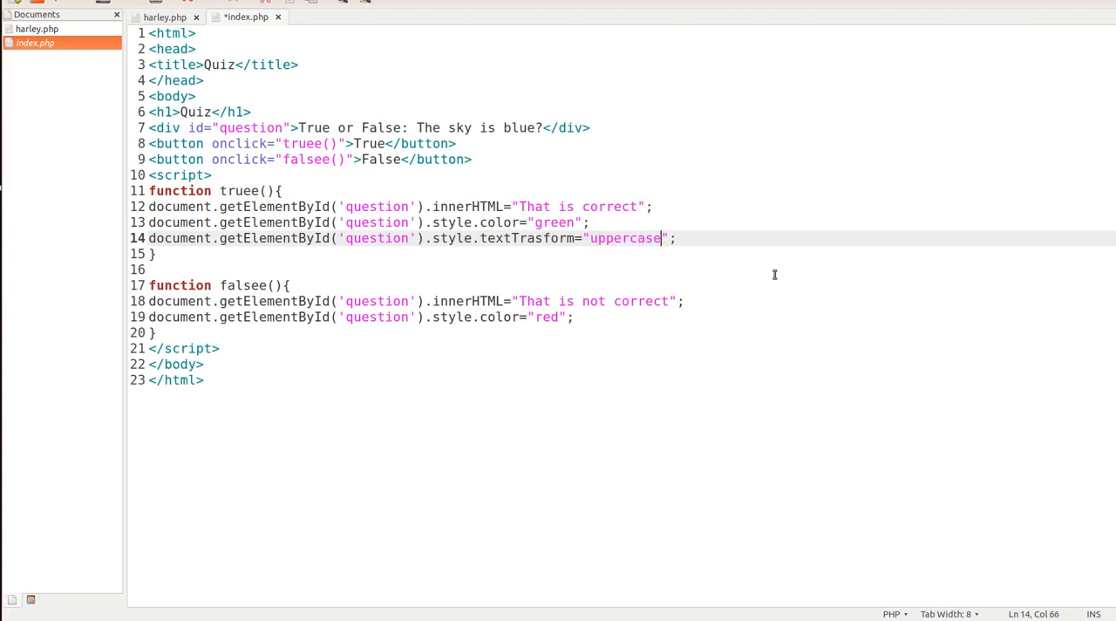
pyautogui.moveTo(722, 254)
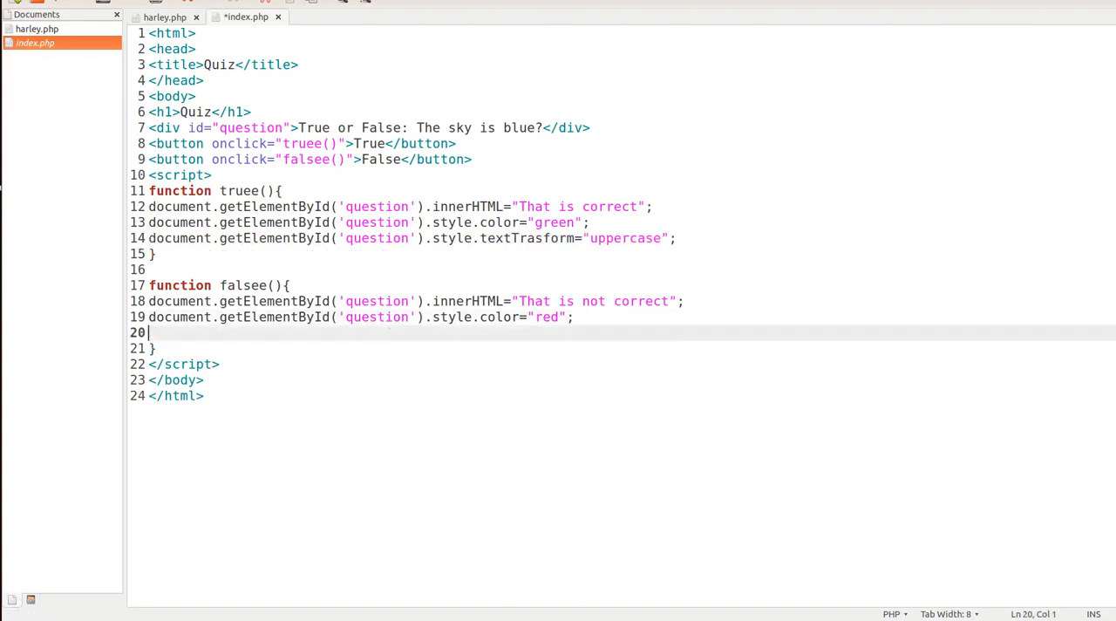
pyautogui.write('document.getElementById(\'question\').style.textTrasform="uppercase";')
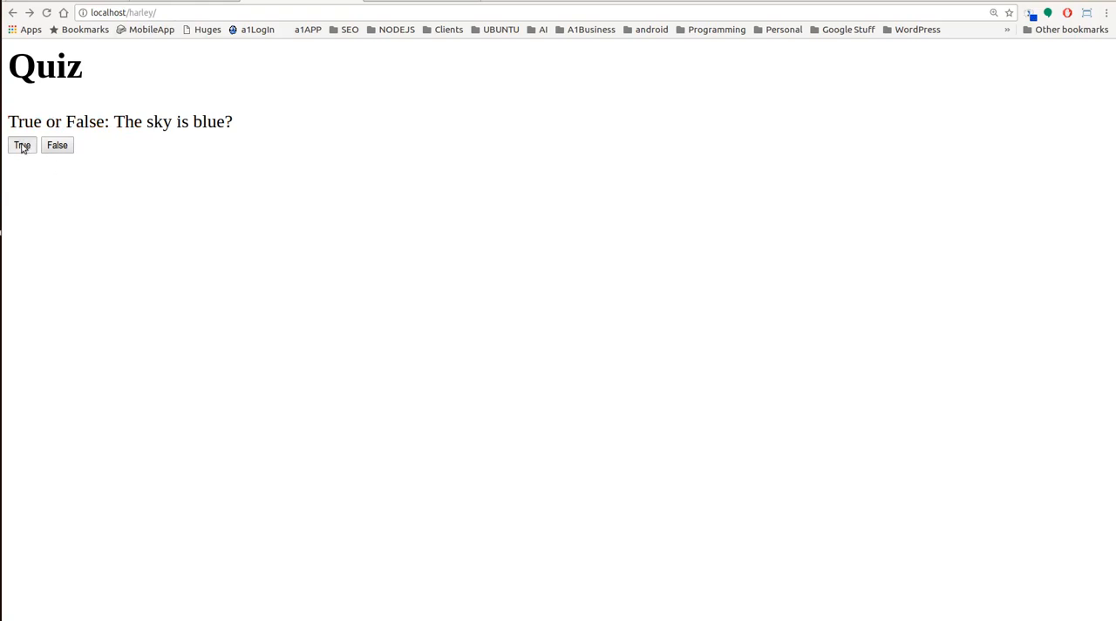
# - Reload the quiz and answer False, seeing red 'That is not correct' without uppercase
pyautogui.click(56, 145)
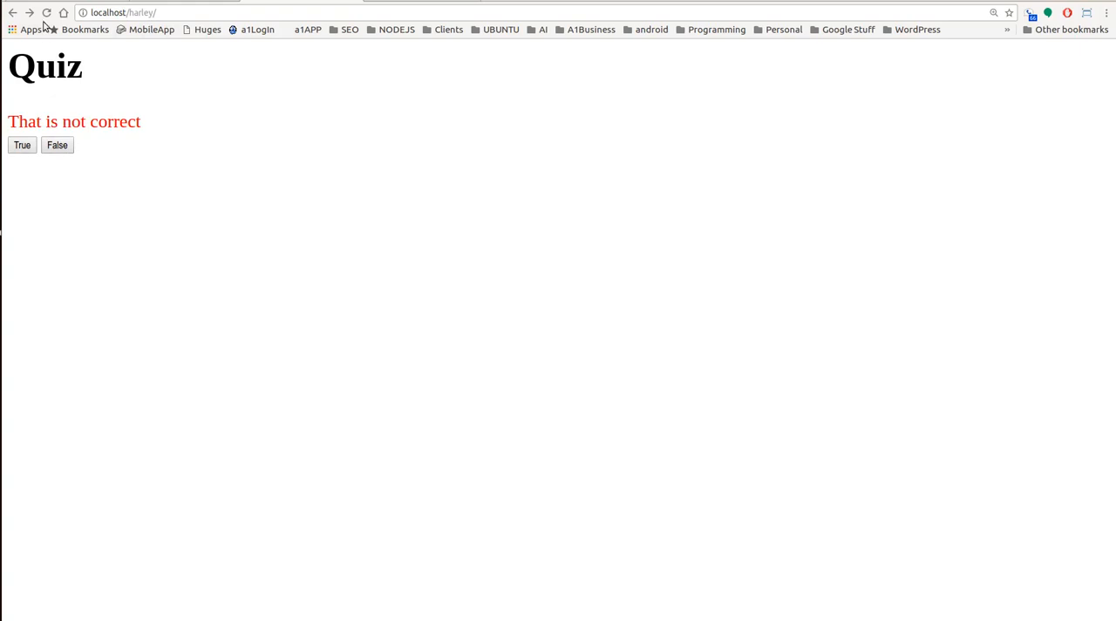
pyautogui.click(56, 145)
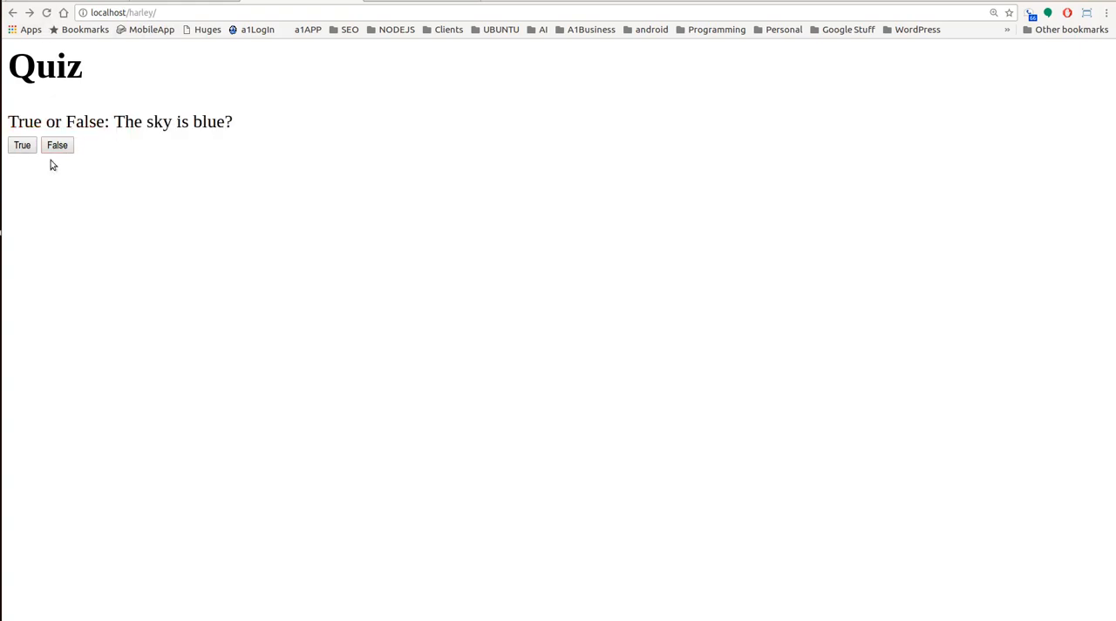
pyautogui.click(55, 145)
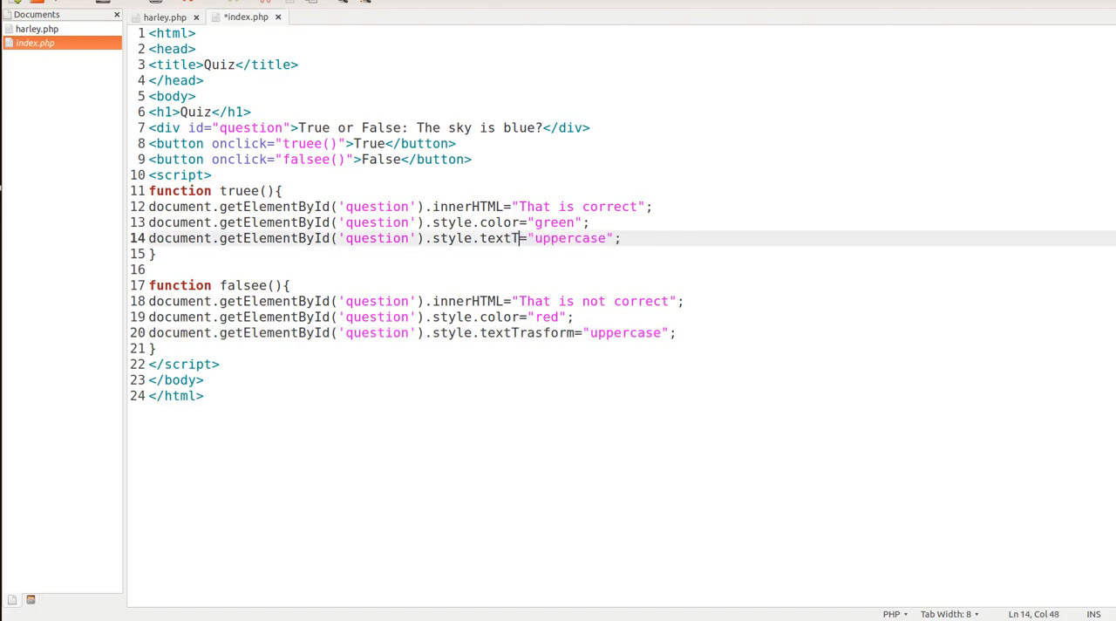
# - Correct the misspelled textTrasform property to textTransform in both functions
pyautogui.write('ran')
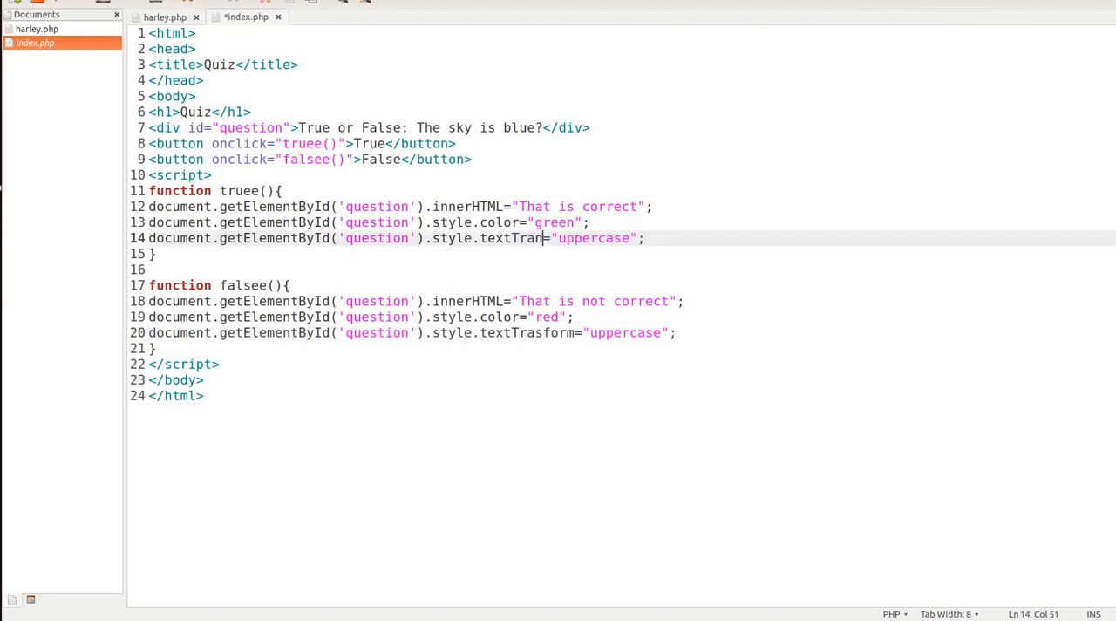
pyautogui.write('sform')
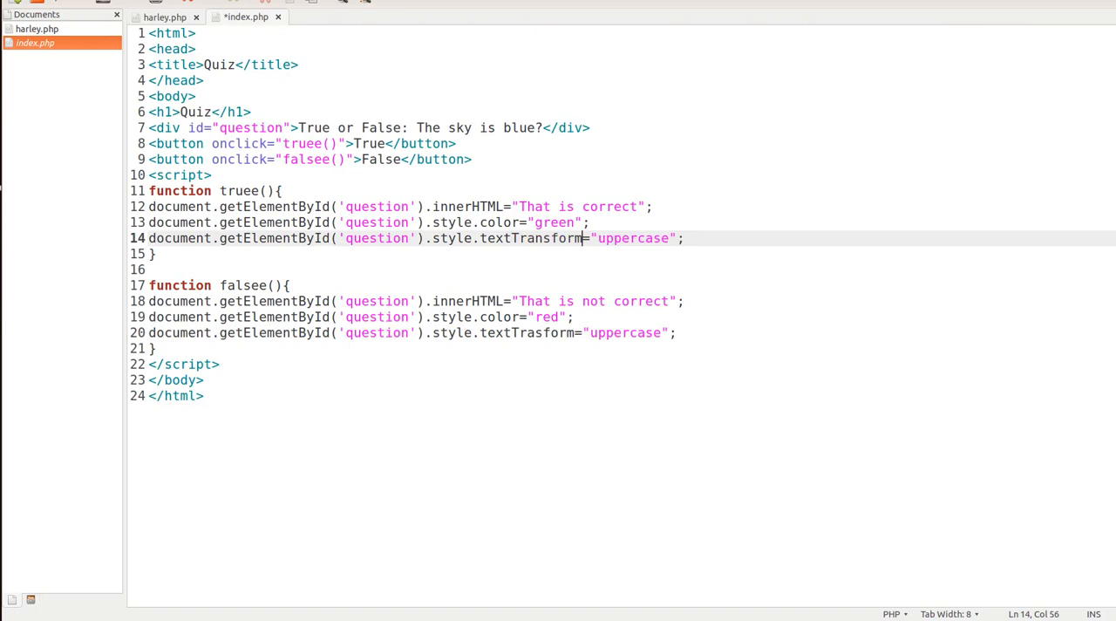
pyautogui.doubleClick(530, 237)
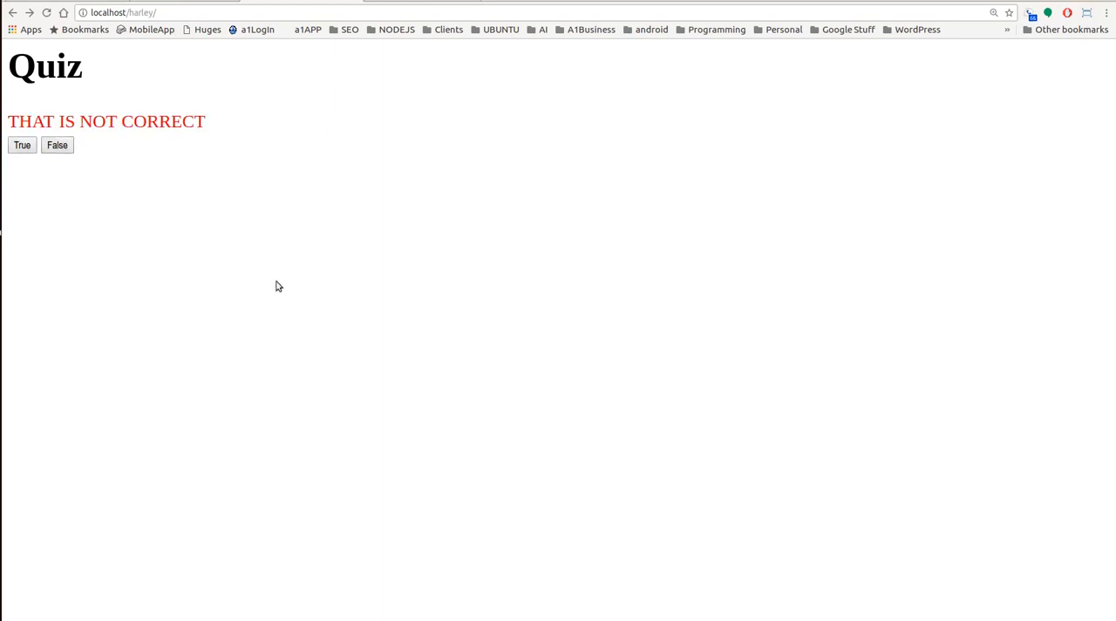
pyautogui.moveTo(575, 374)
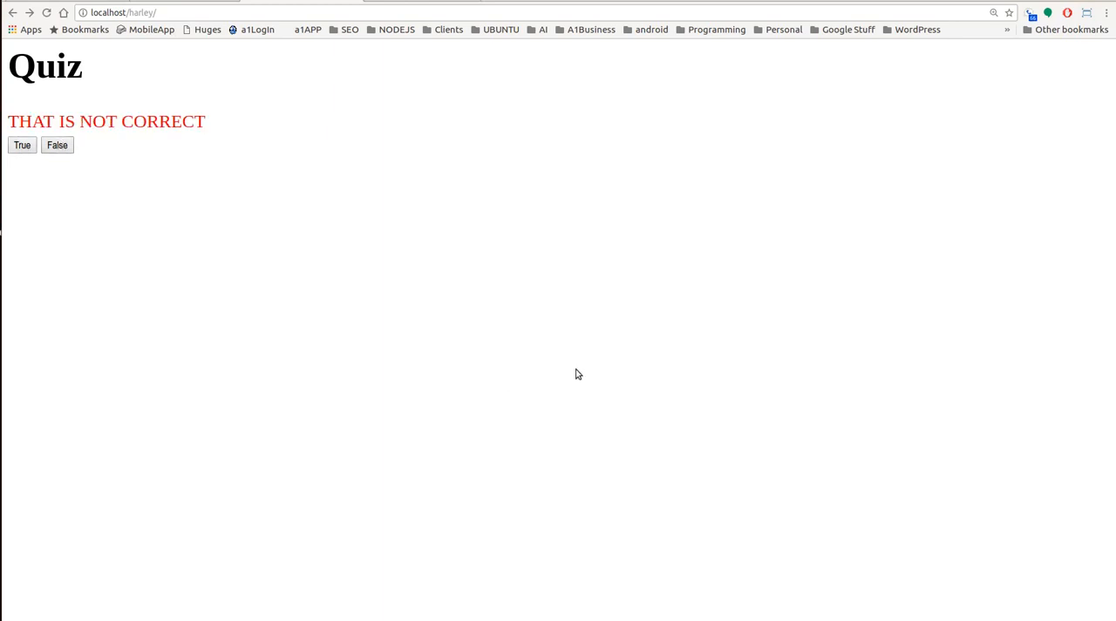